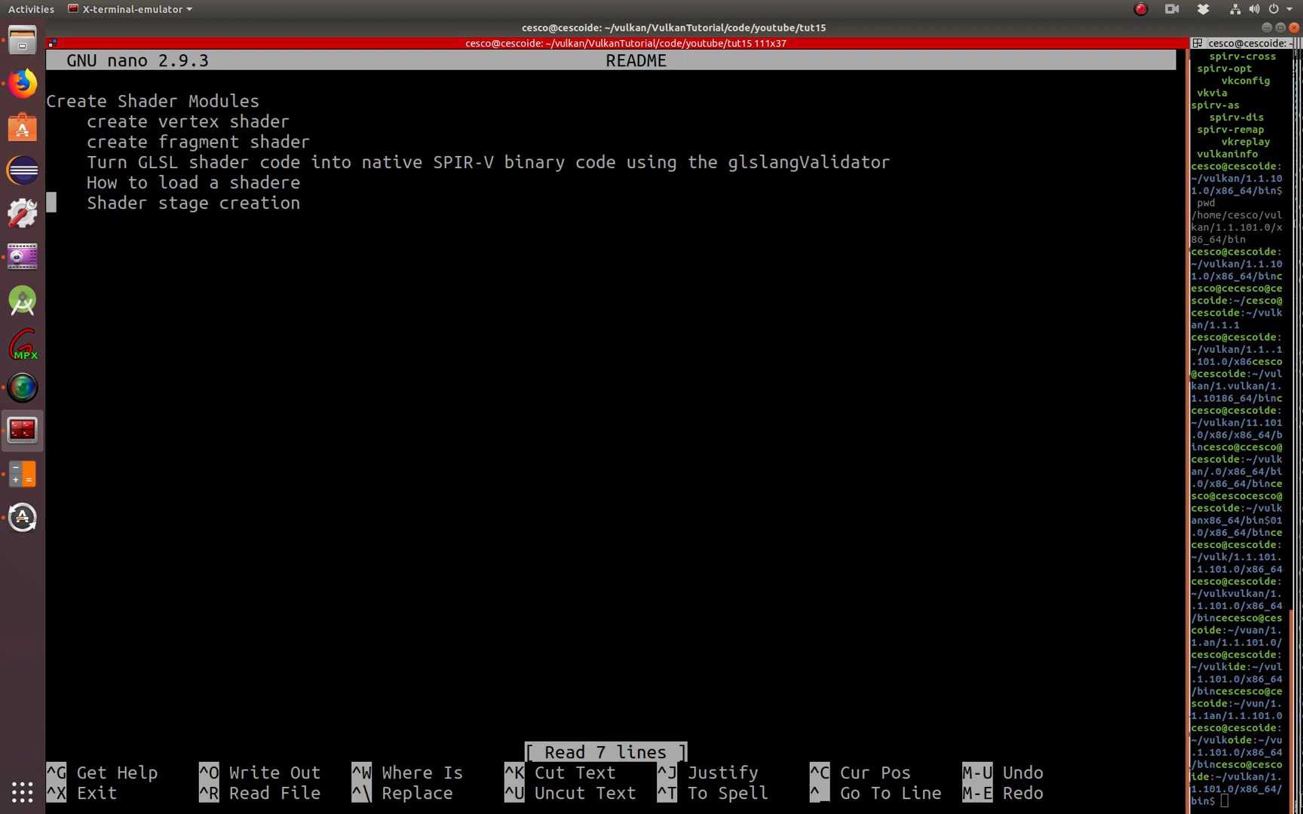
Fix the 'shadere' typo so the README reads 'How to load a shader', and save
key(BackSpace)
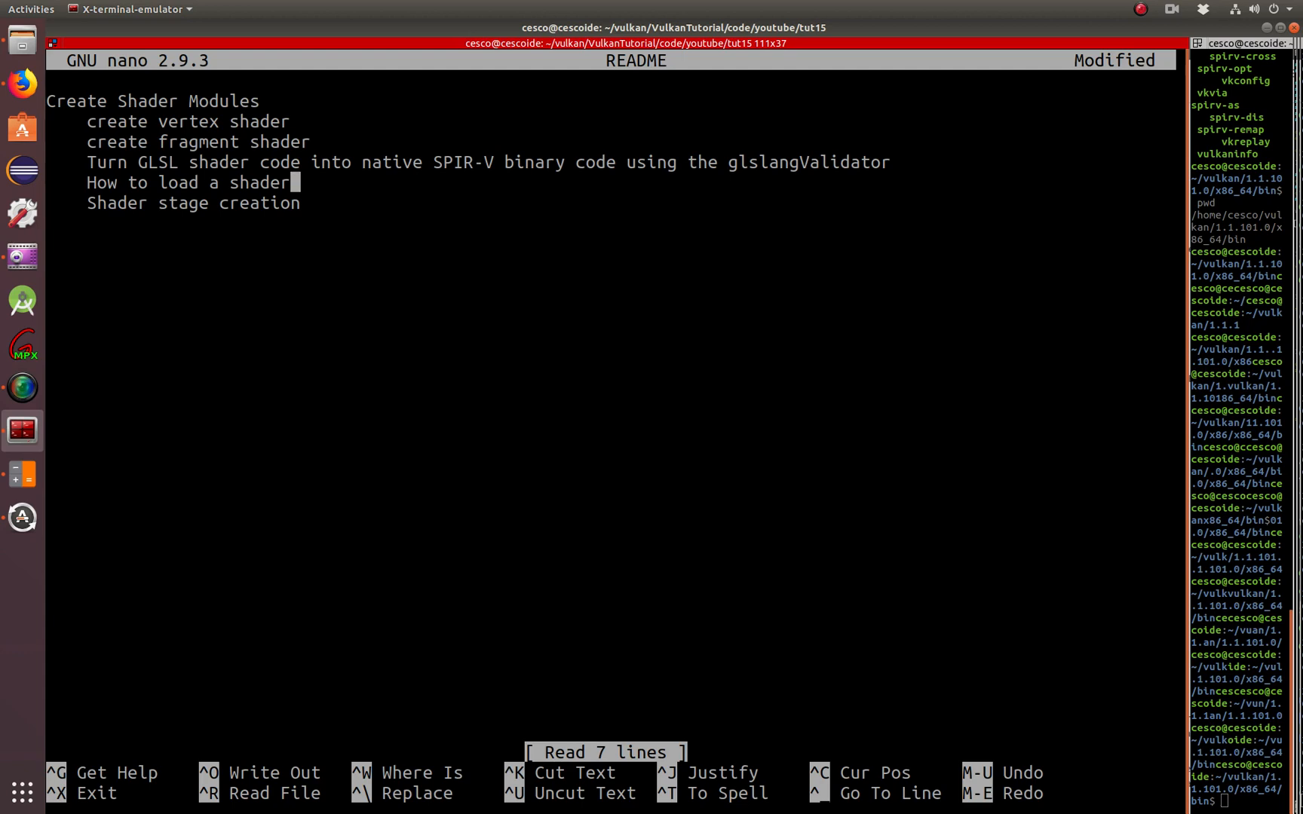
key(ctrl+x)
text(ls)
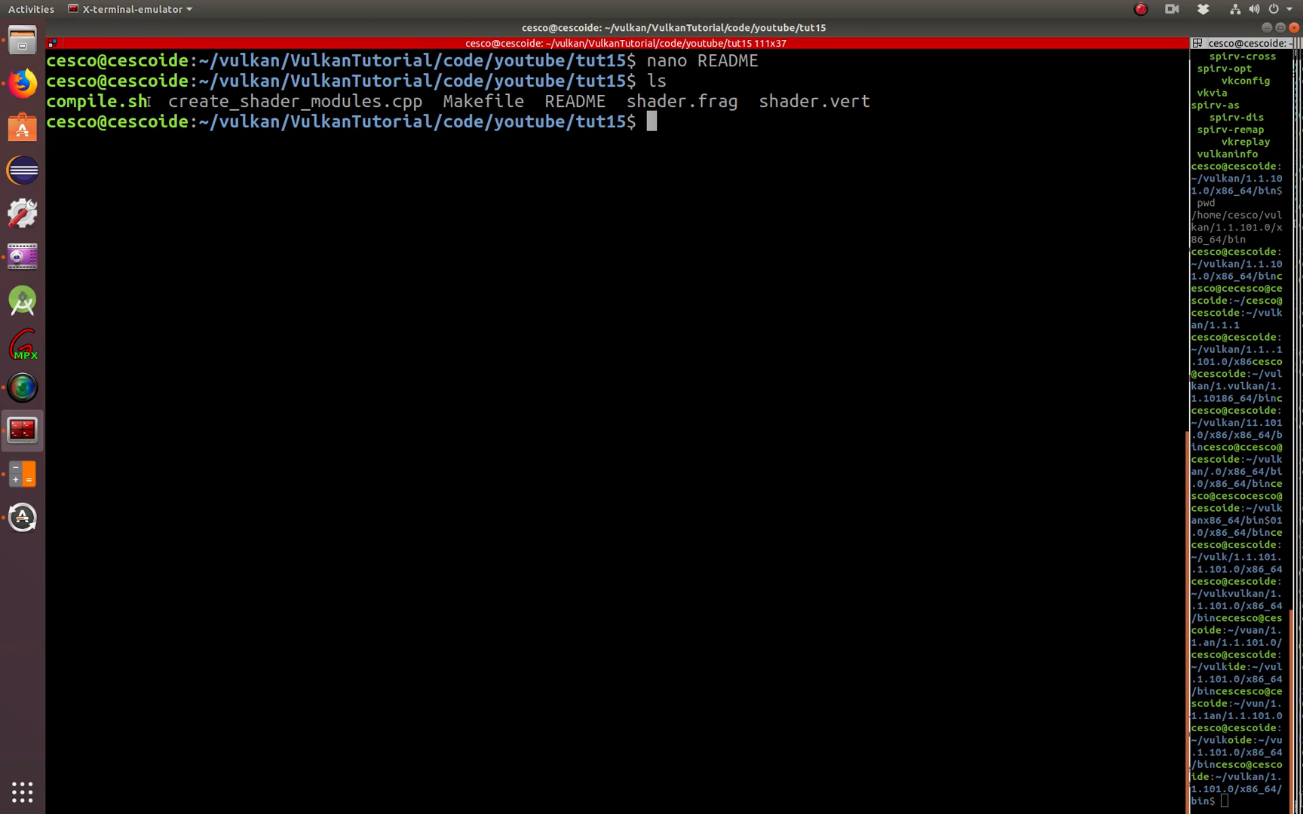
Highlight compile.sh and other listed file names, then enter 'nano shader.frag' at the prompt
double_click(91, 101)
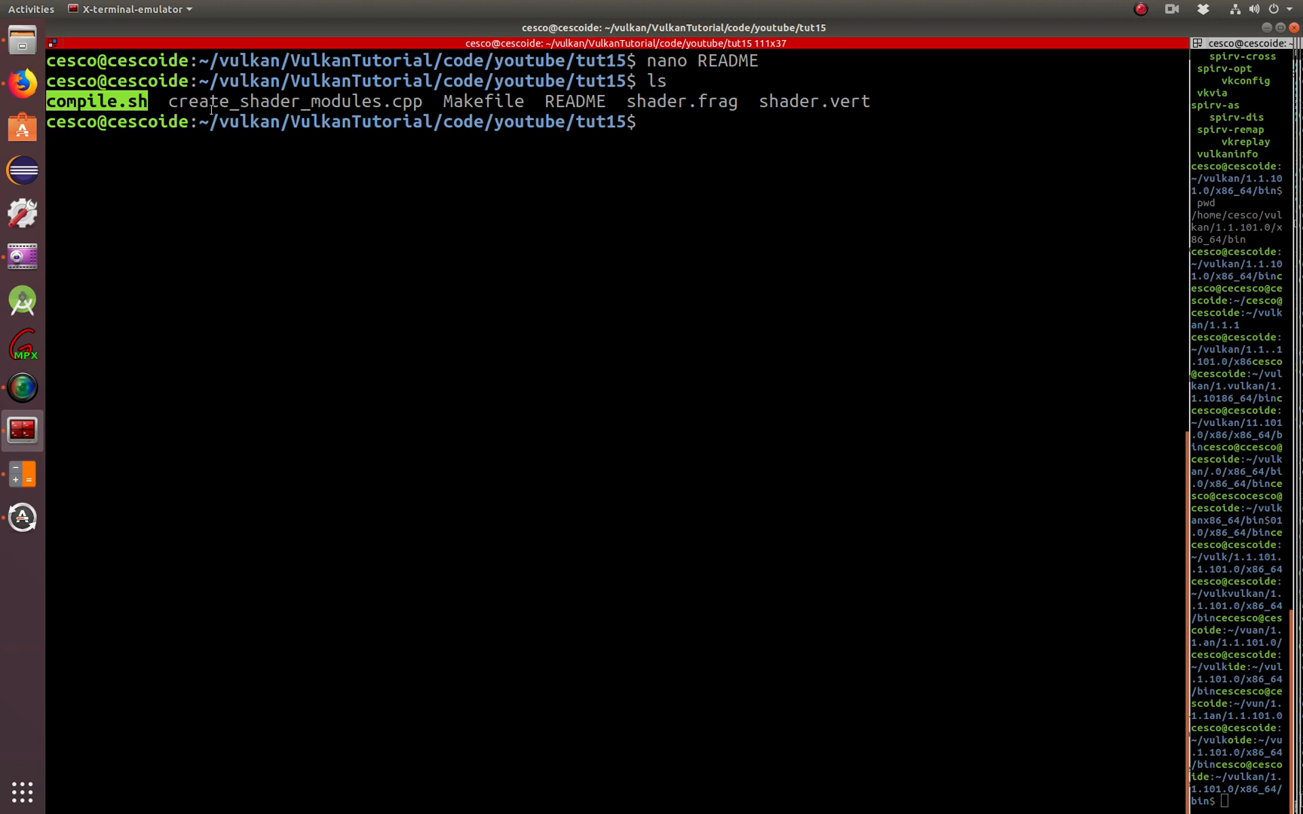
double_click(230, 102)
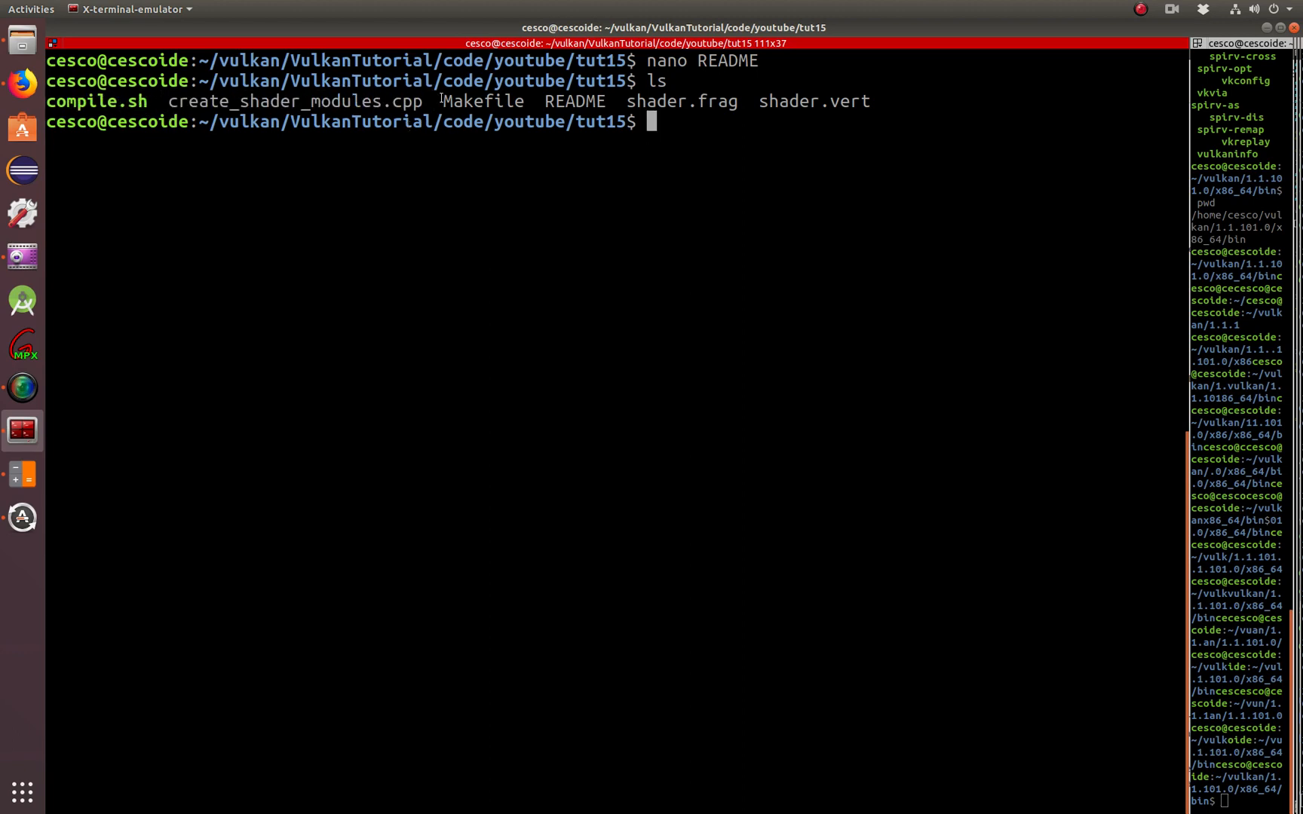
mouse_move(650, 101)
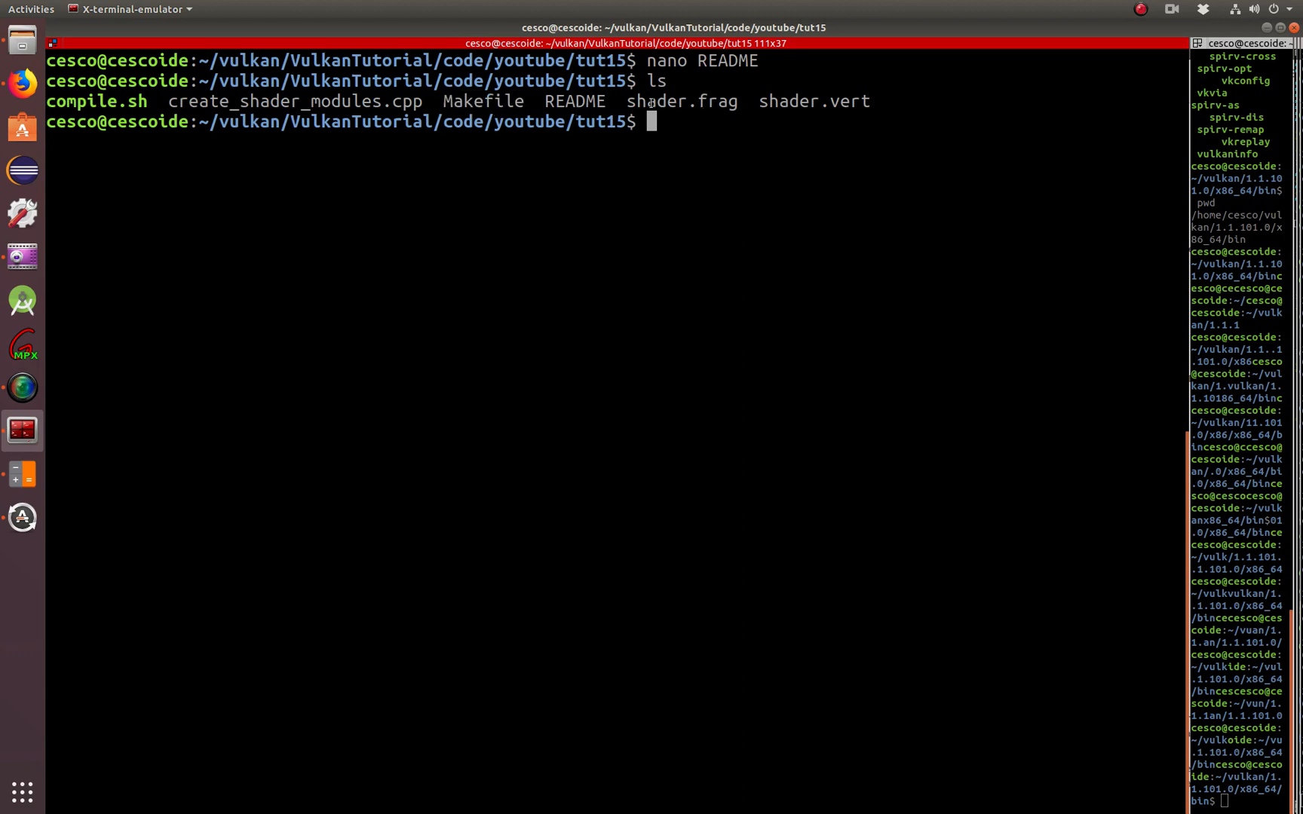
double_click(671, 101)
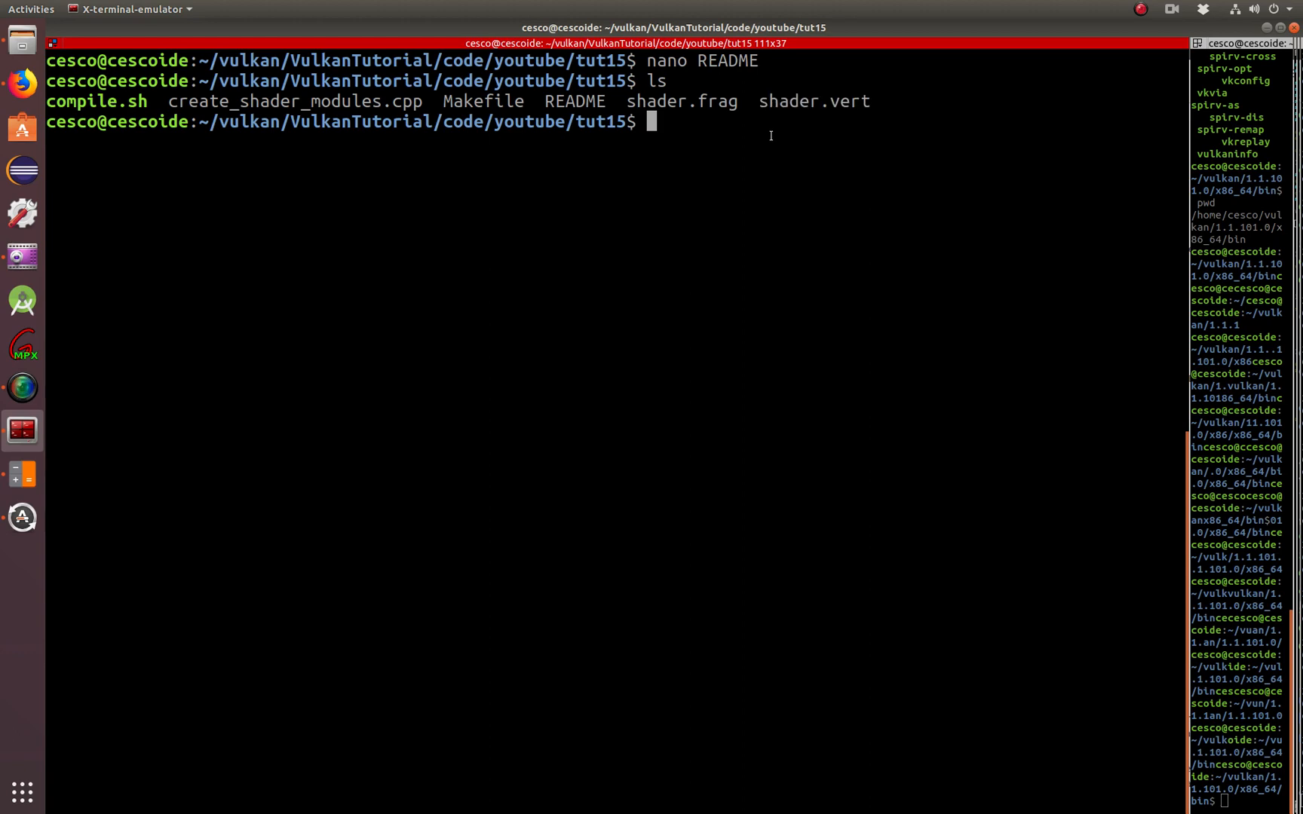
text(nano)
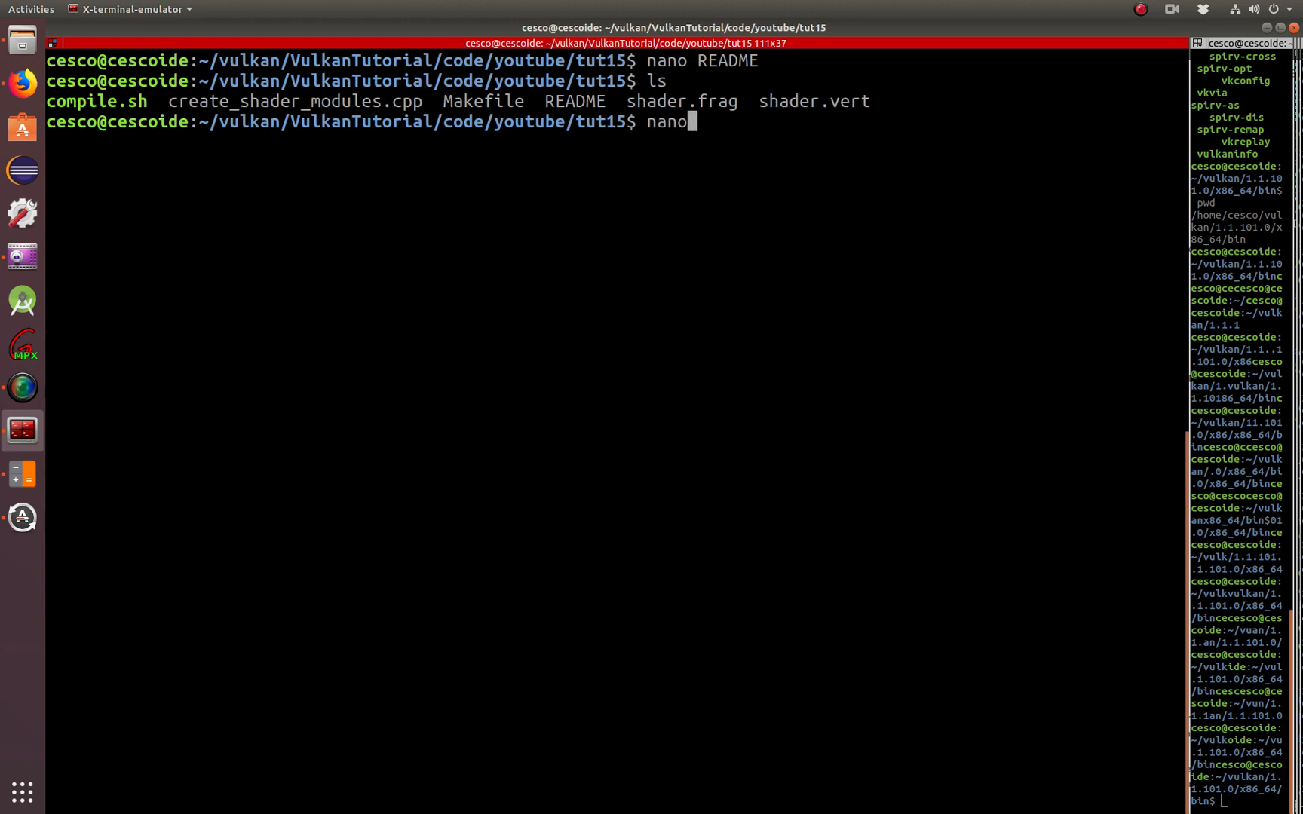
text(shader.frag)
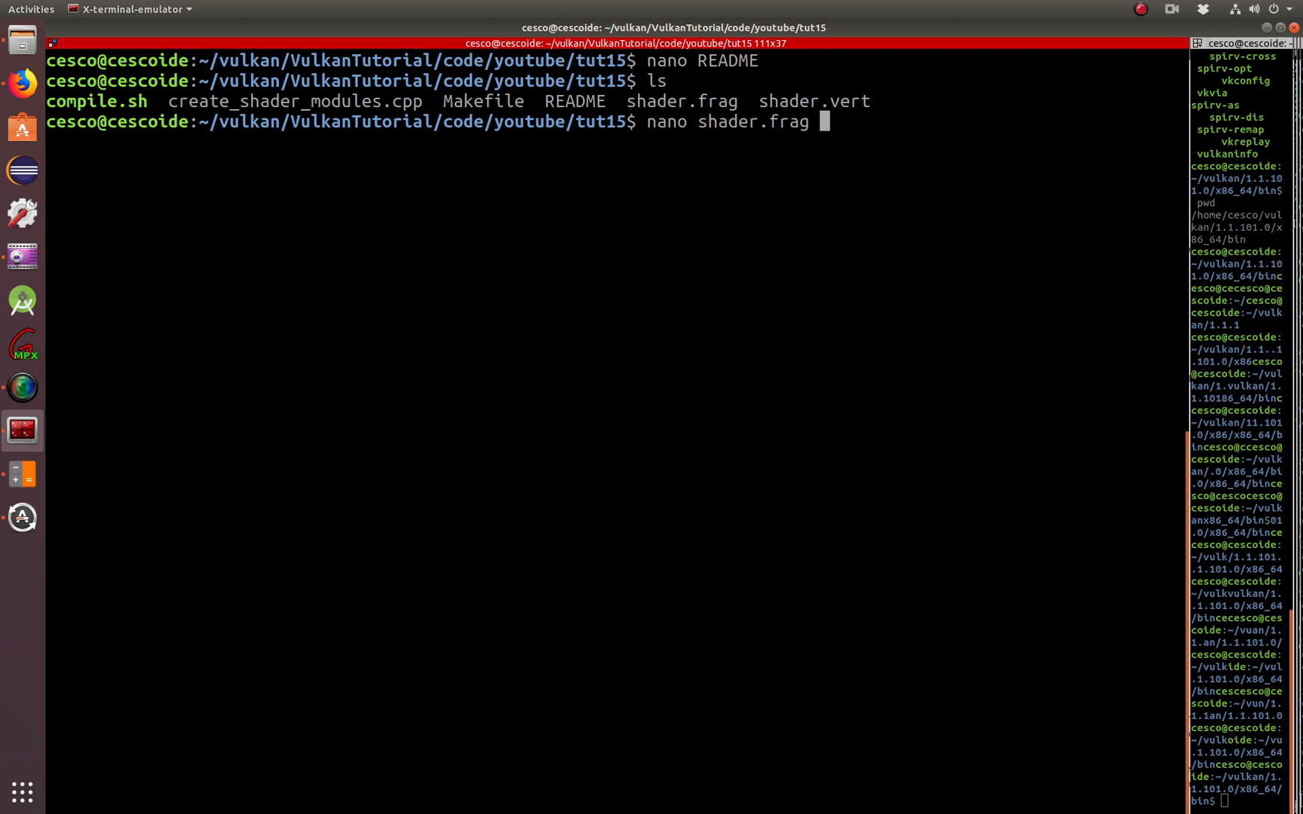
key(Enter)
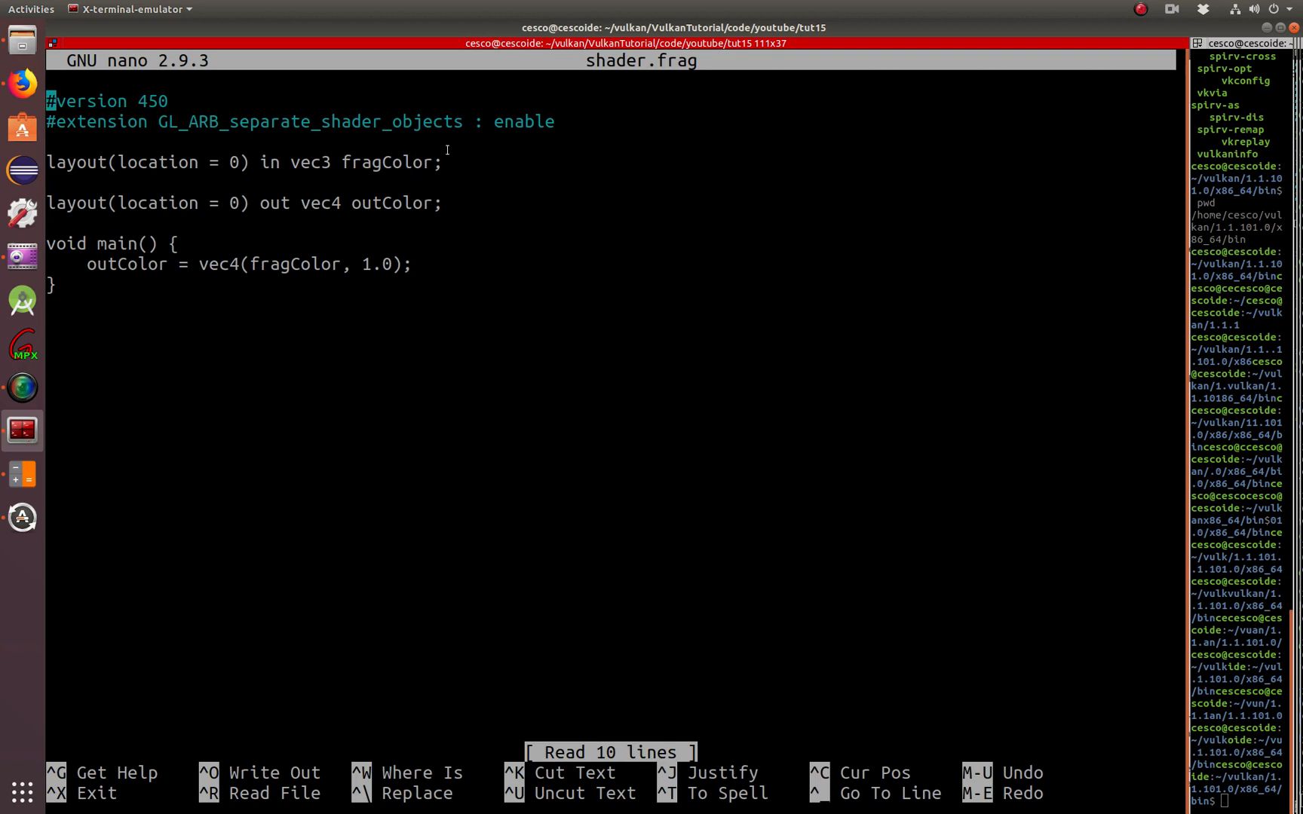
mouse_move(513, 217)
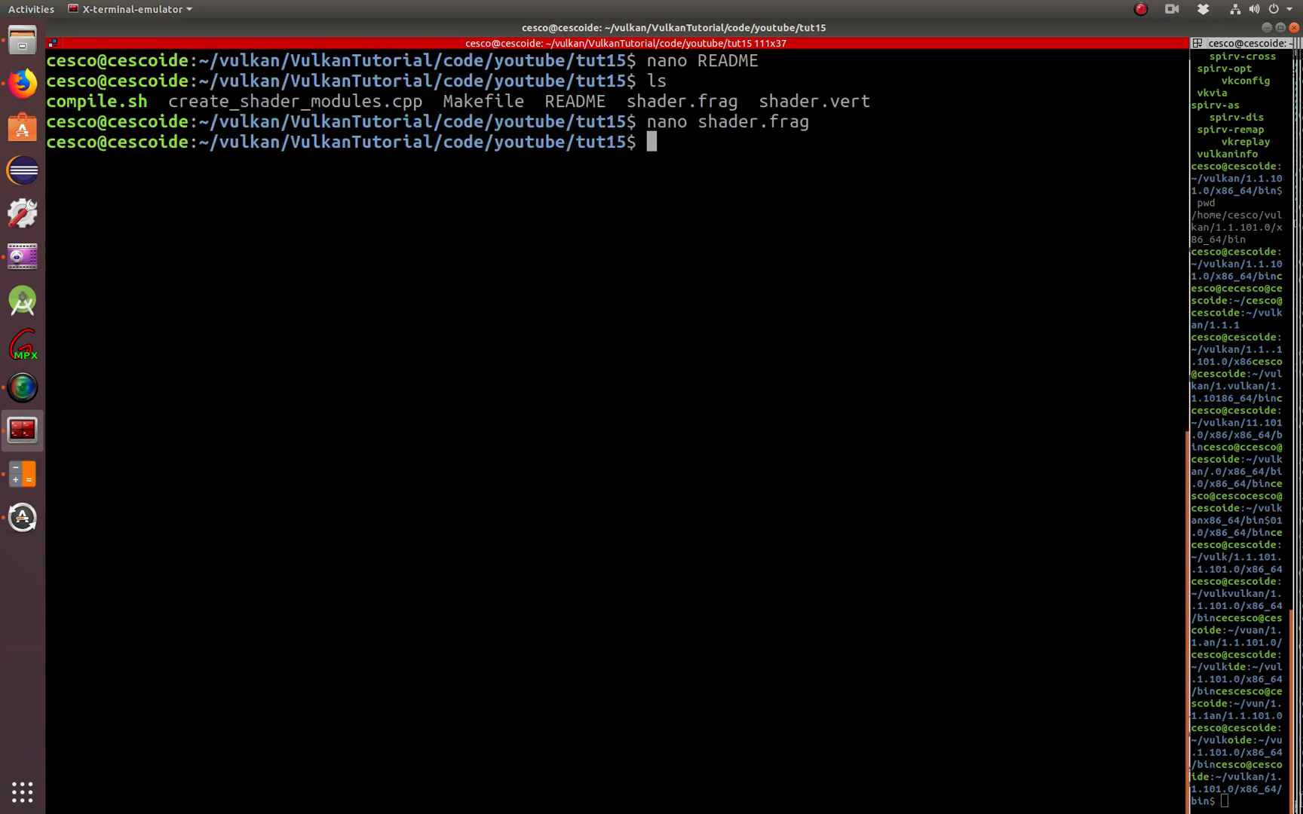
Enter 'nano shader.vert' to view the vertex shader
text(na)
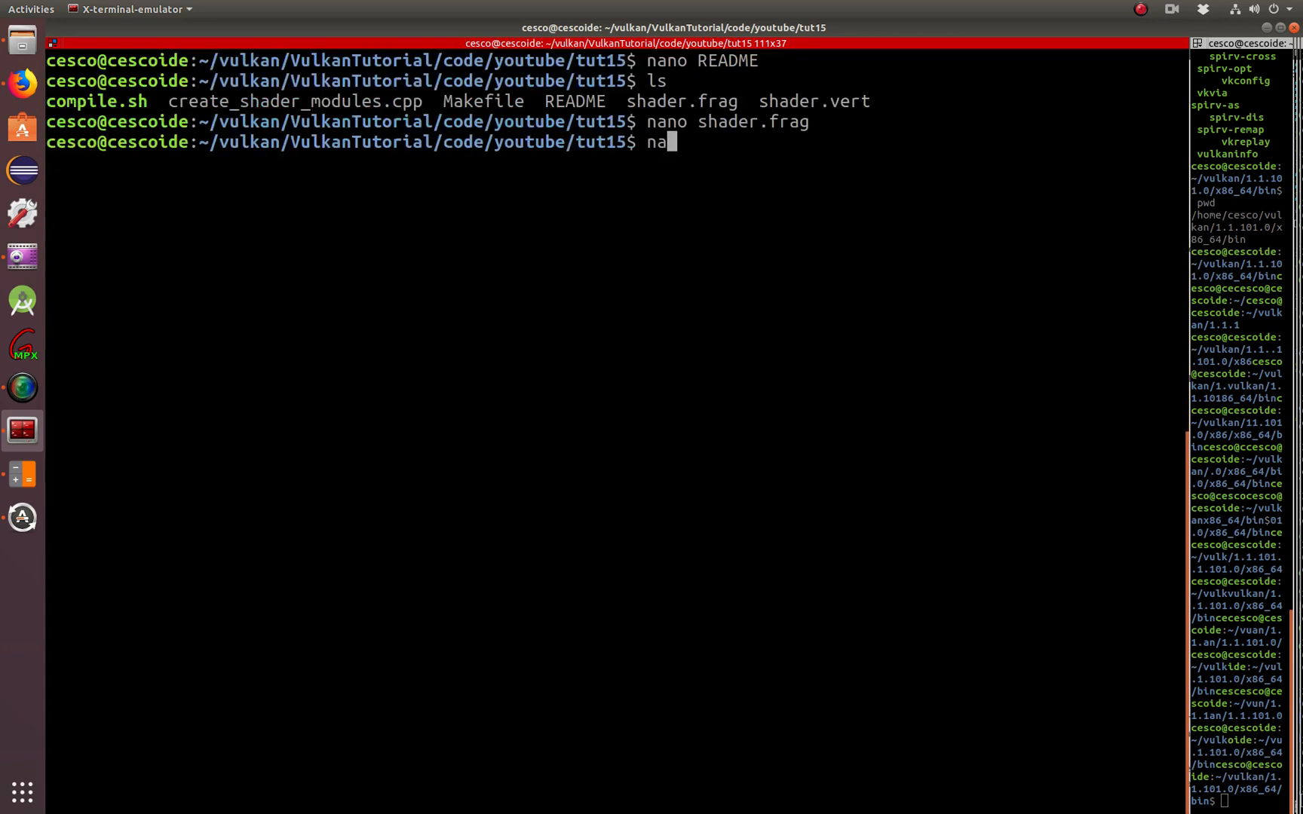
text(no)
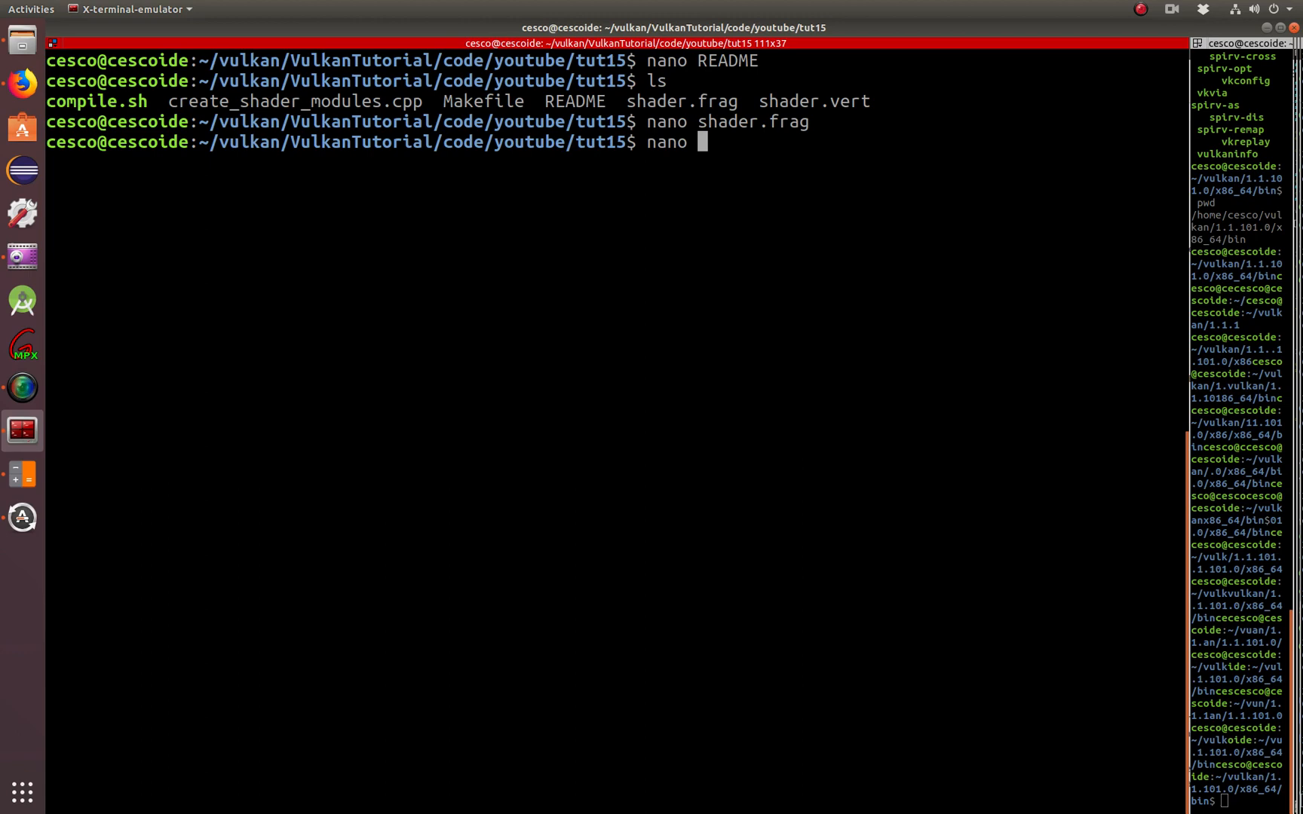
text(shader.vert)
text(ls)
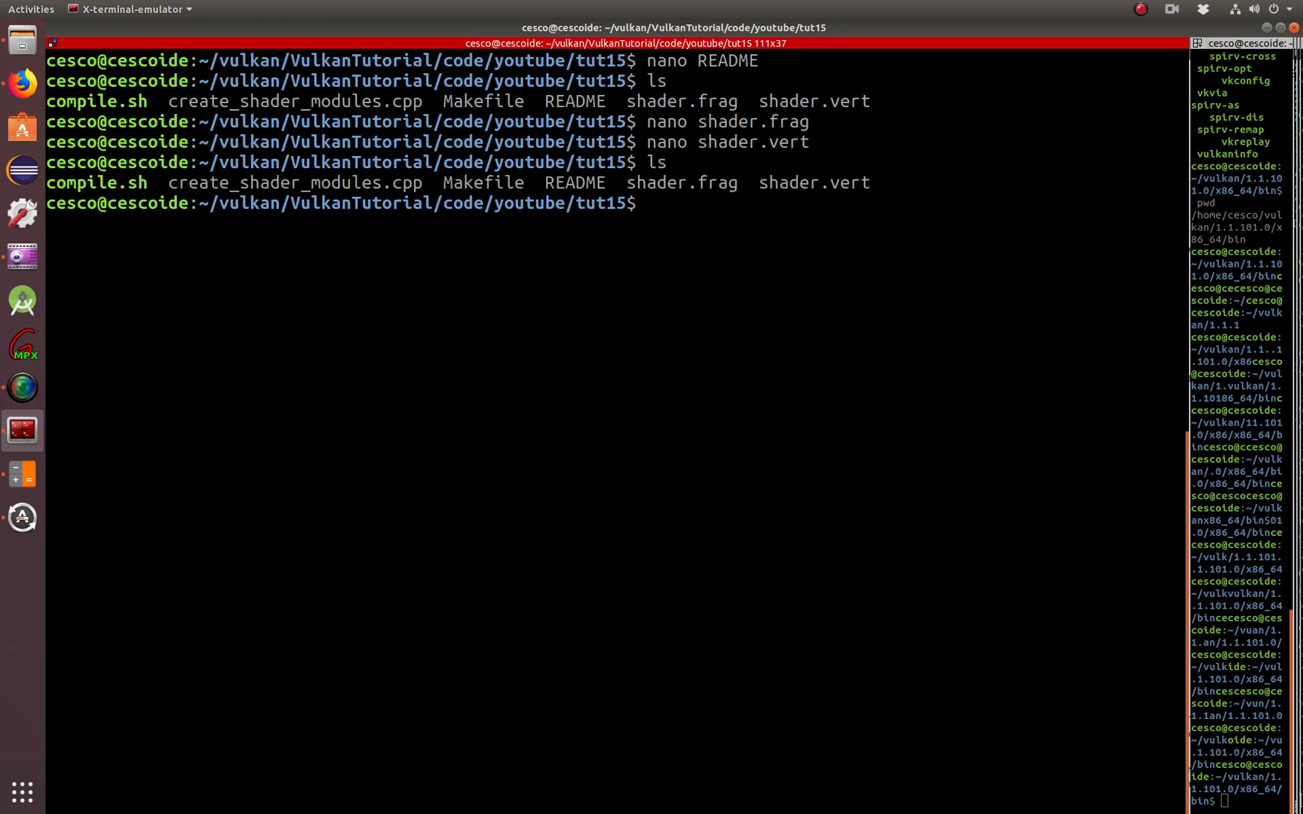
Create the shaders directory with mkdir and check the tut15 listing, highlighting compile.sh
text(md)
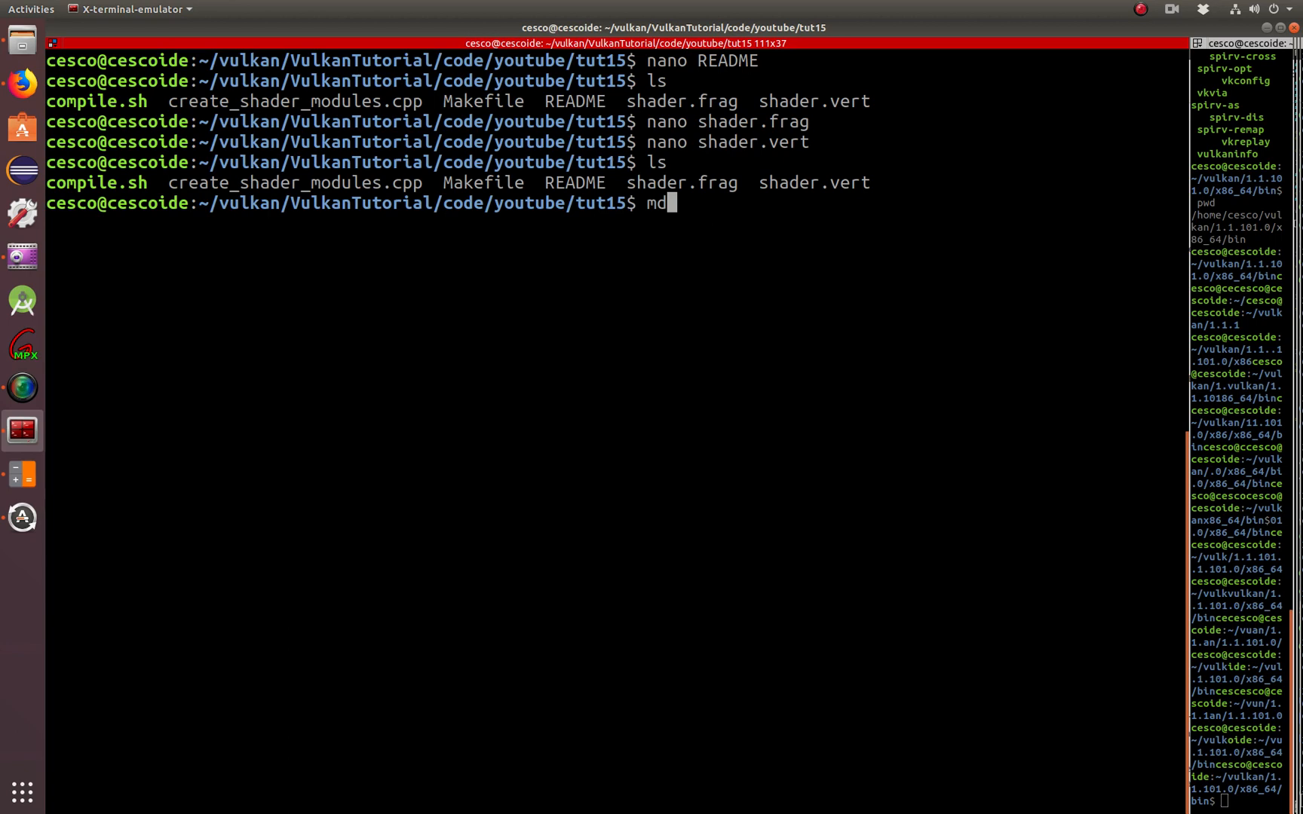
text(ki)
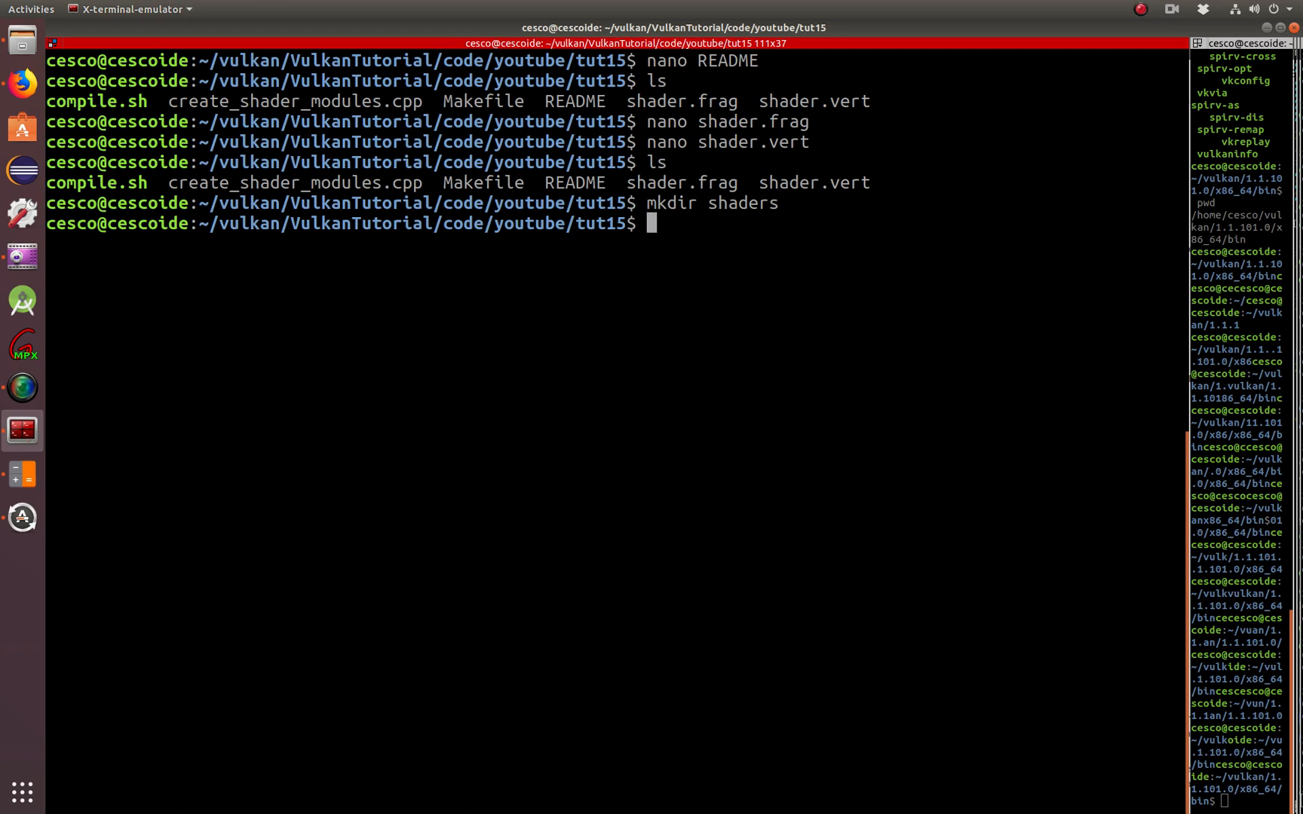
text(sh)
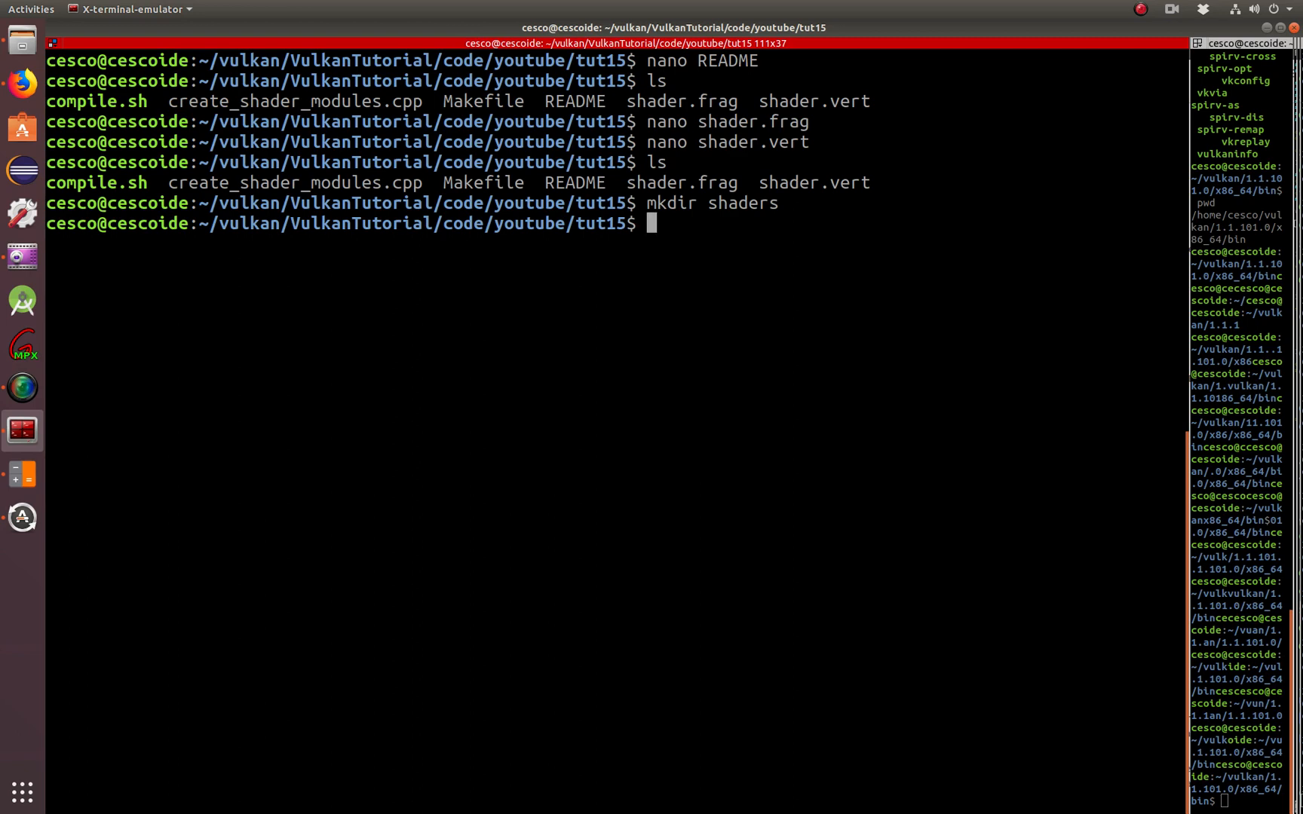
text(nano)
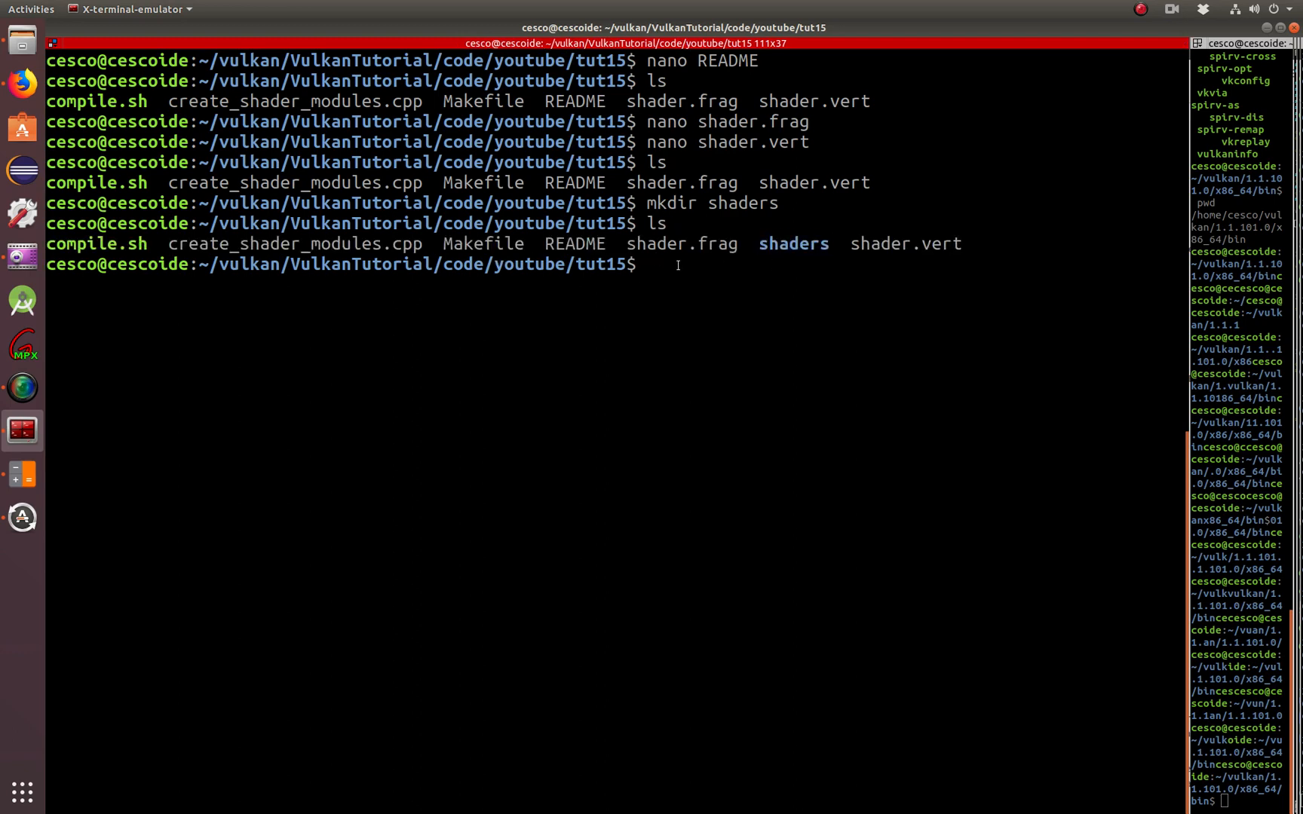
double_click(92, 243)
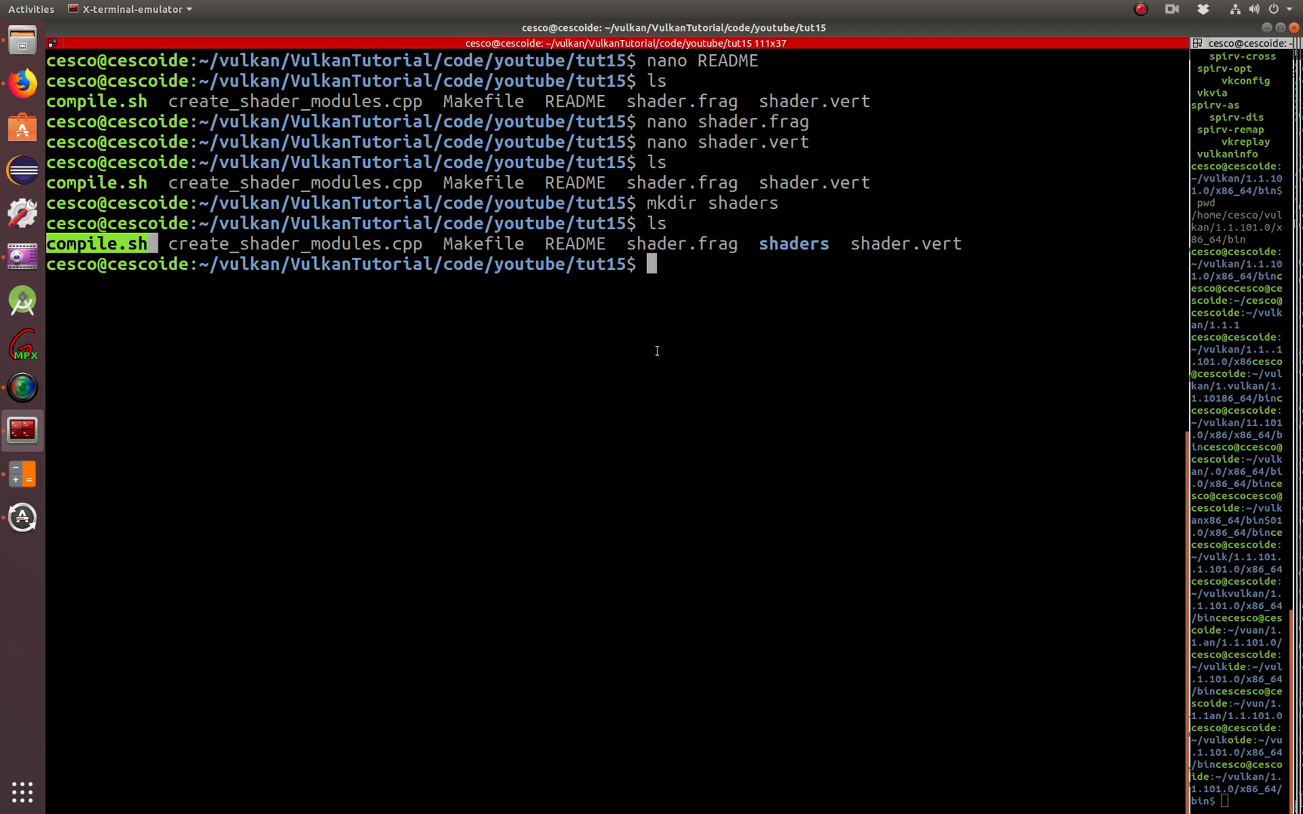
text(nano)
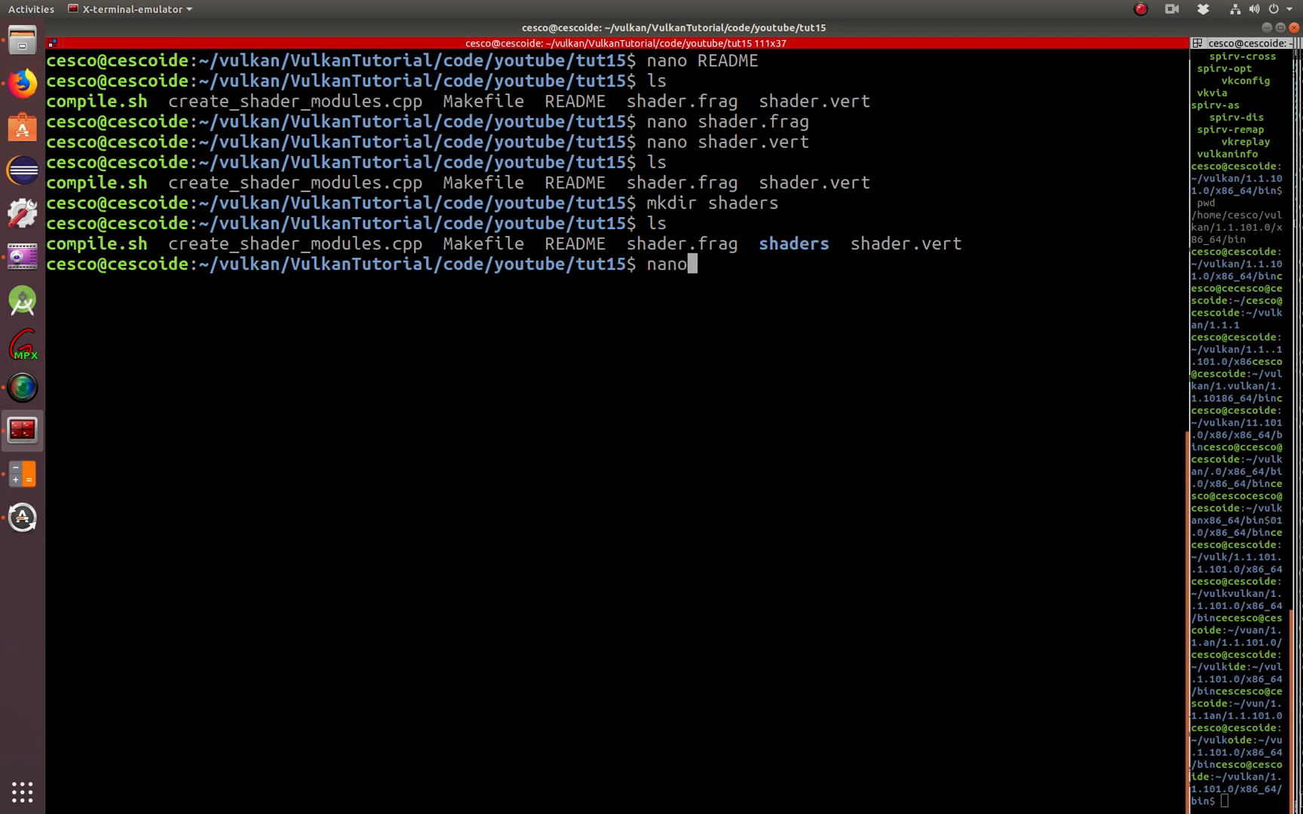
text(compile.sh)
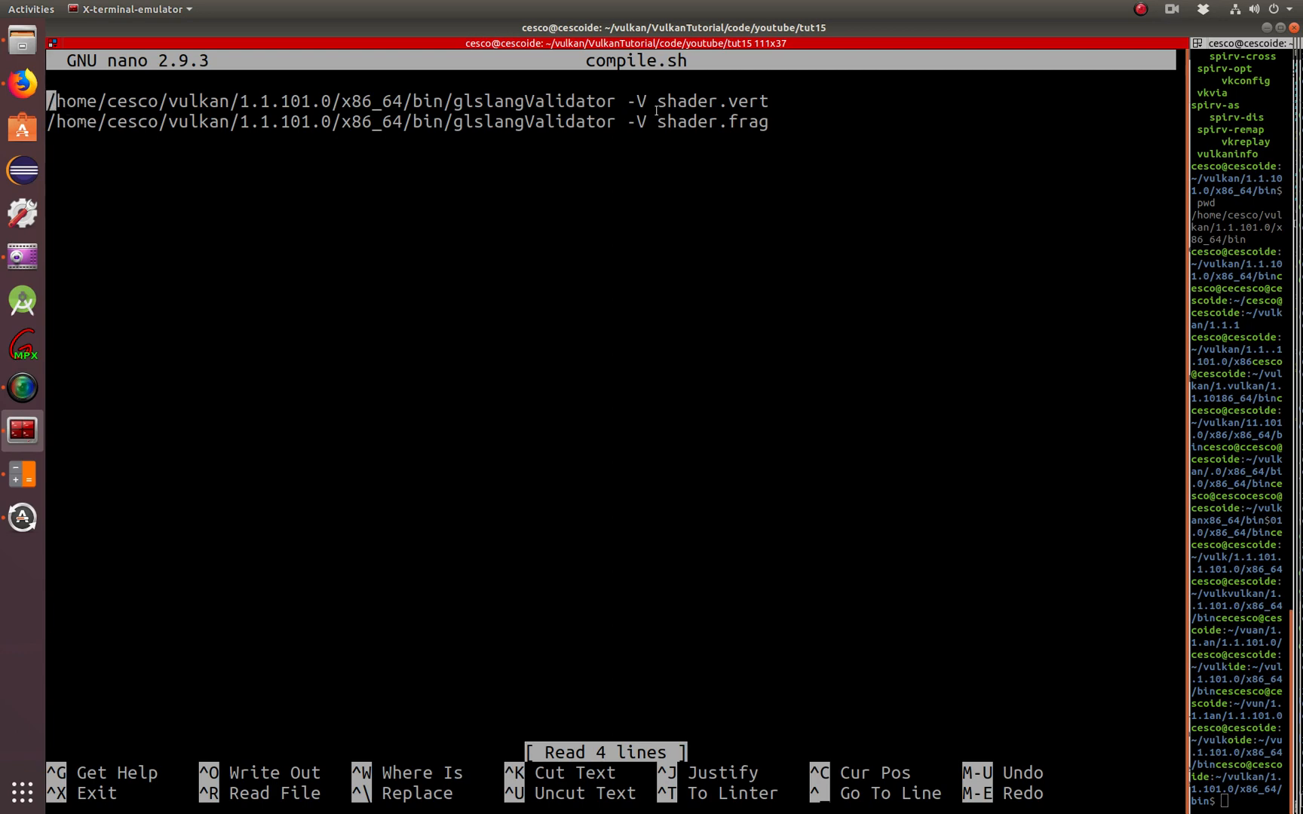
double_click(490, 100)
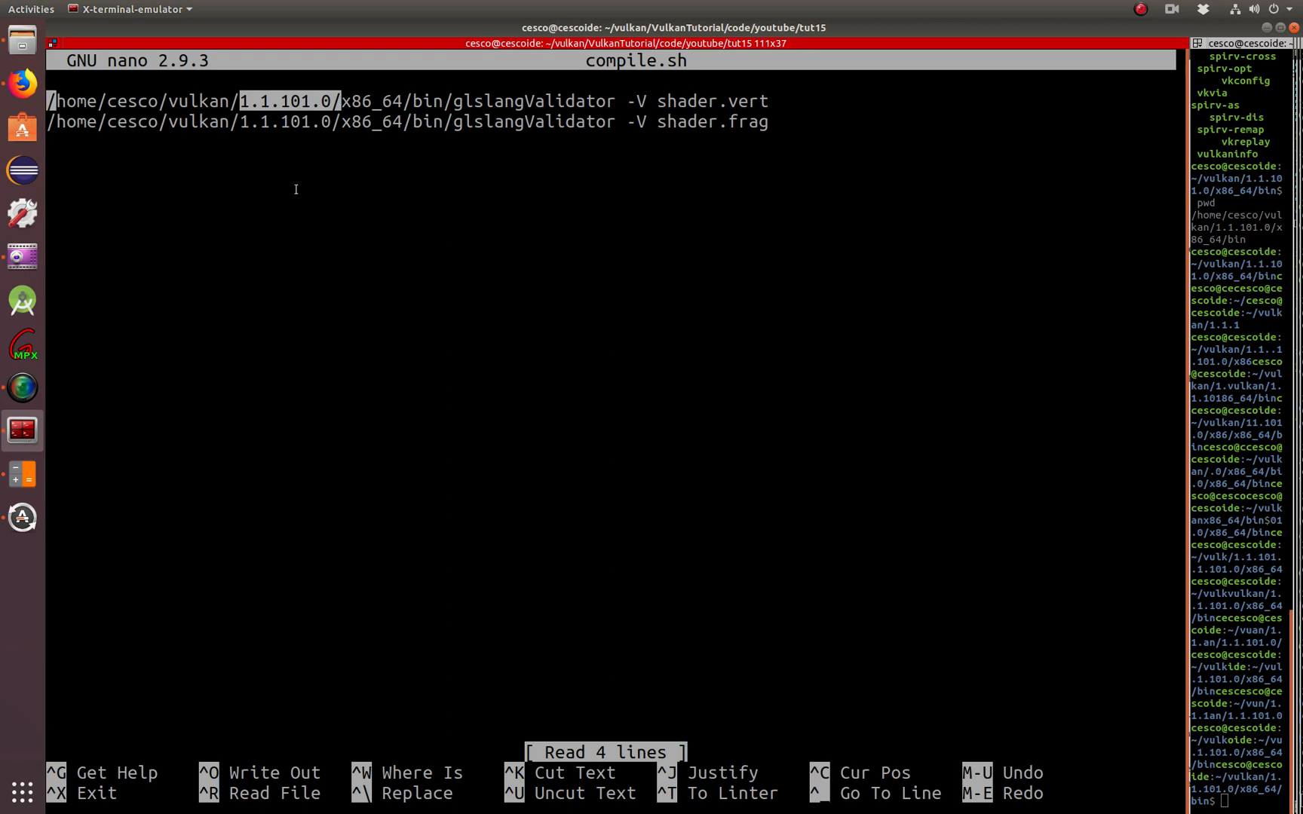
mouse_move(341, 168)
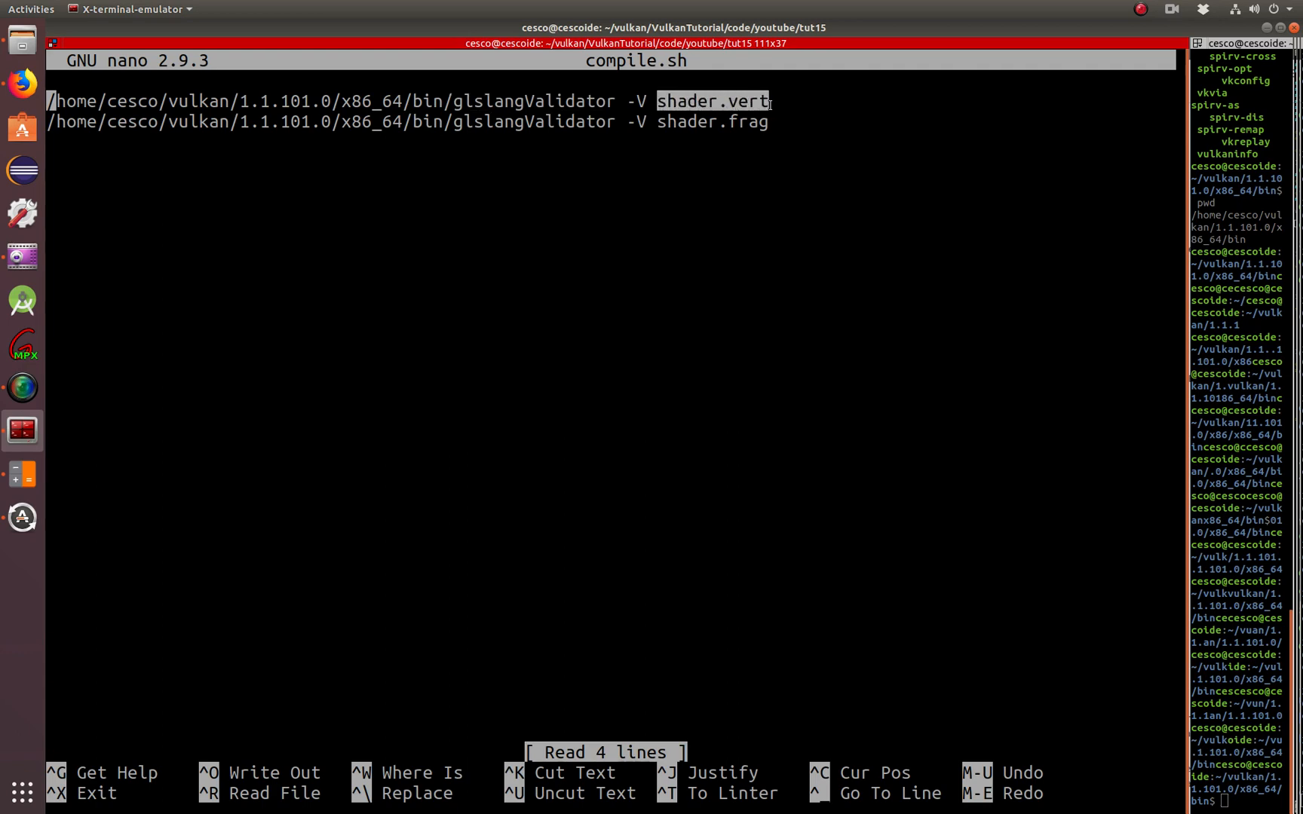
mouse_move(712, 143)
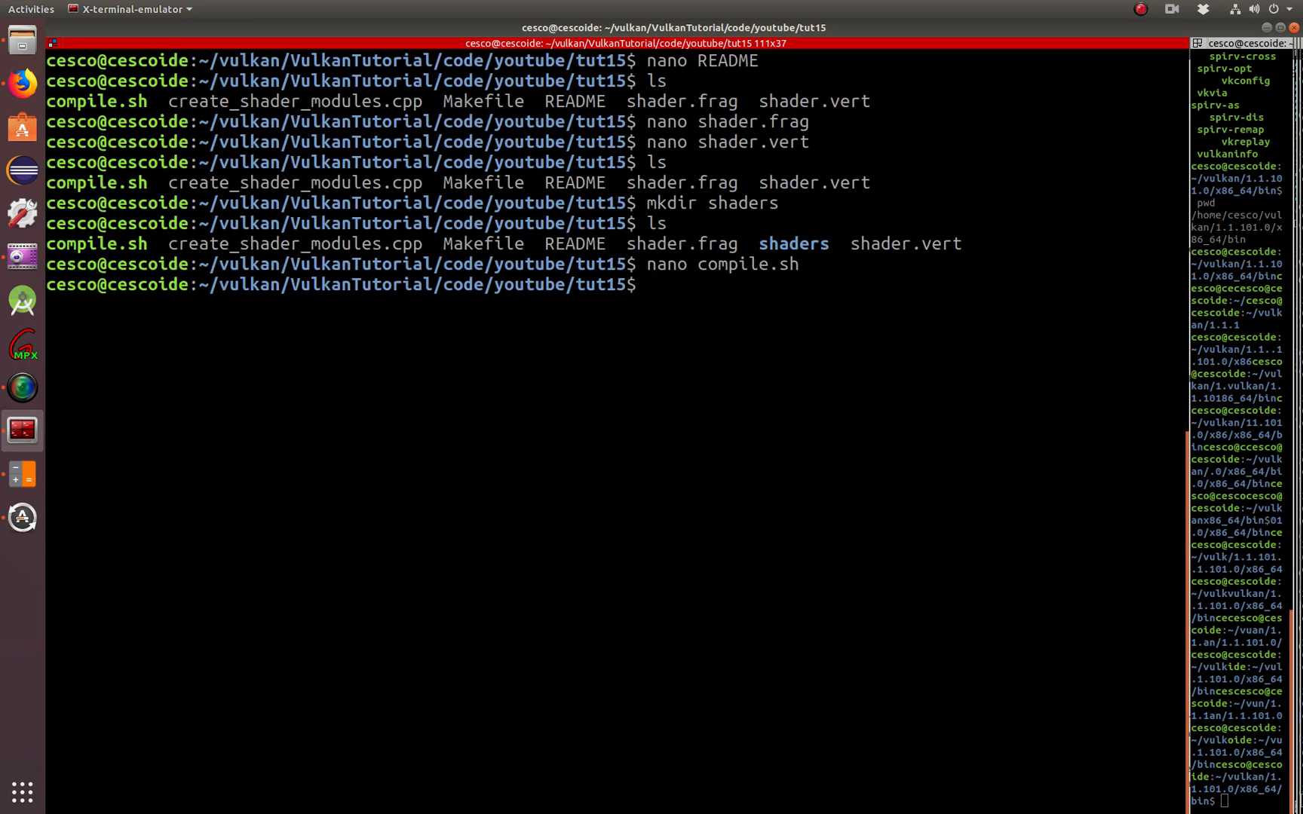
Navigate from tut15 up to the Vulkan SDK and into its x86_64 folder
text(cd ..)
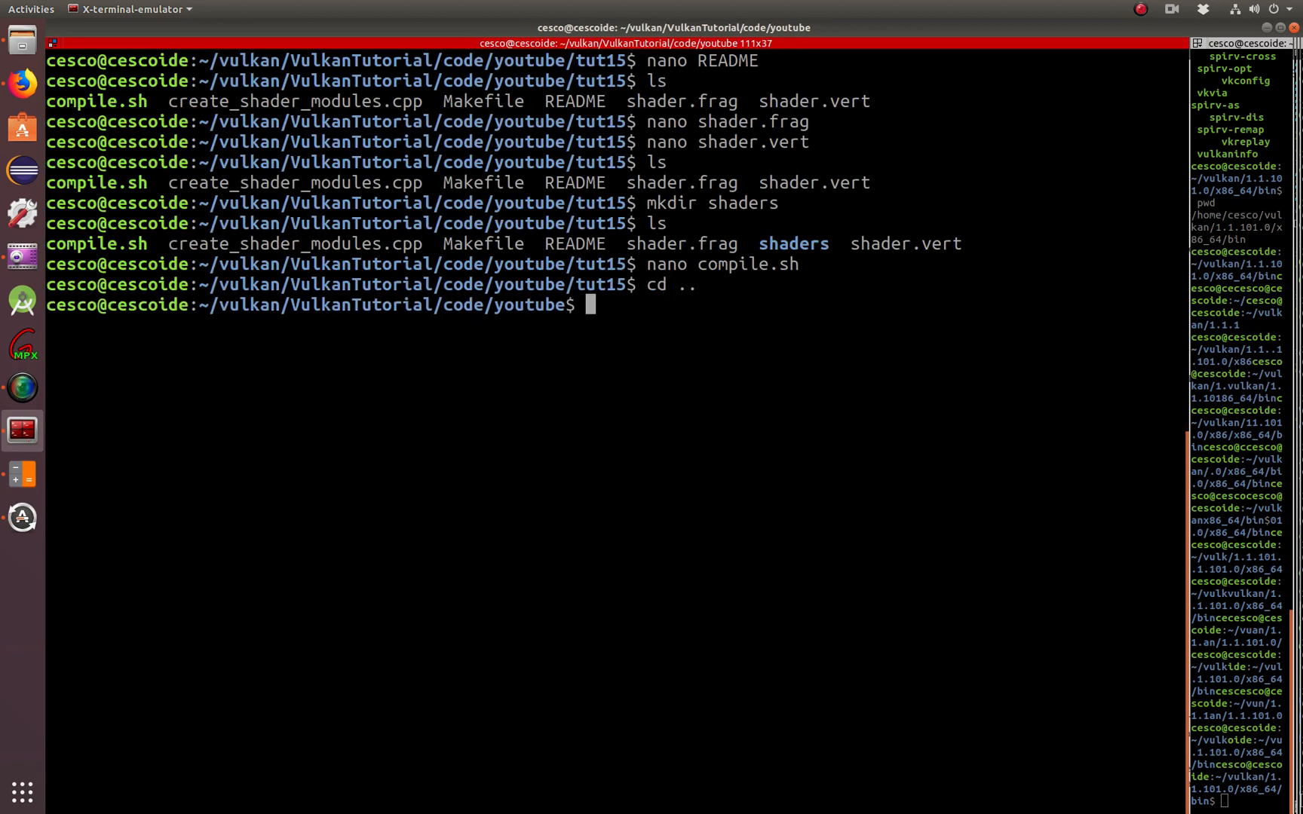
text(cd ..)
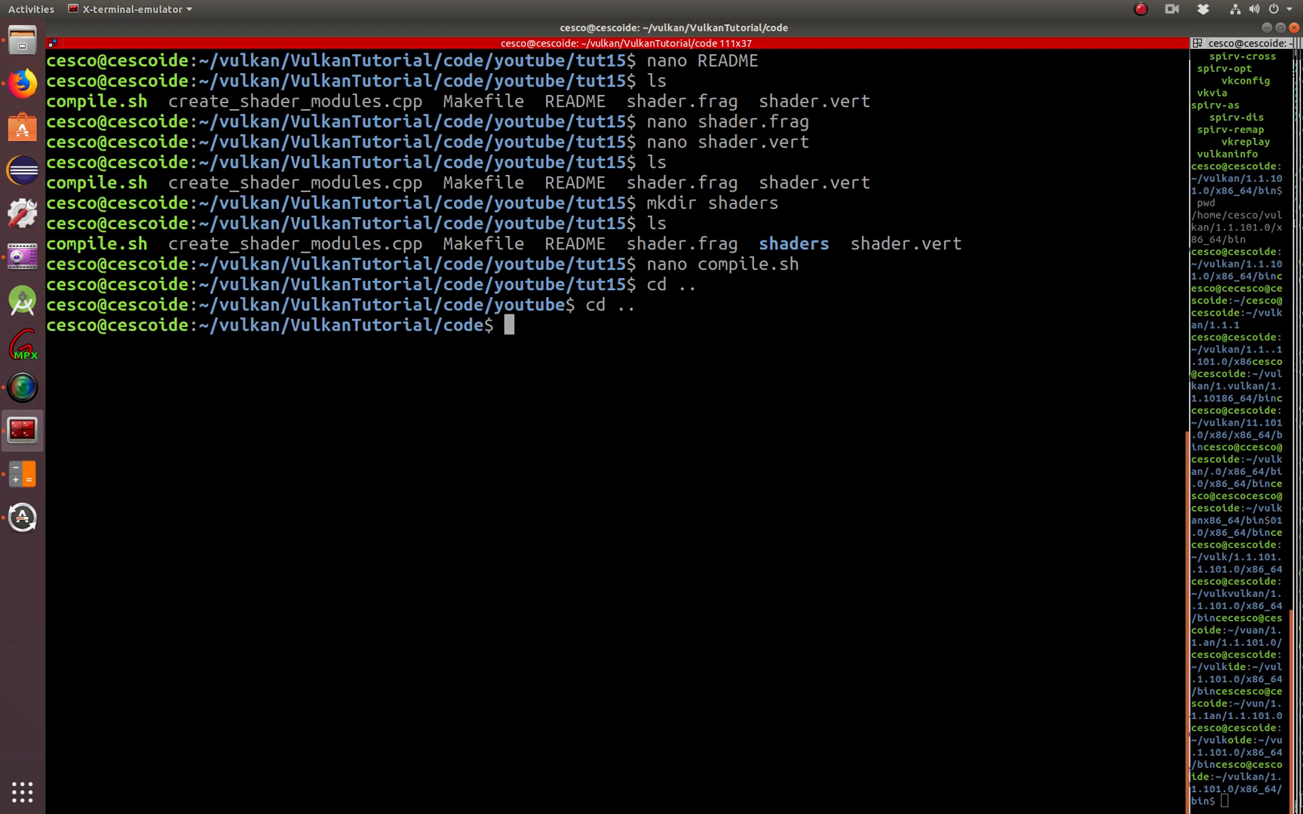
text(cd ..)
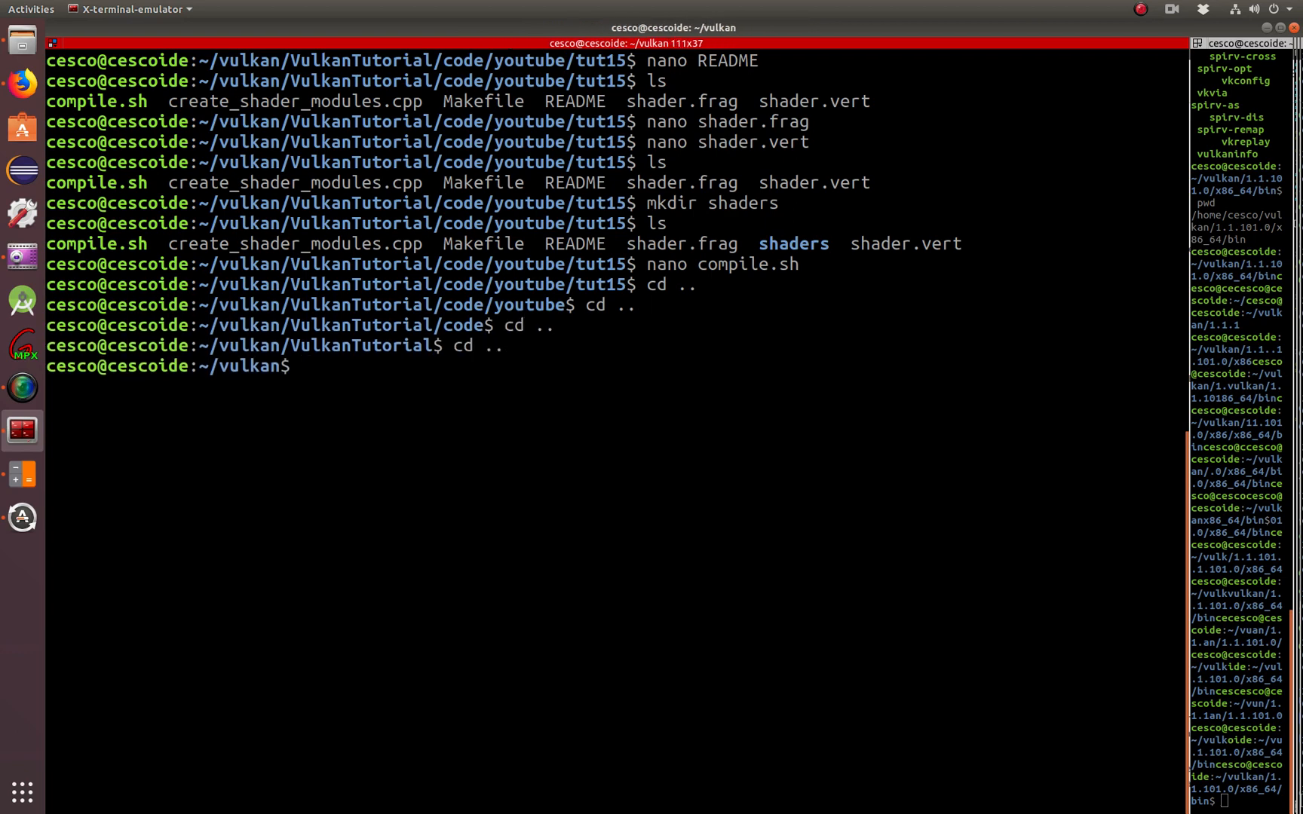
text(cd 1.1.101.0/)
text(ls)
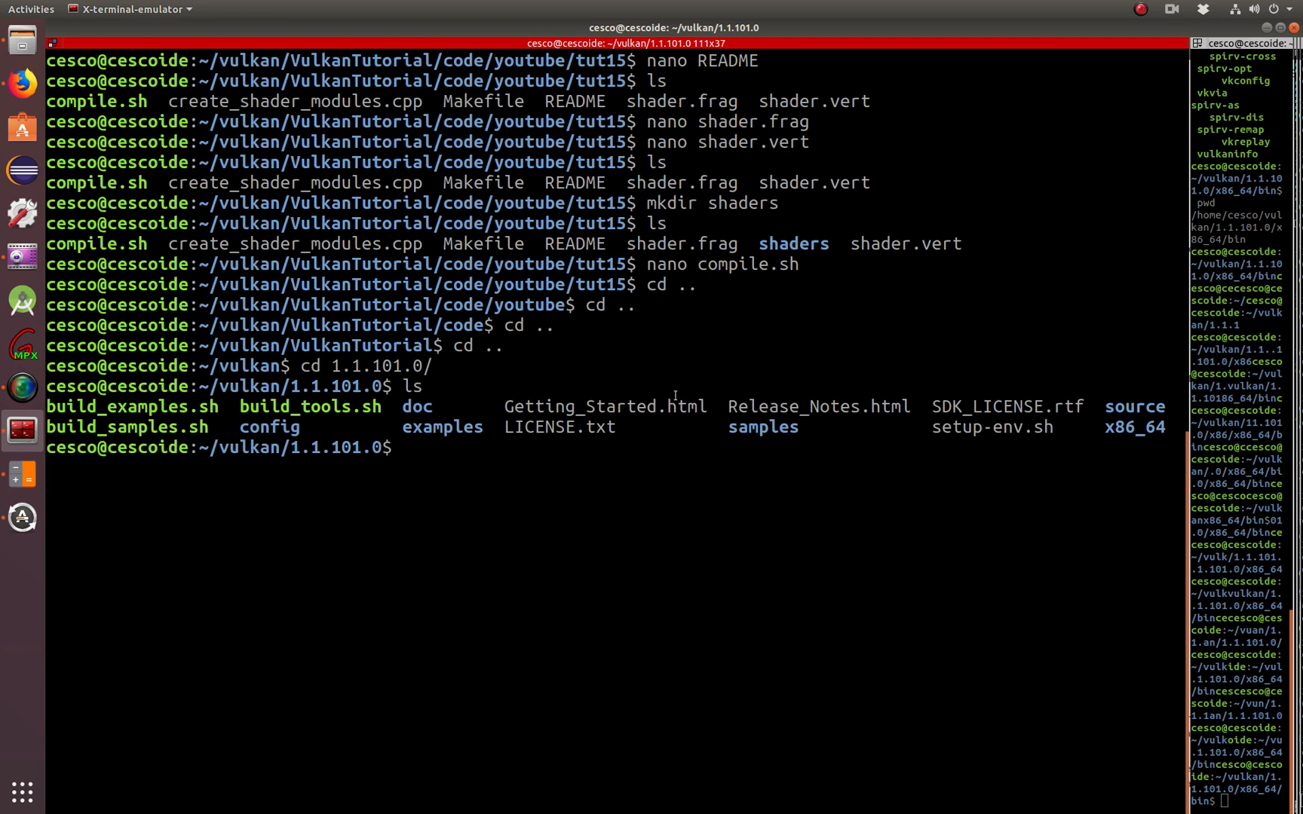
double_click(1134, 428)
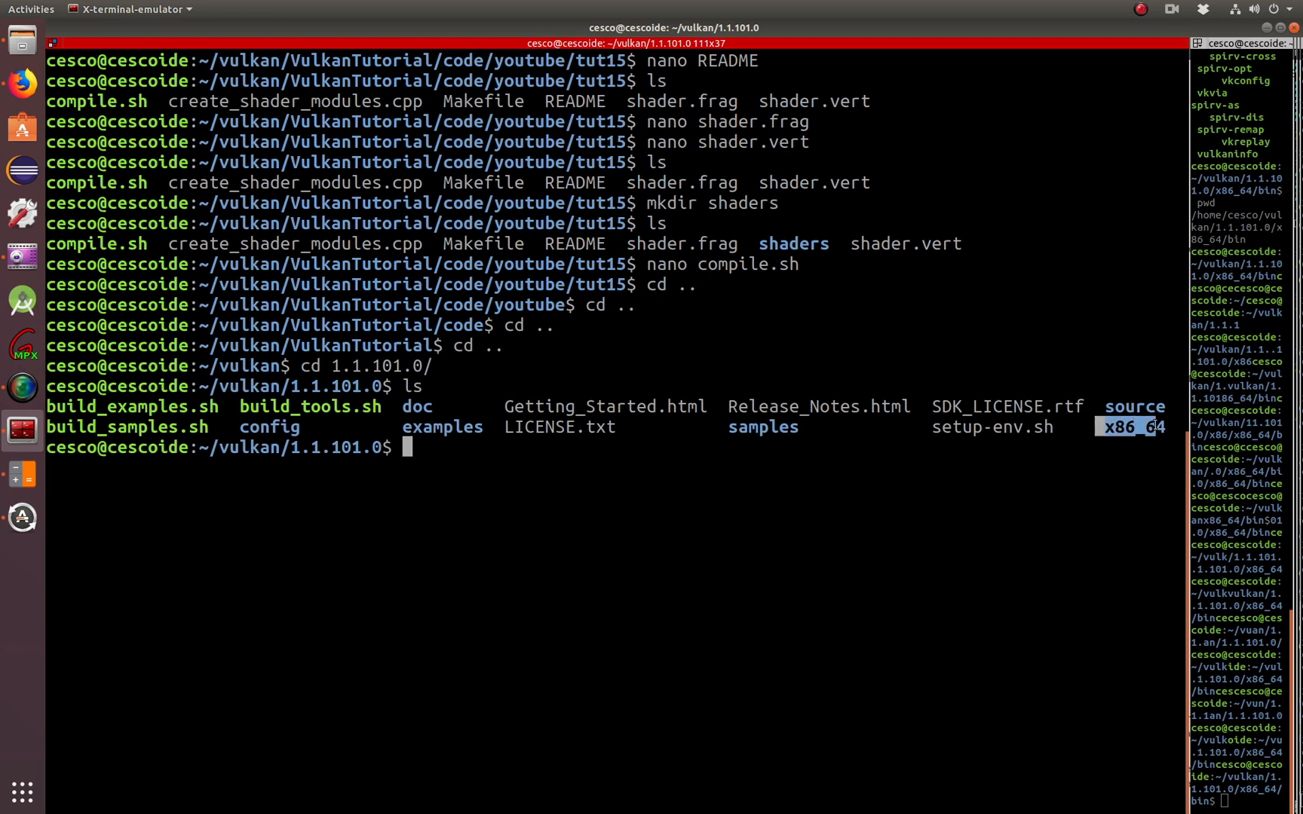
text(cd x86_64/)
text(cd bin/)
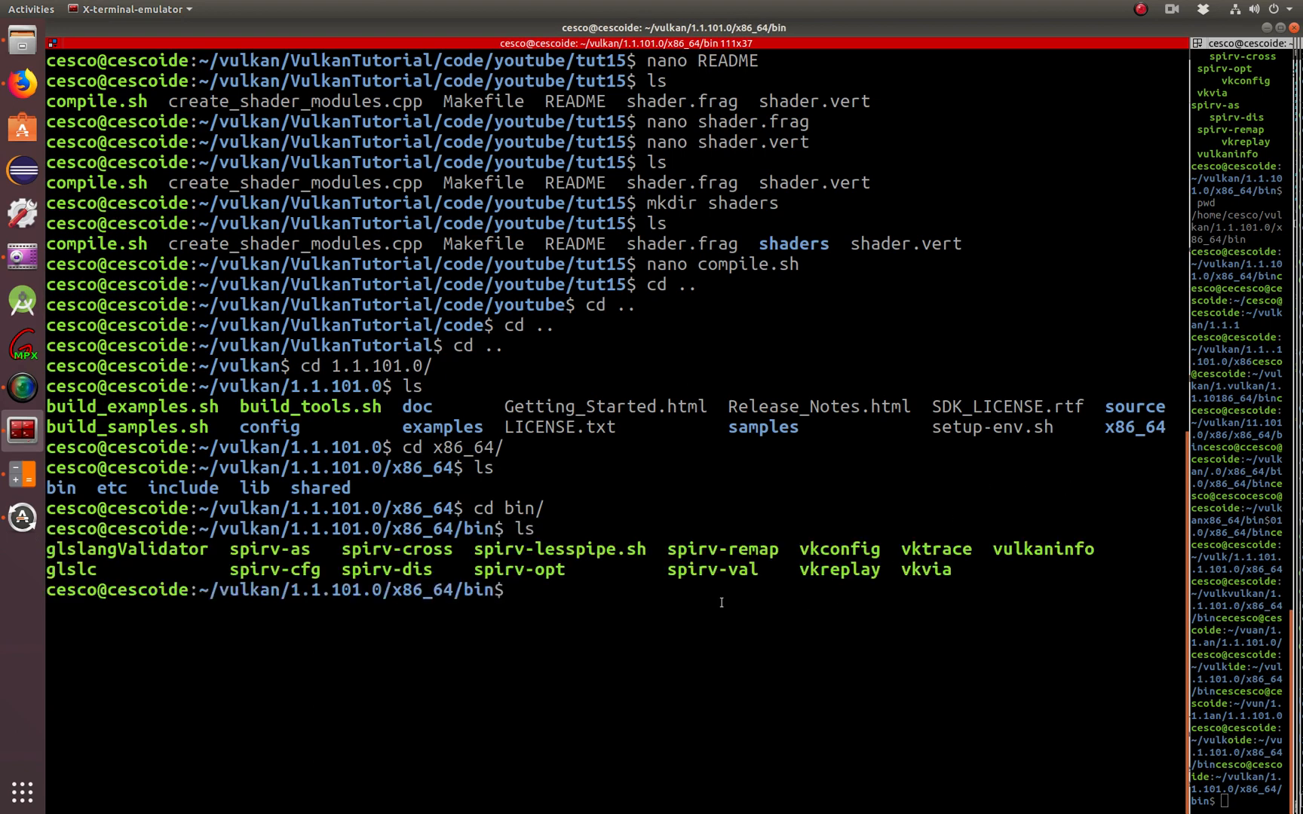
Highlight tool names such as vulkaninfo in the bin listing and run pwd
double_click(72, 549)
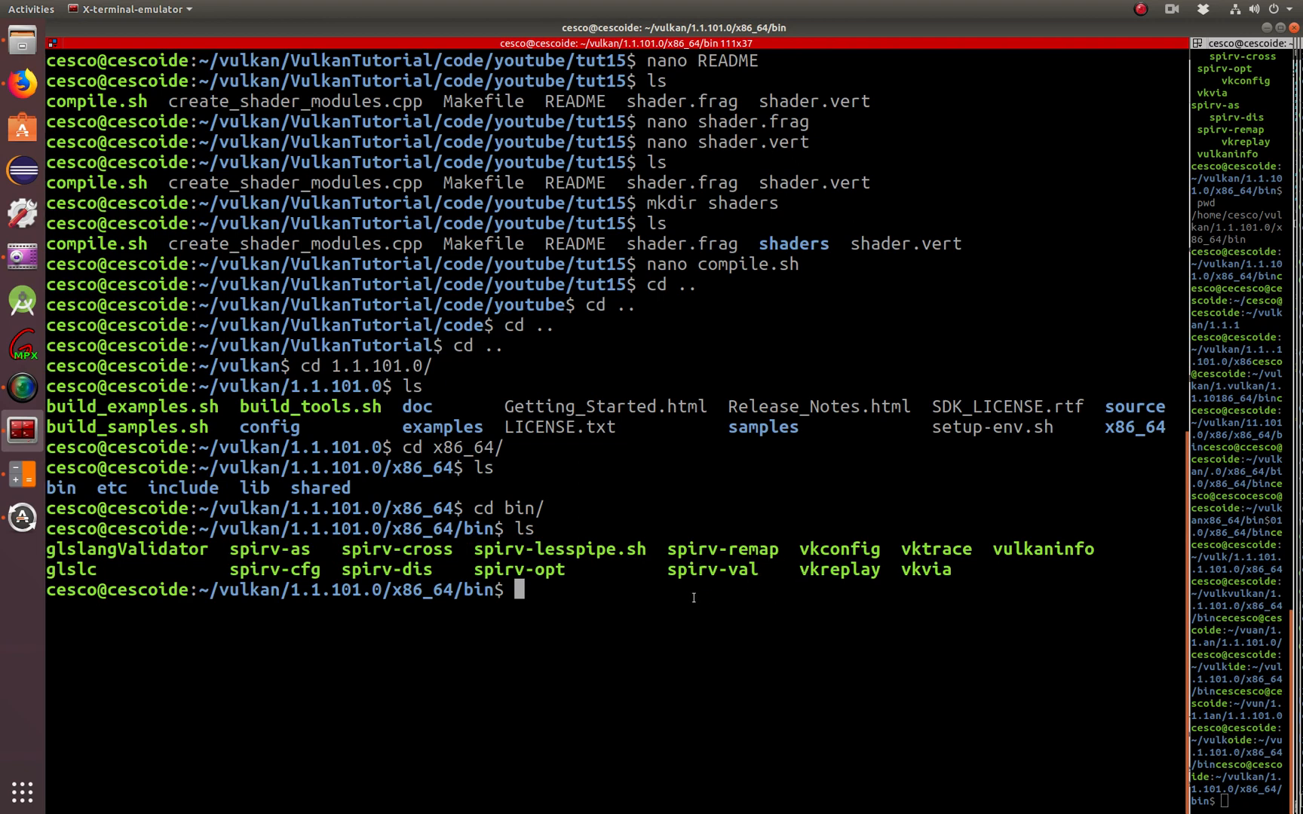
double_click(1042, 549)
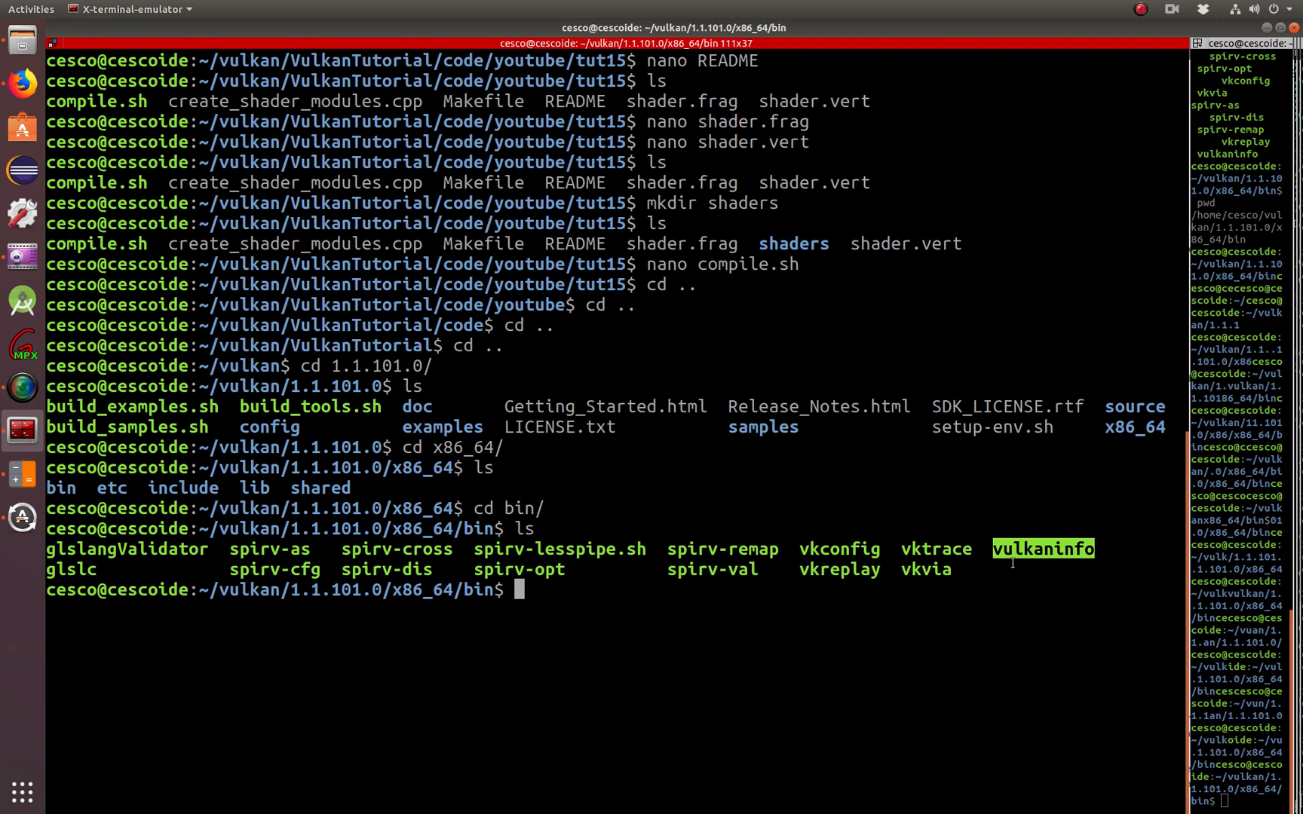
mouse_move(812, 603)
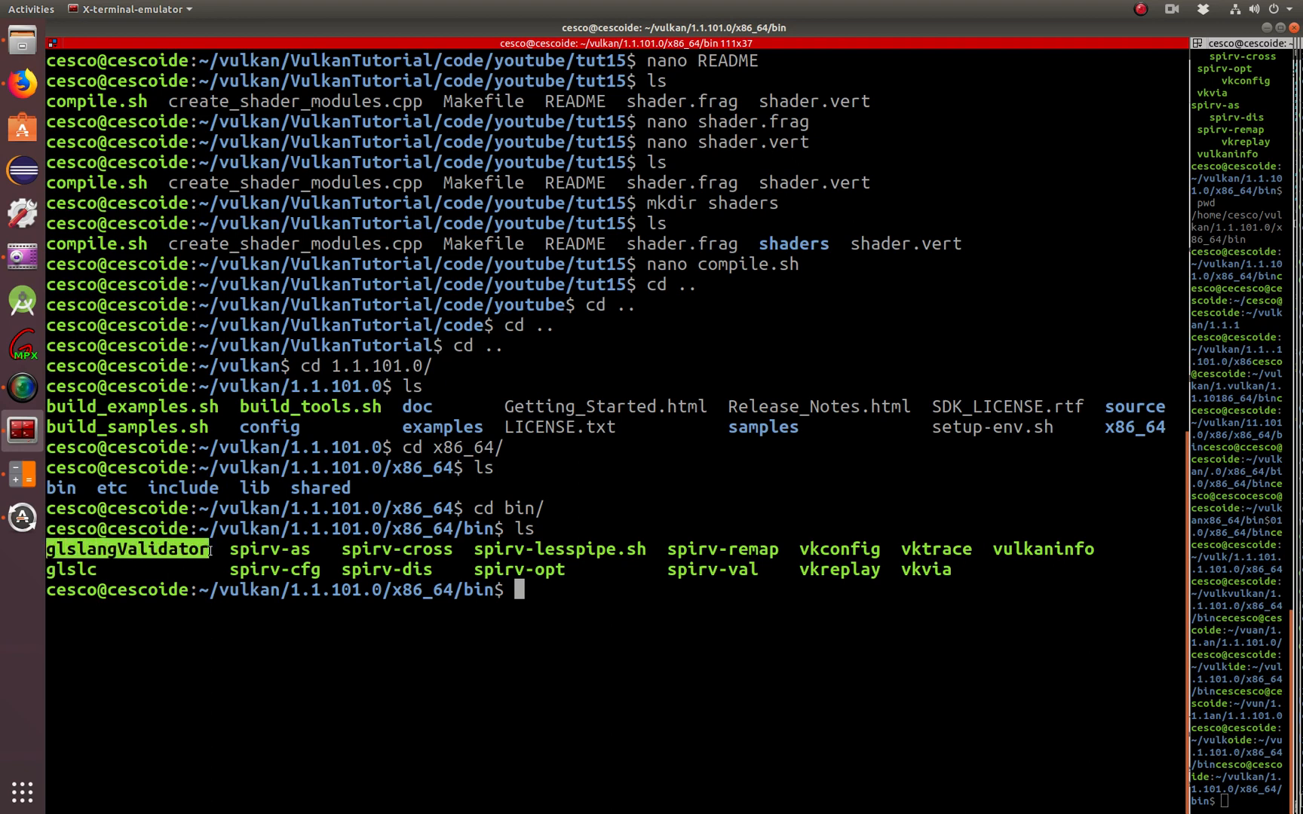
text(pwd)
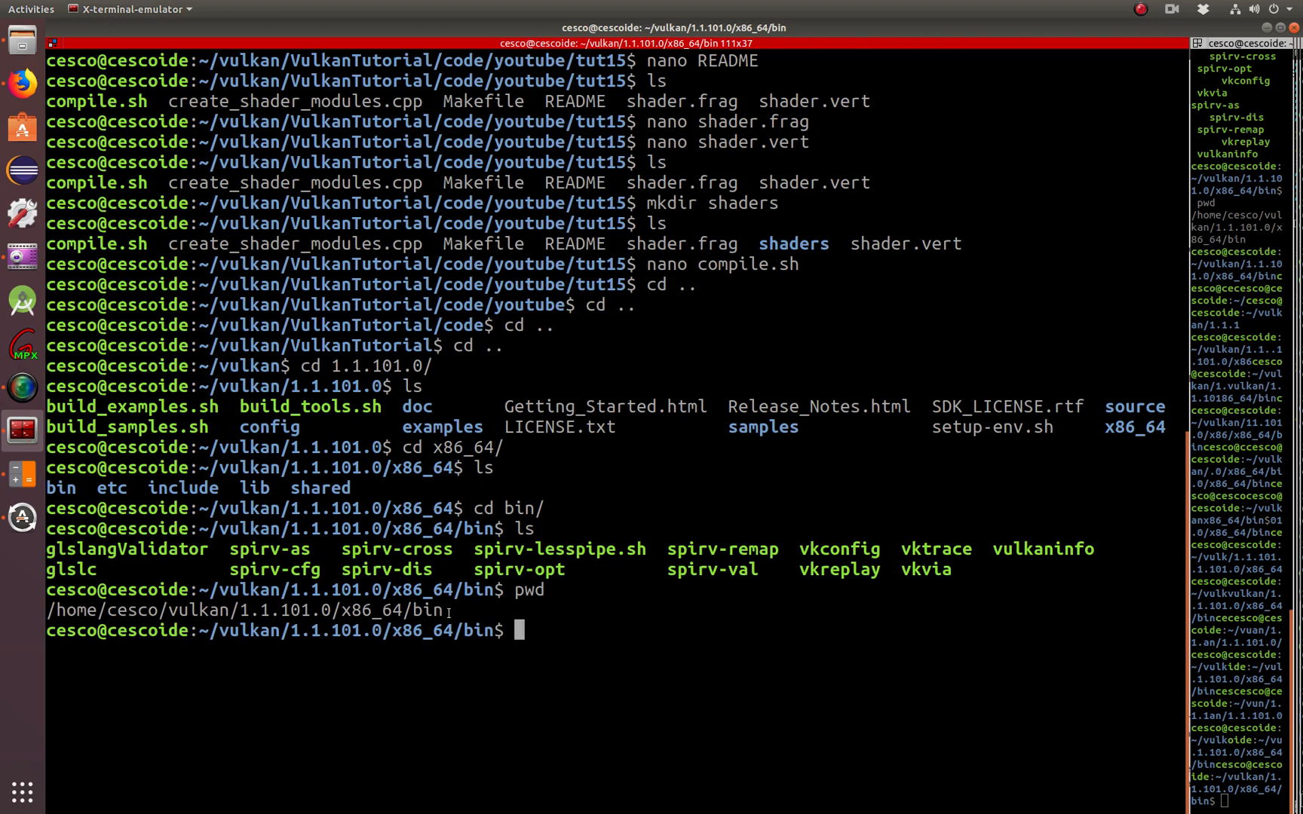
Highlight the SDK version in the printed path and cd back toward VulkanTutorial
triple_click(226, 610)
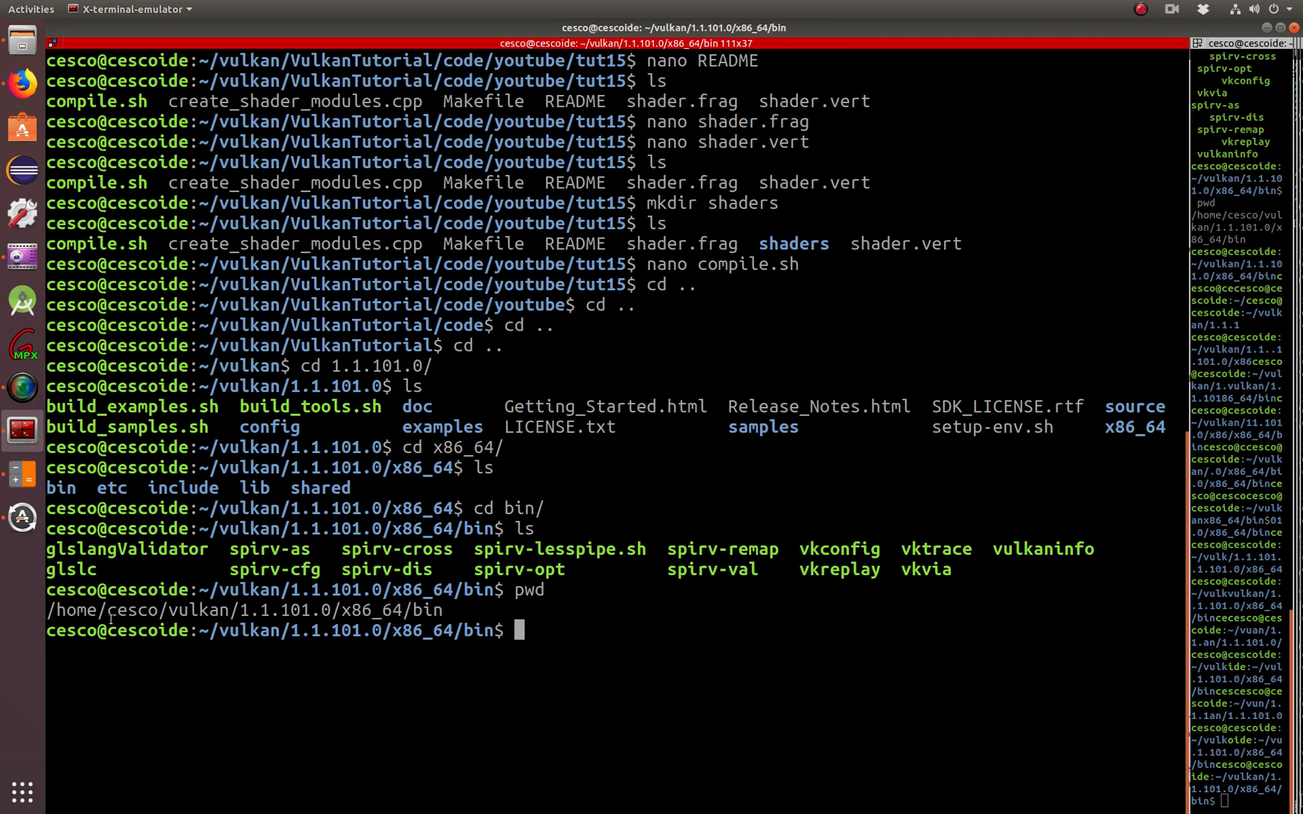
double_click(282, 611)
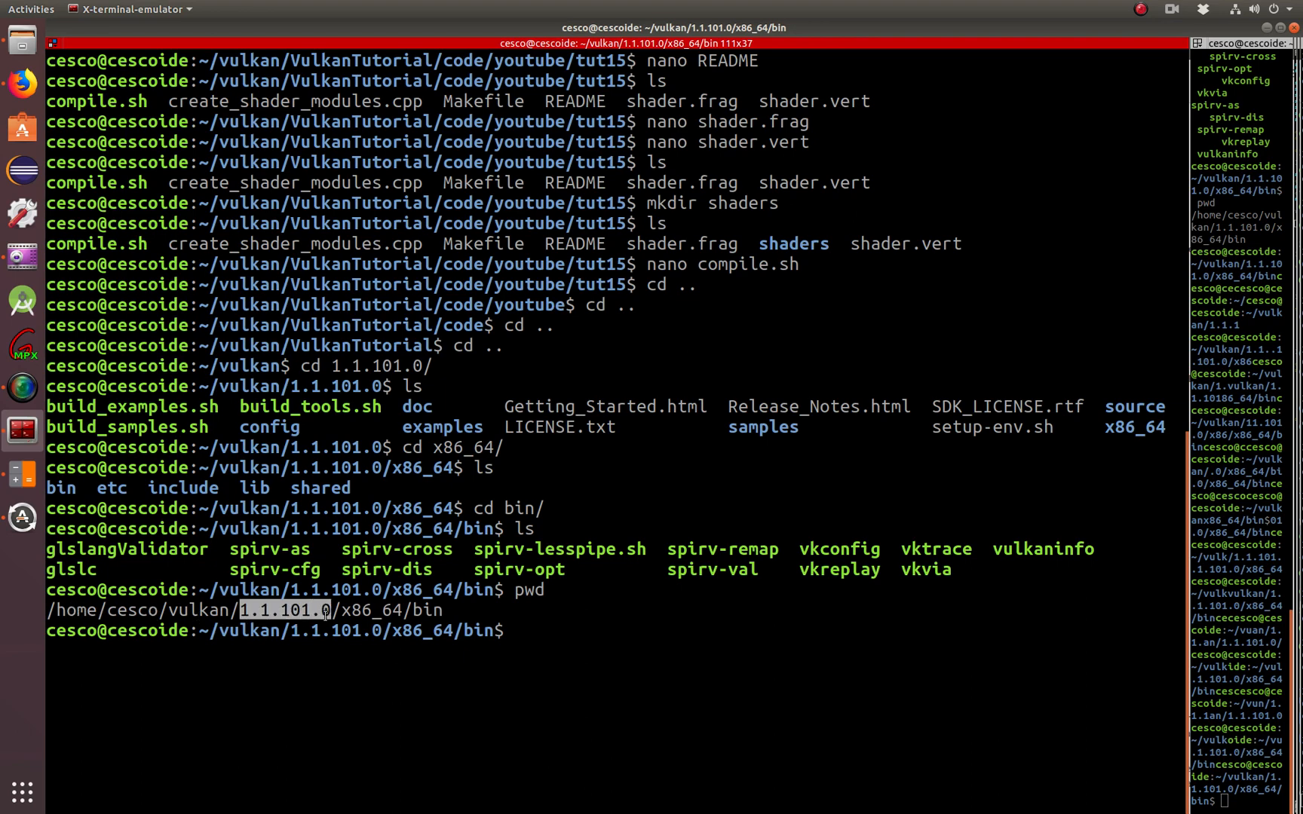
double_click(372, 611)
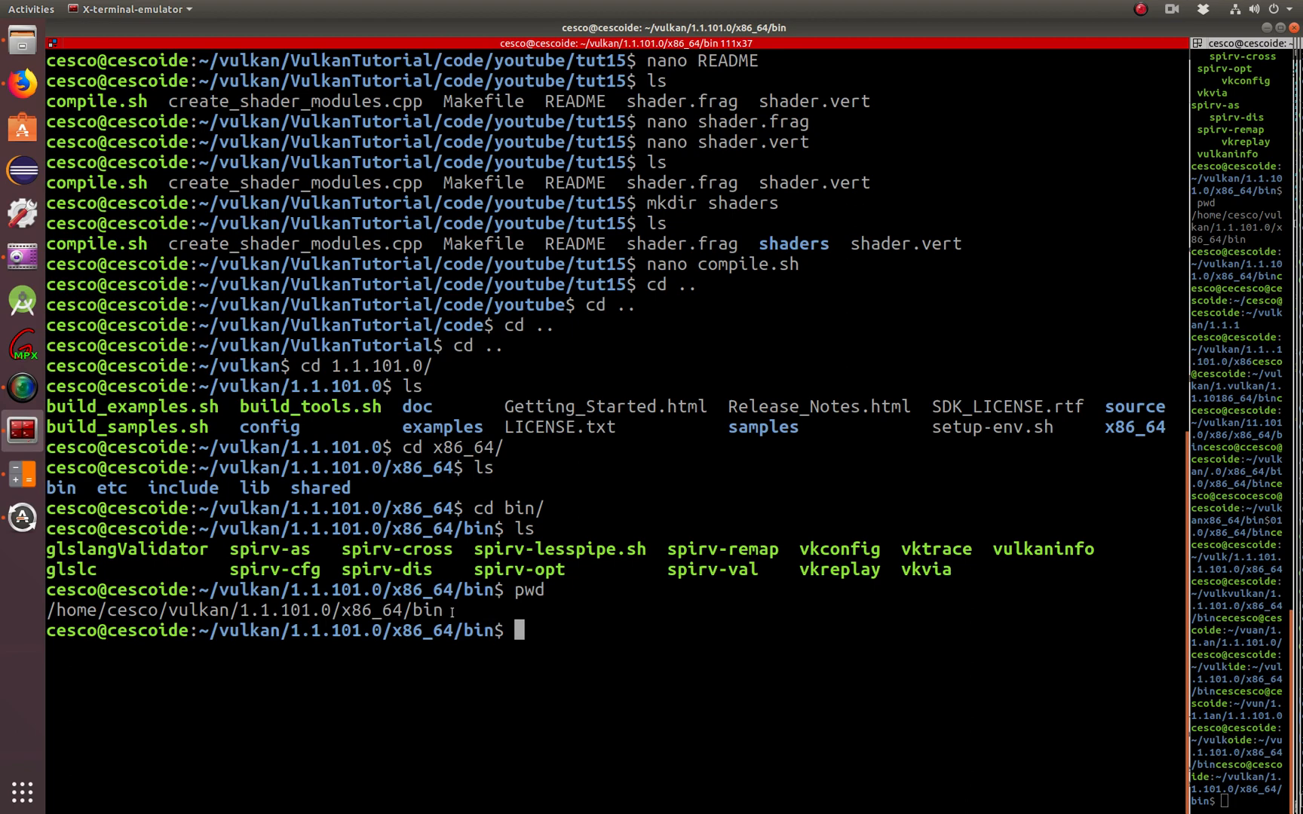
text(cd)
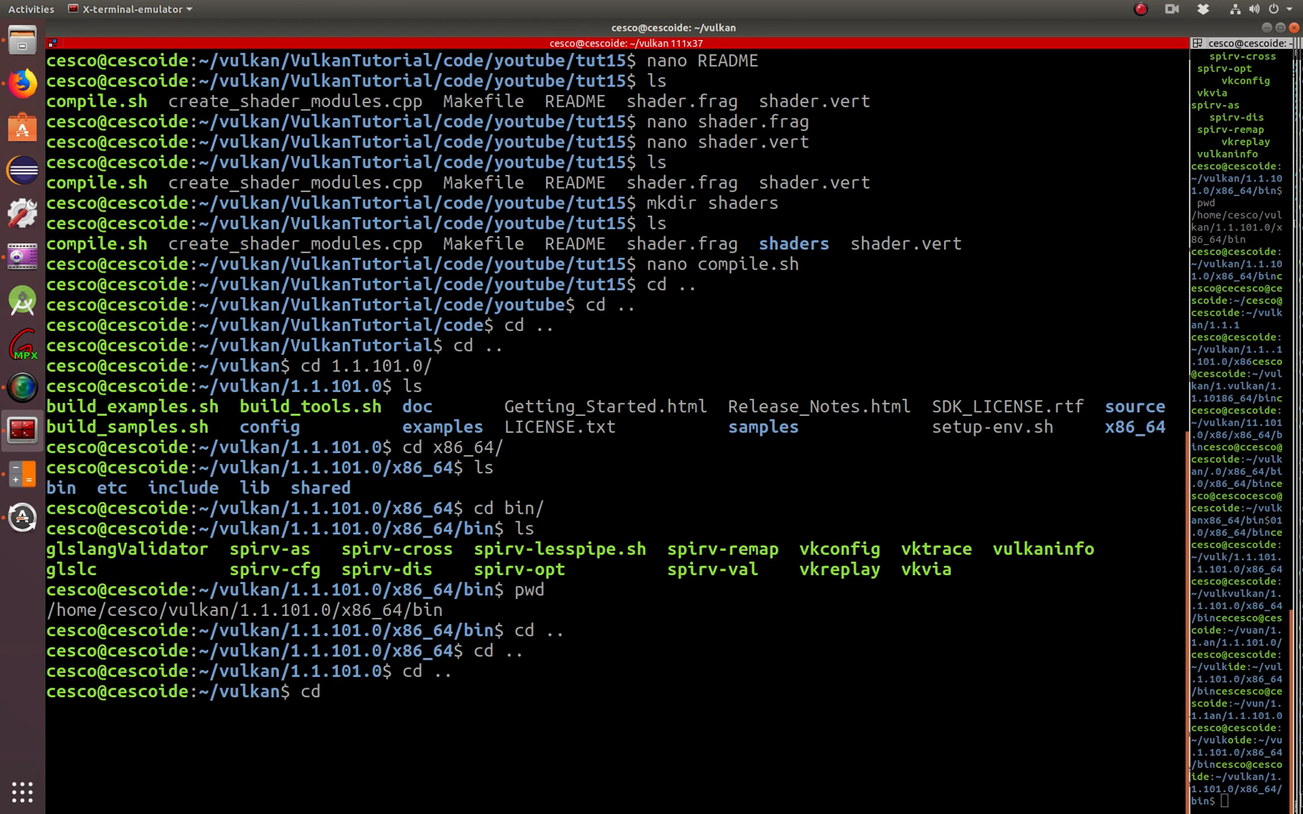
text(VulkanTutorial/code/)
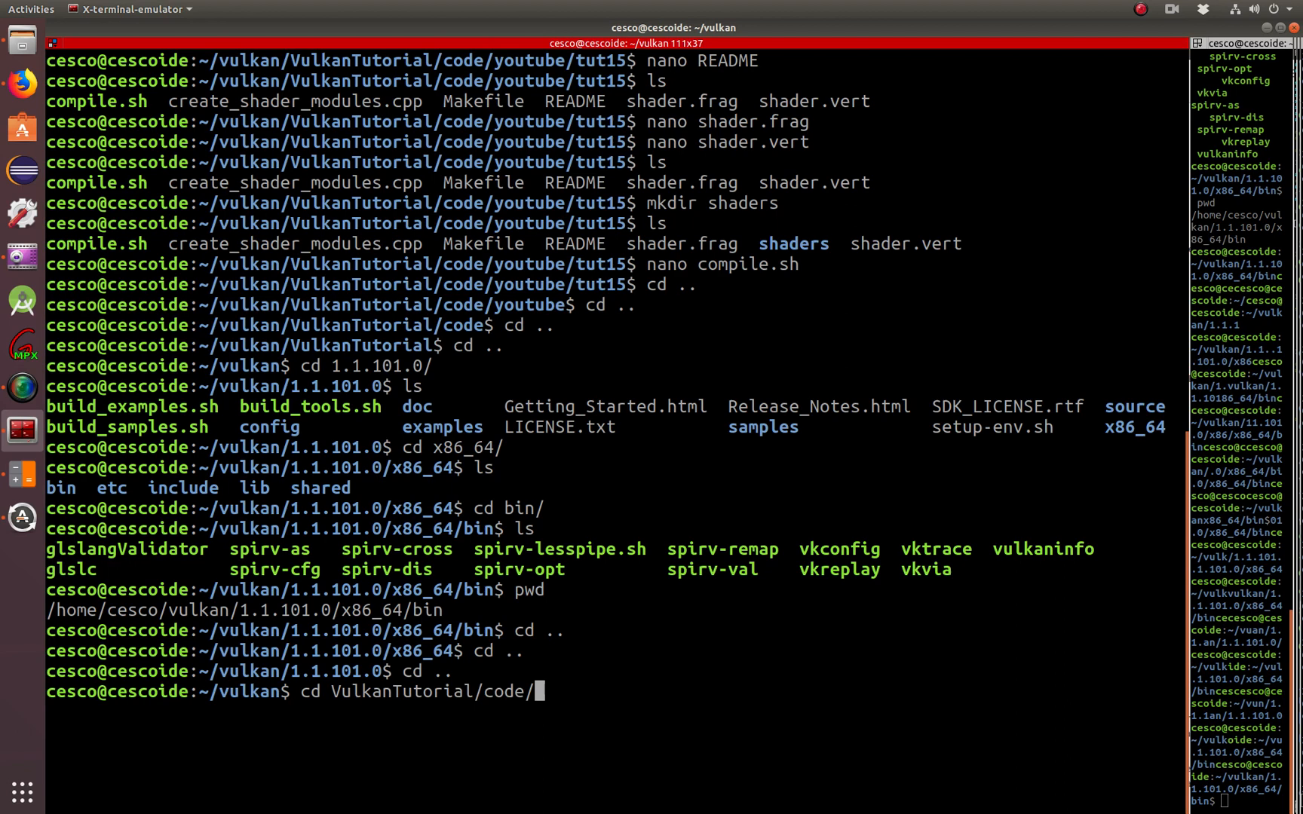
Change into VulkanTutorial/code/youtube/tut15 and clear the terminal screen
text(youtube/)
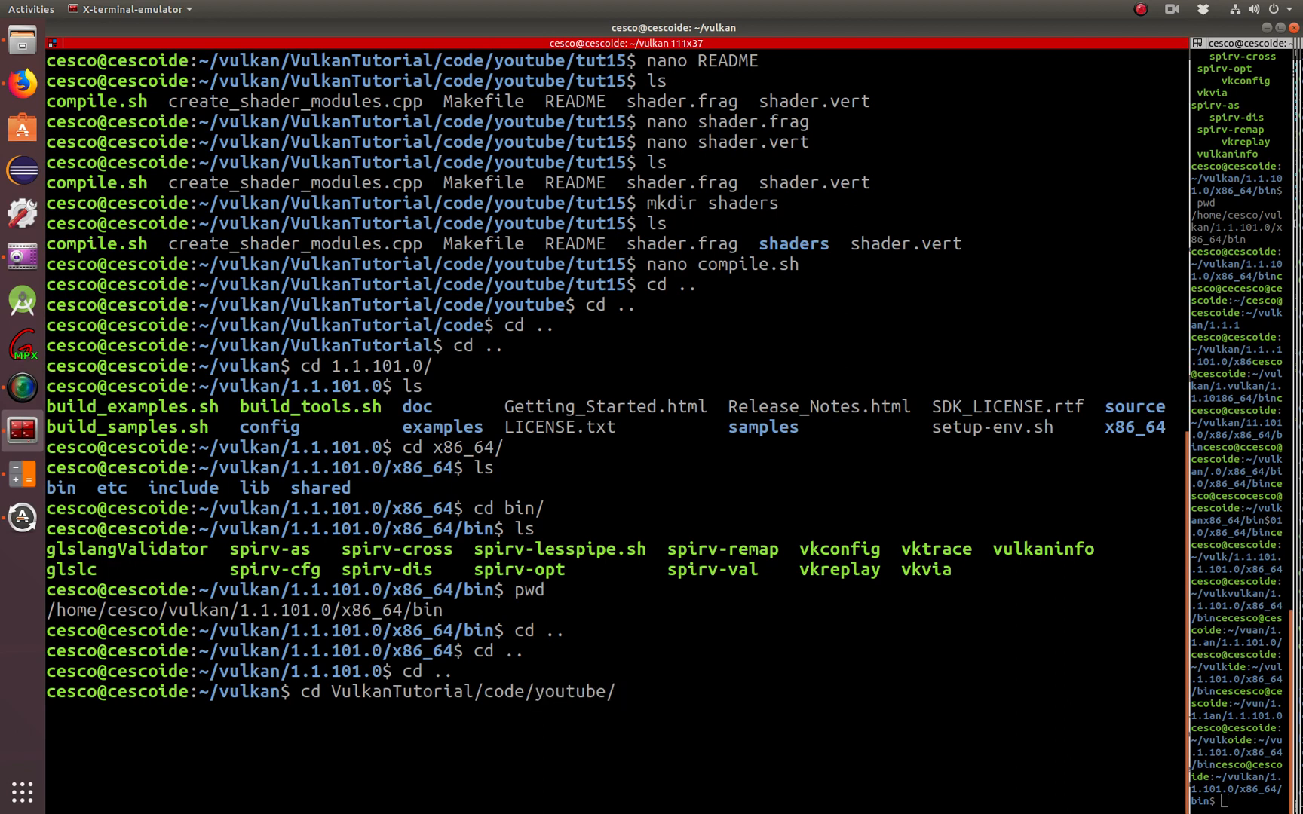
text(tut15)
text(ls)
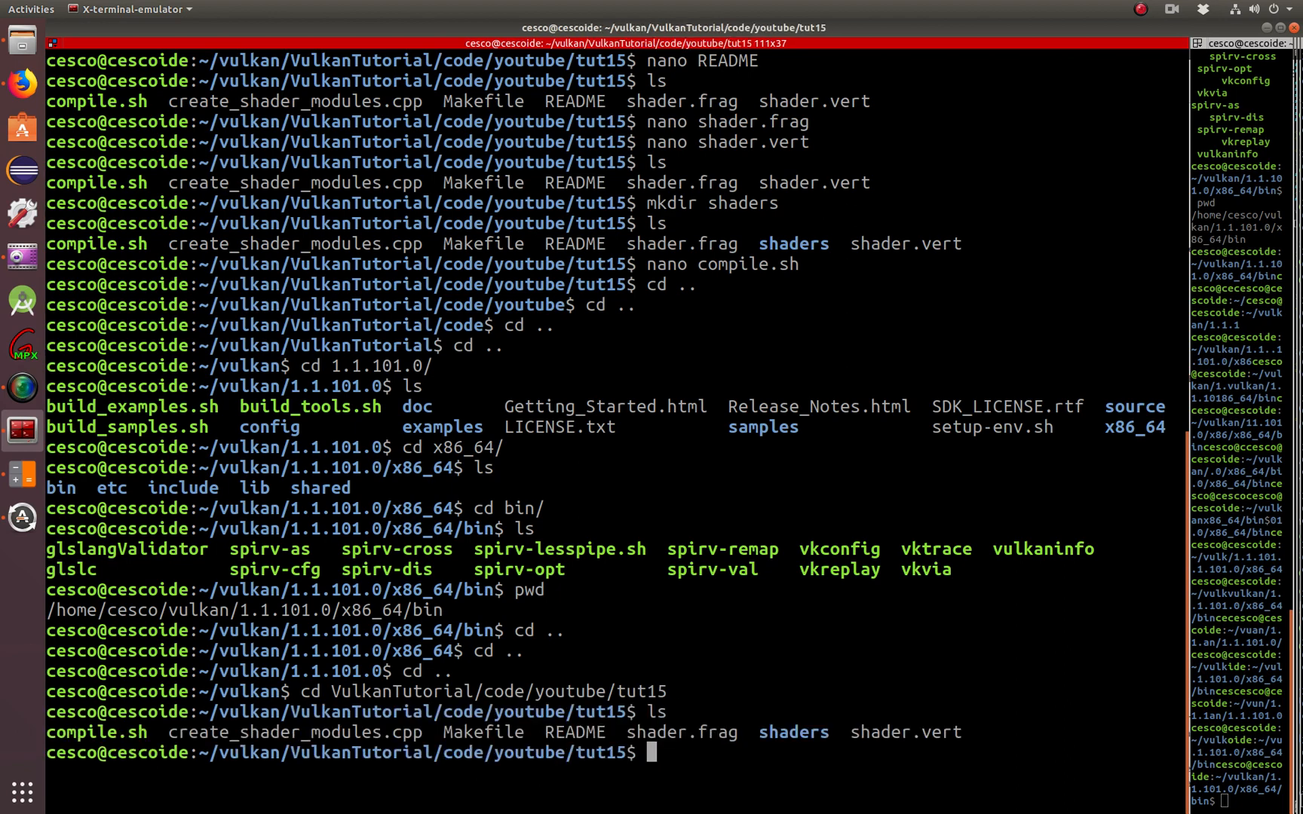
text(clear)
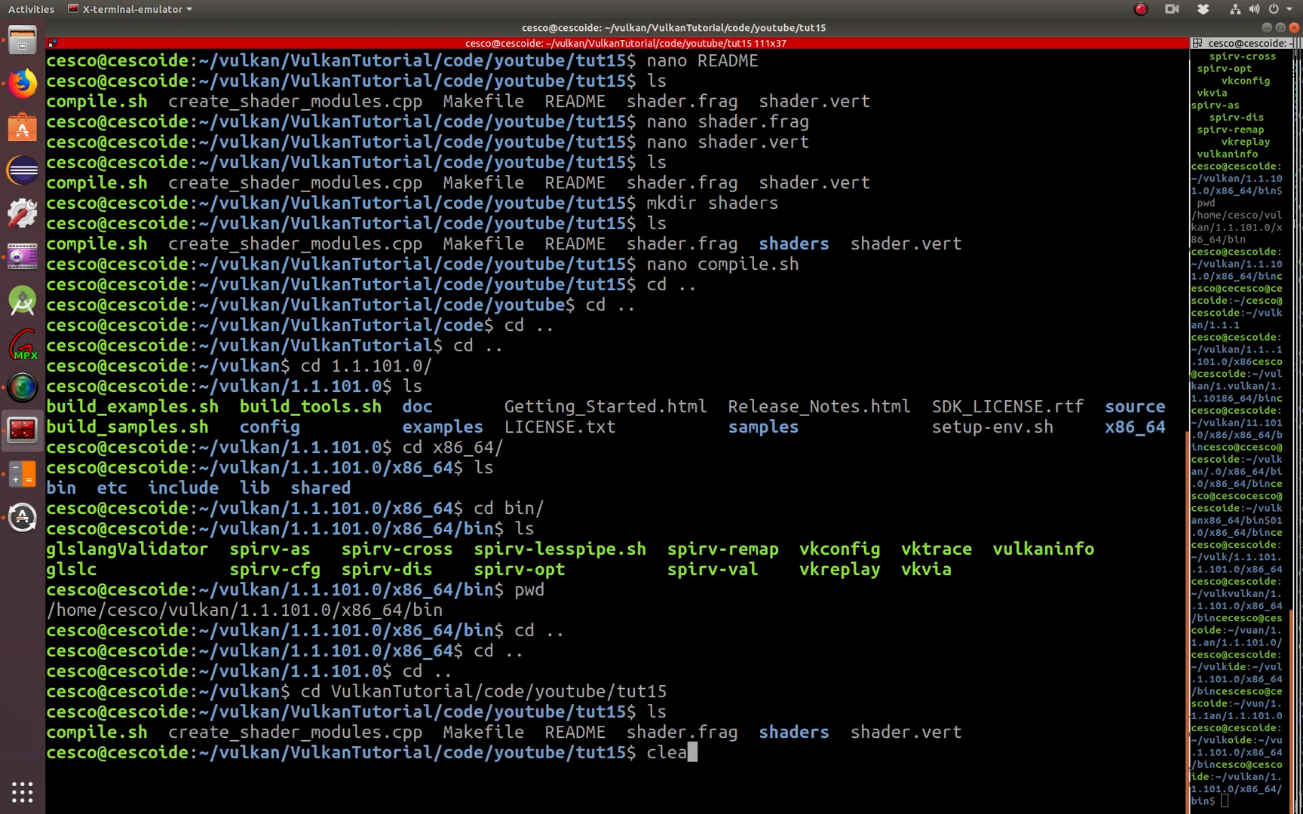
key(Return)
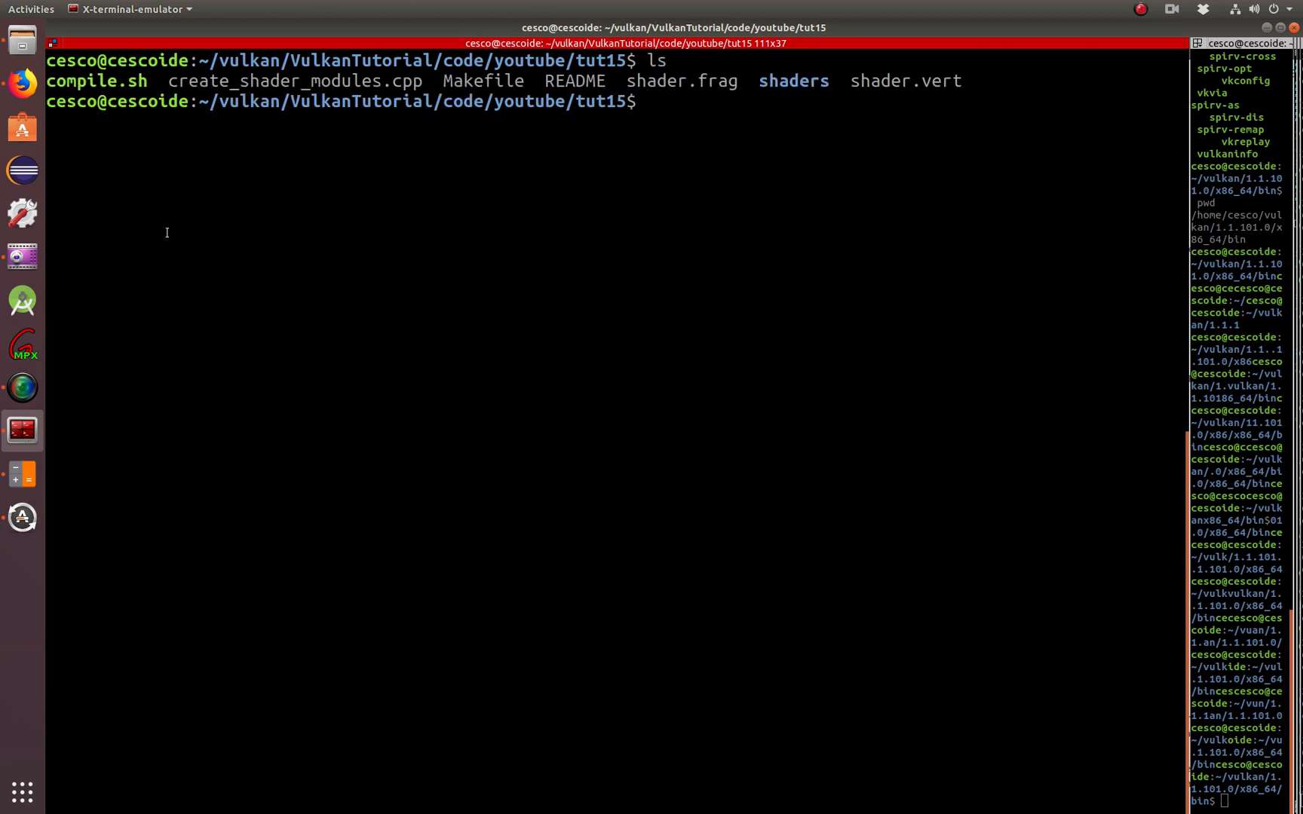
Open compile.sh in nano, then run chmod +x compile.sh to make it executable
text(nano compile.sh)
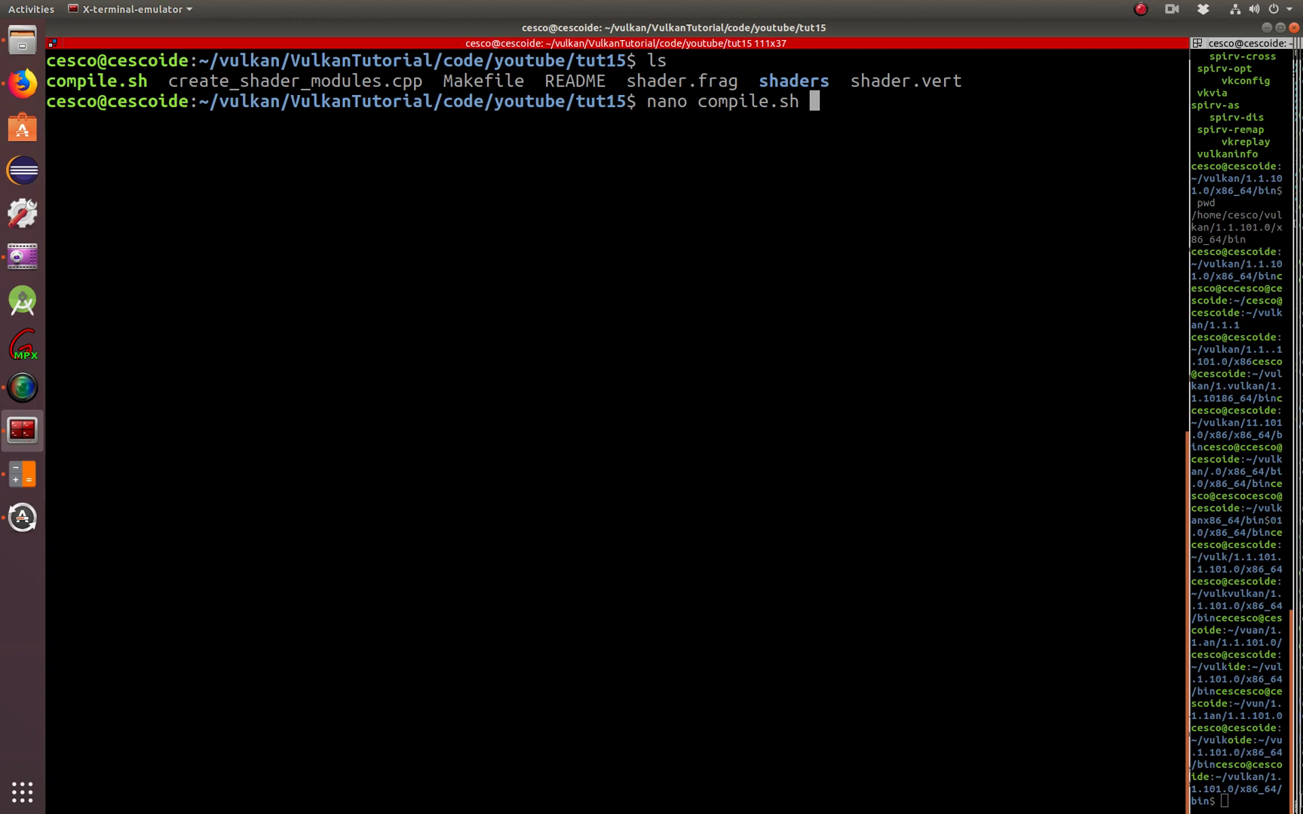
key(Return)
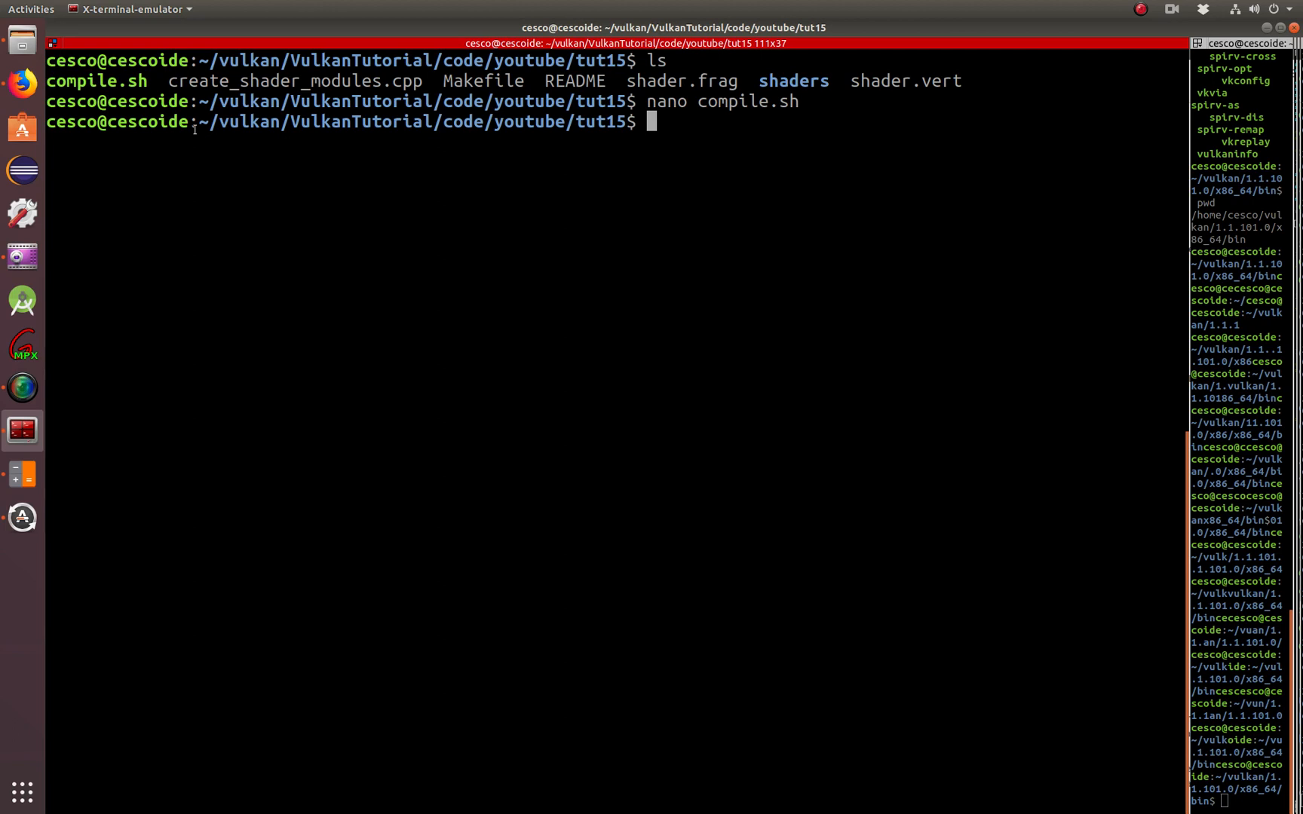
text(ch)
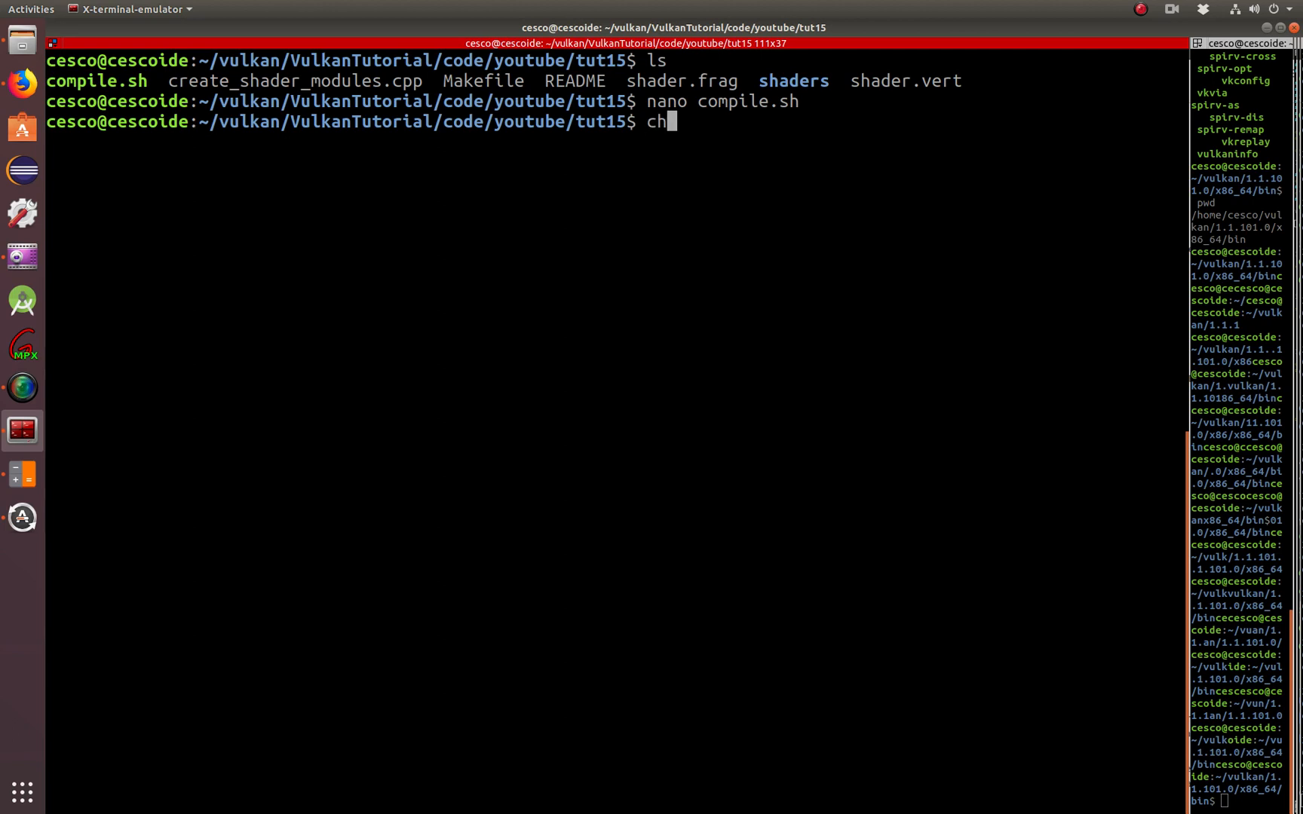
text(m)
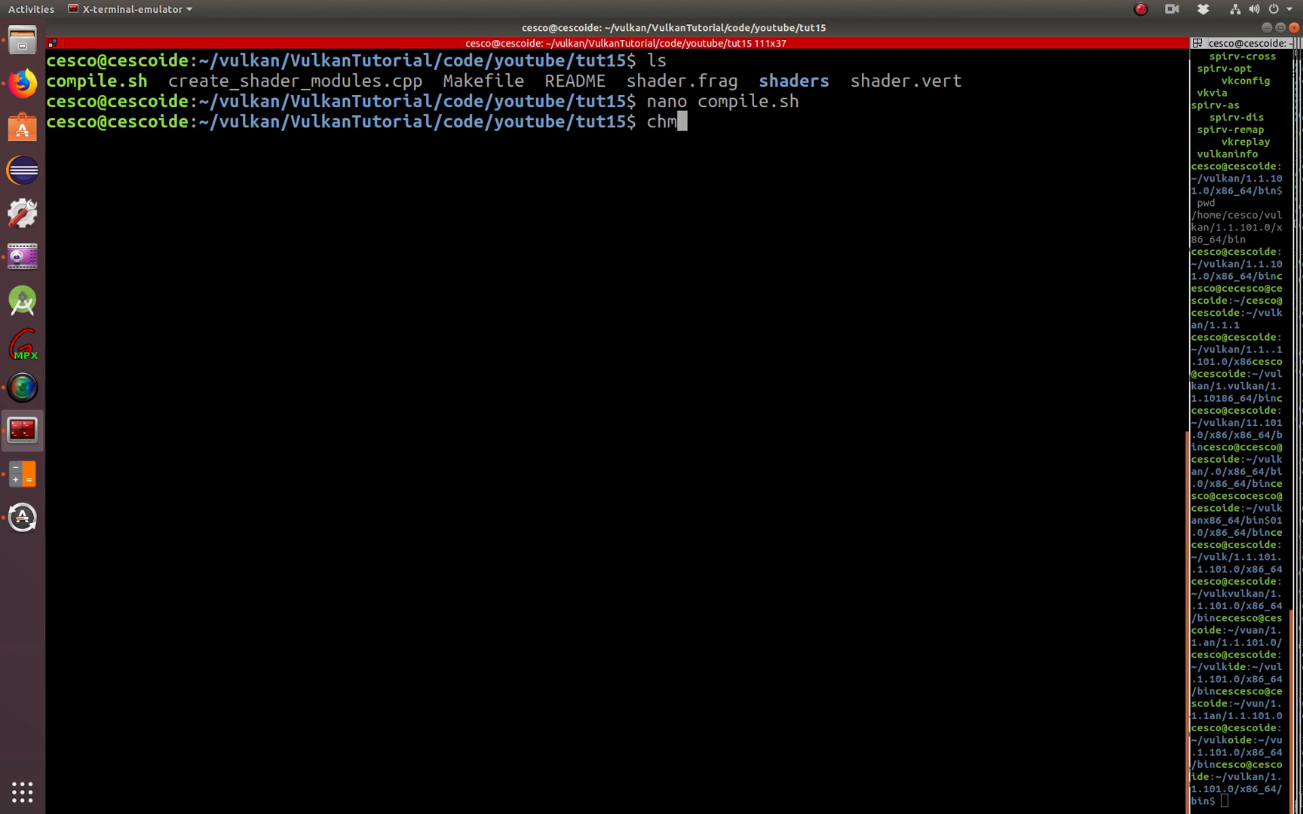
text(od)
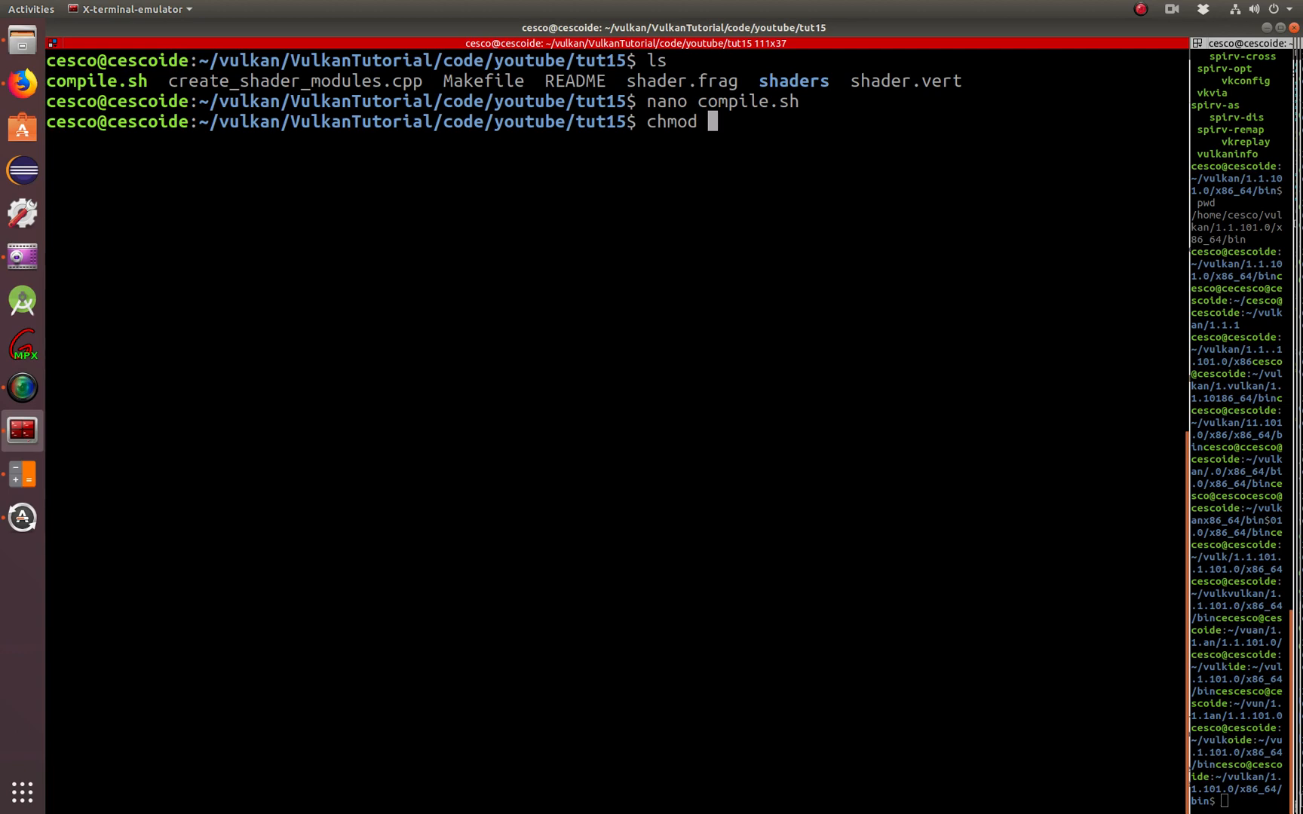
text(+x compile.sh)
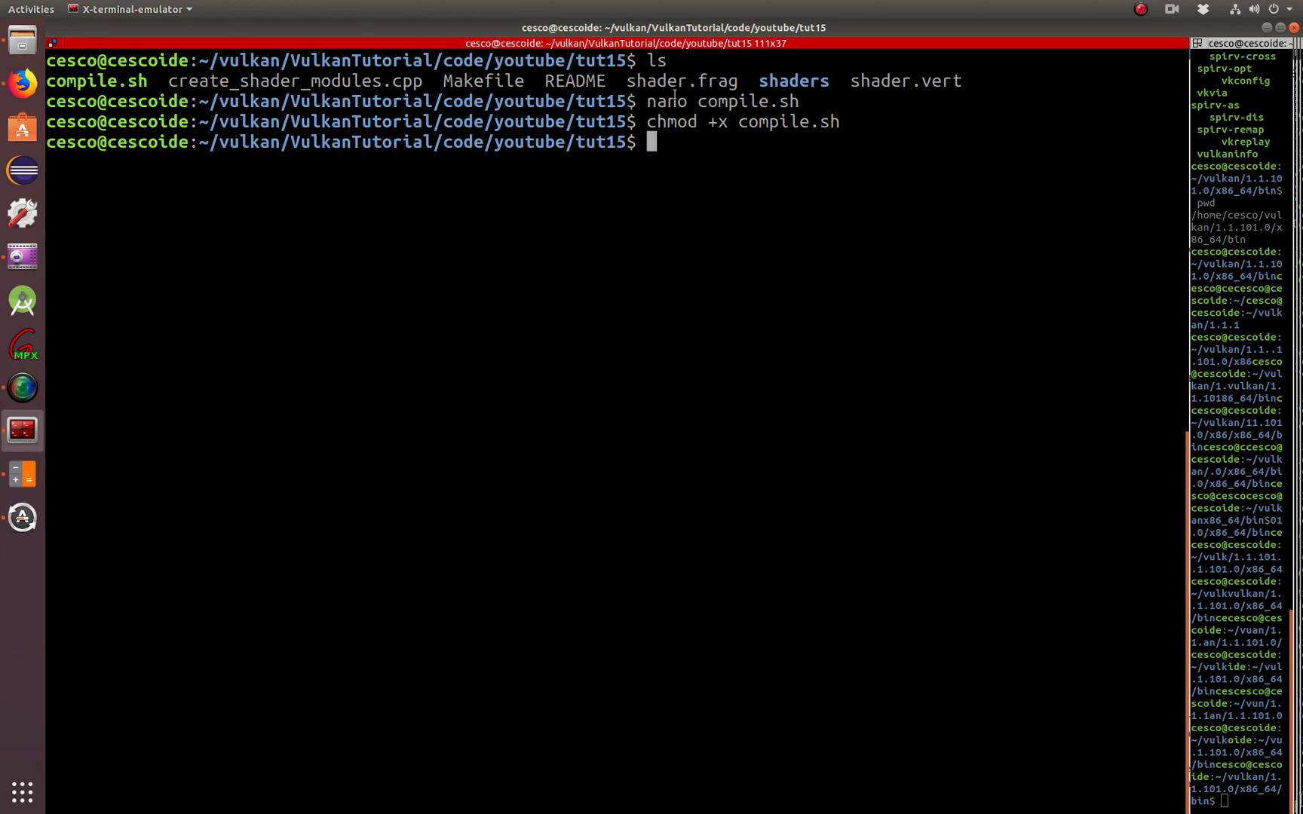
double_click(688, 80)
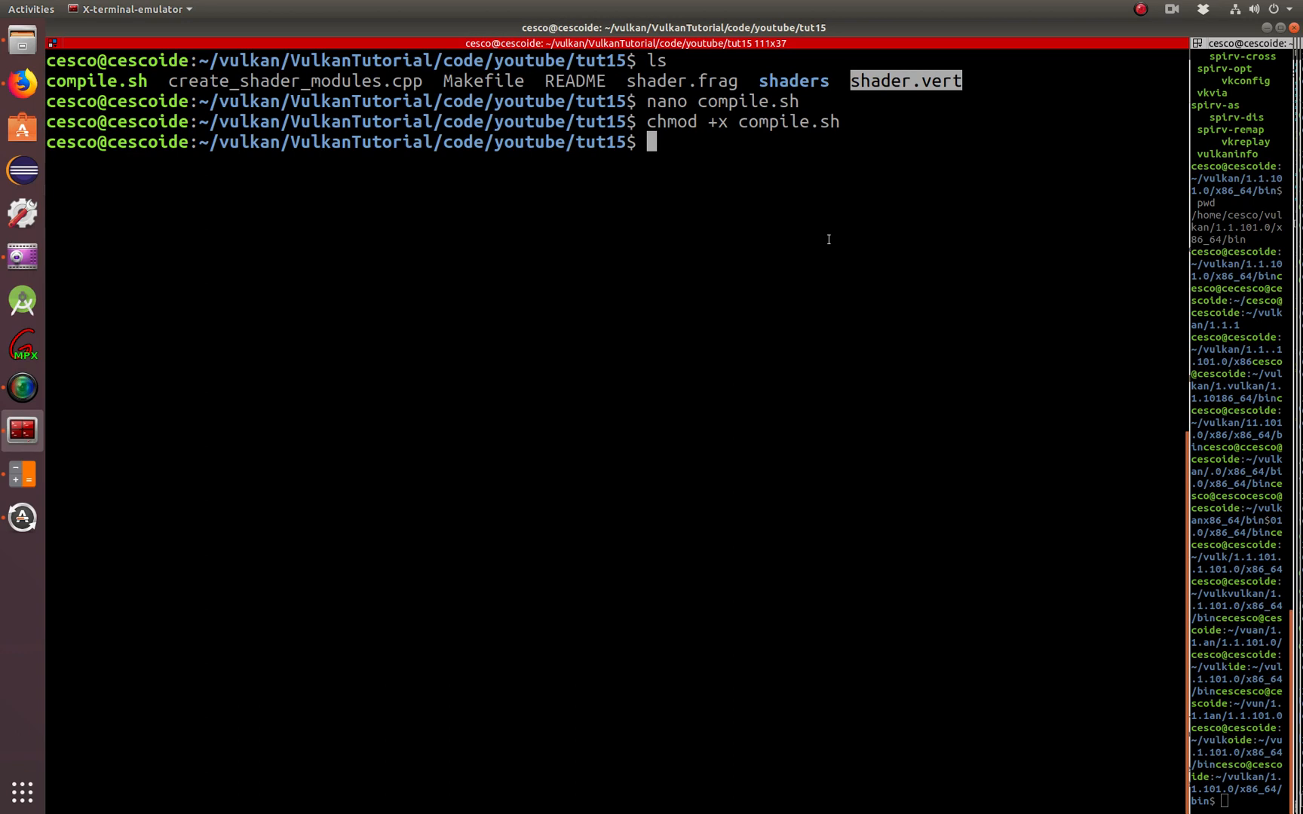
Run ./compile.sh to compile the vertex and fragment shaders
text(.)
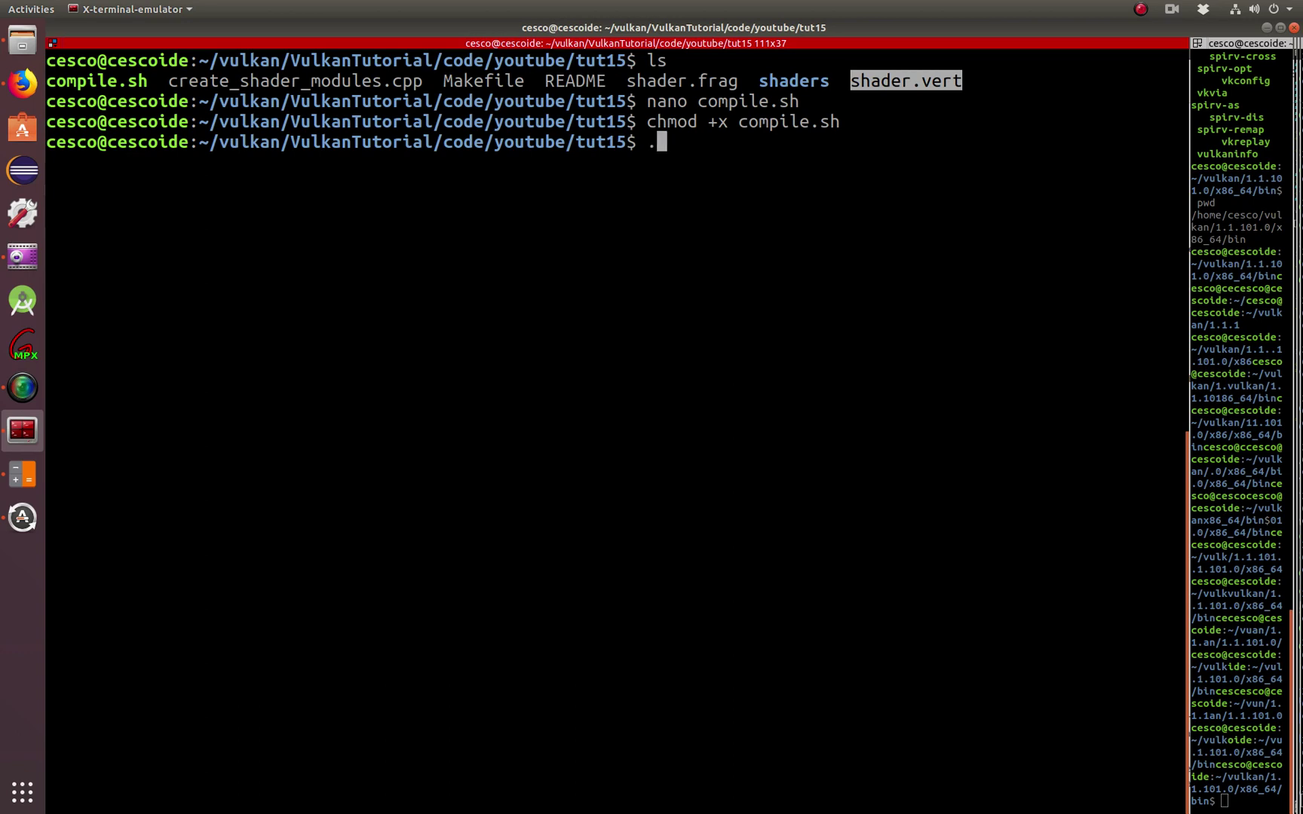
text(/compile.sh)
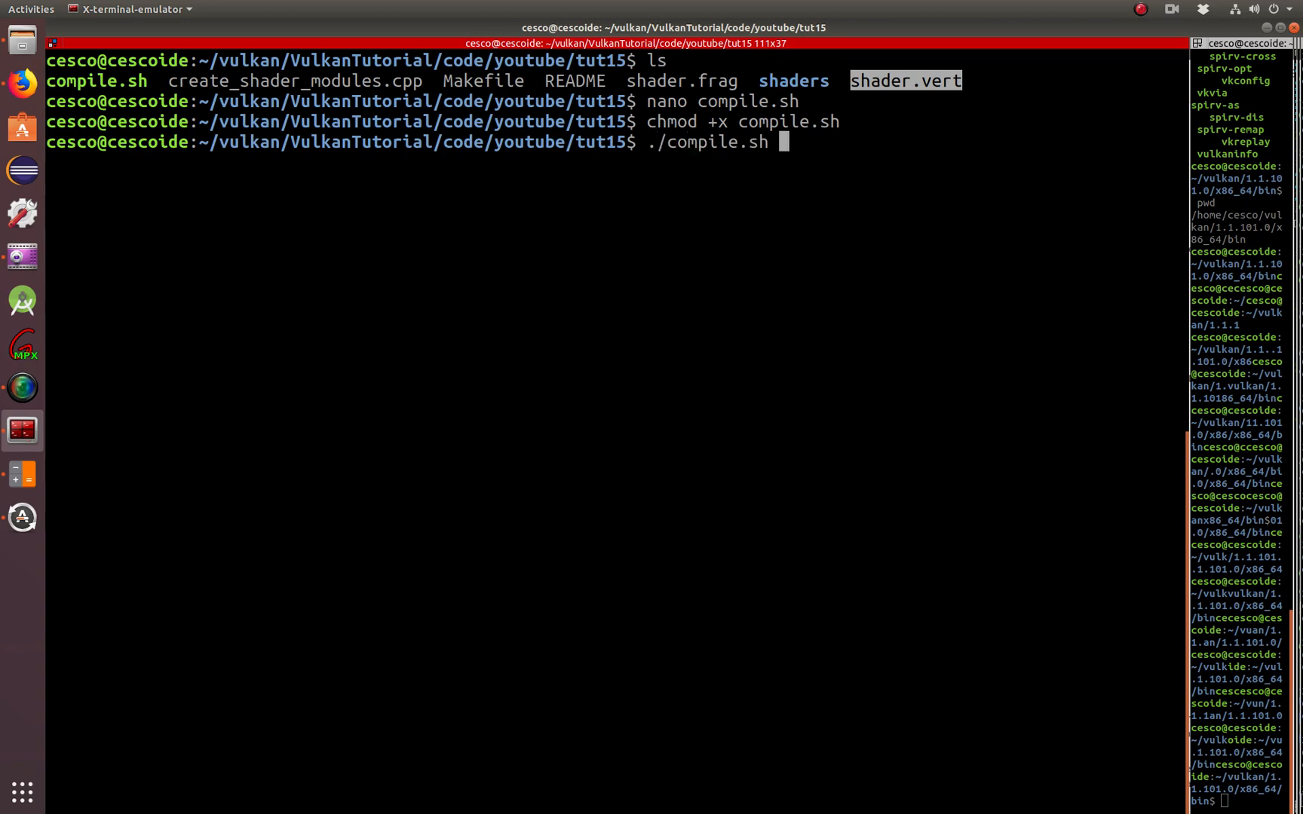
key(Return)
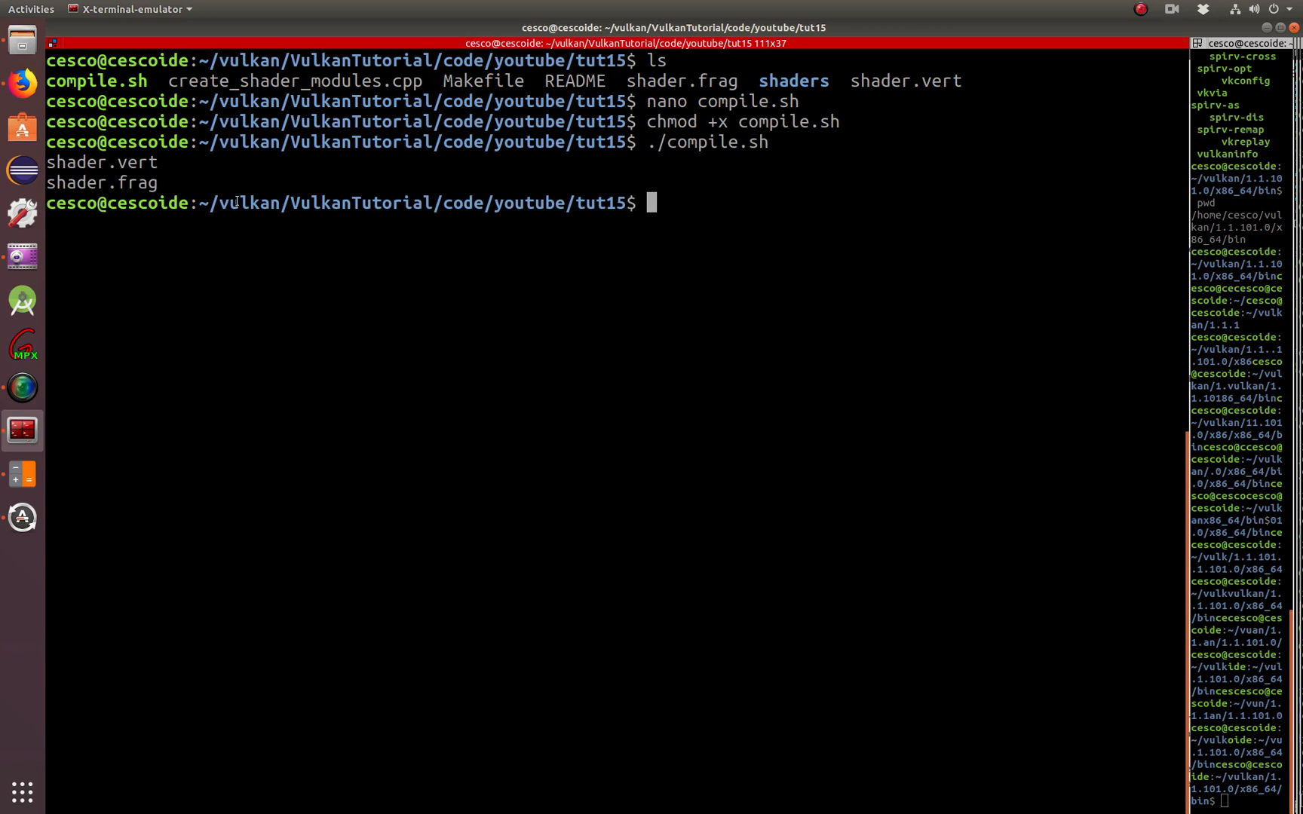
List tut15 and highlight the newly generated frag.spv and vert.spv files
text(ls)
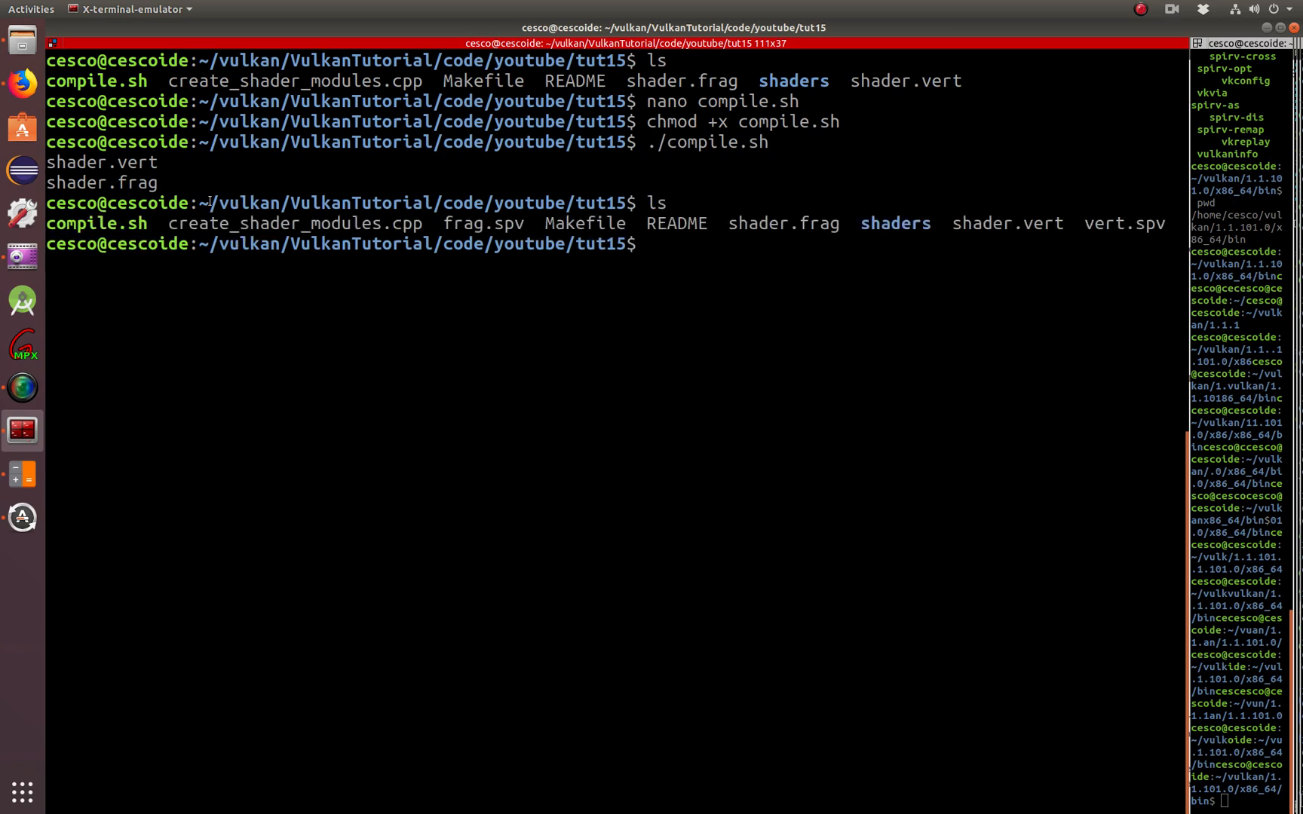
double_click(465, 223)
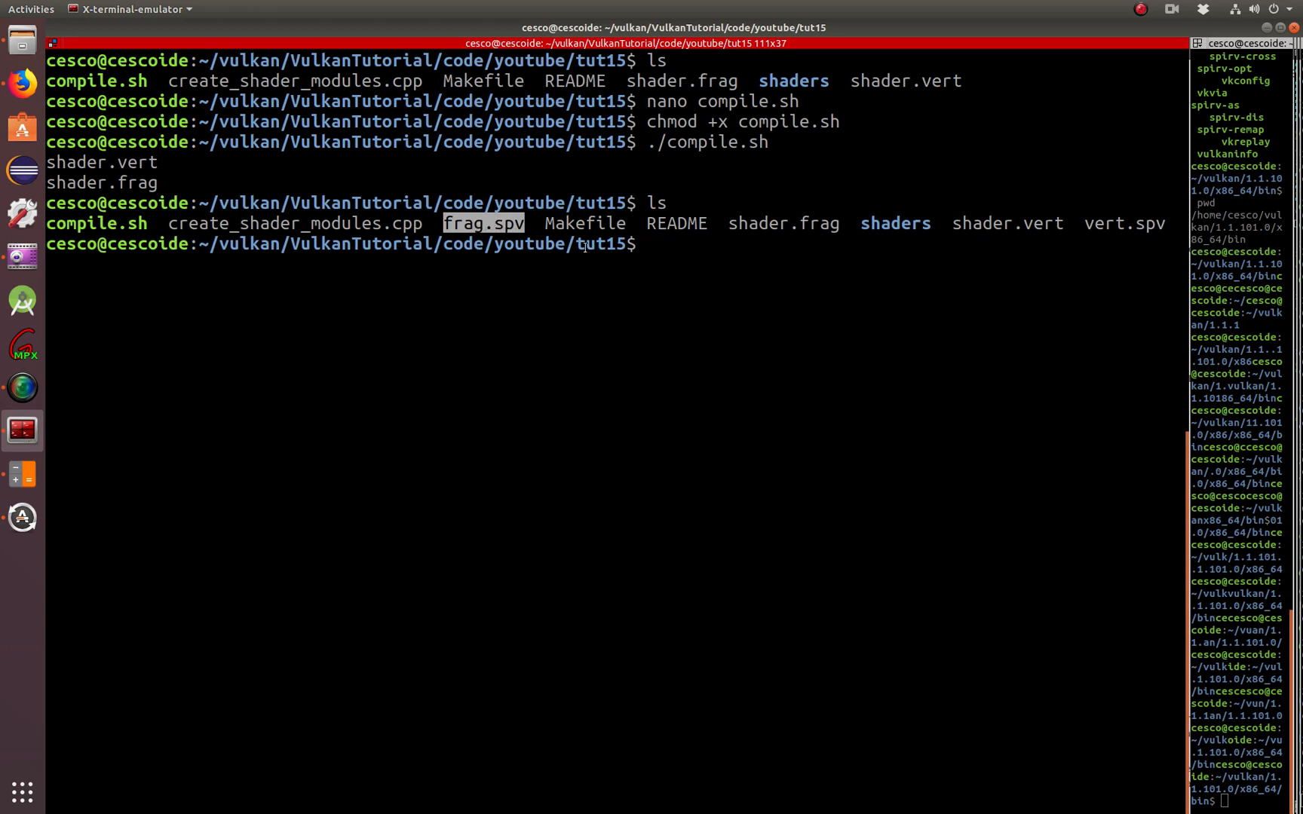
double_click(1121, 223)
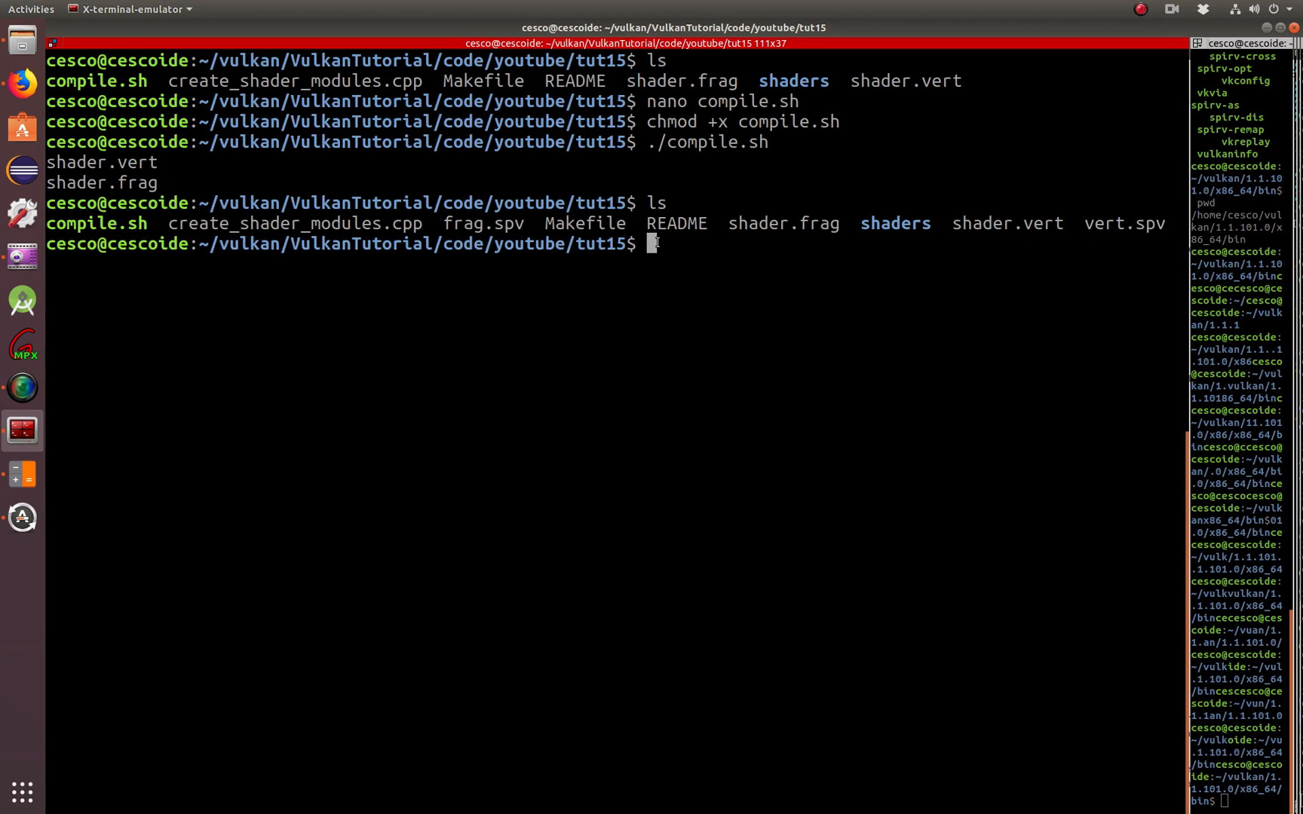
Move frag.spv and vert.spv into ./shaders/, then cd into shaders and list them
text(mv)
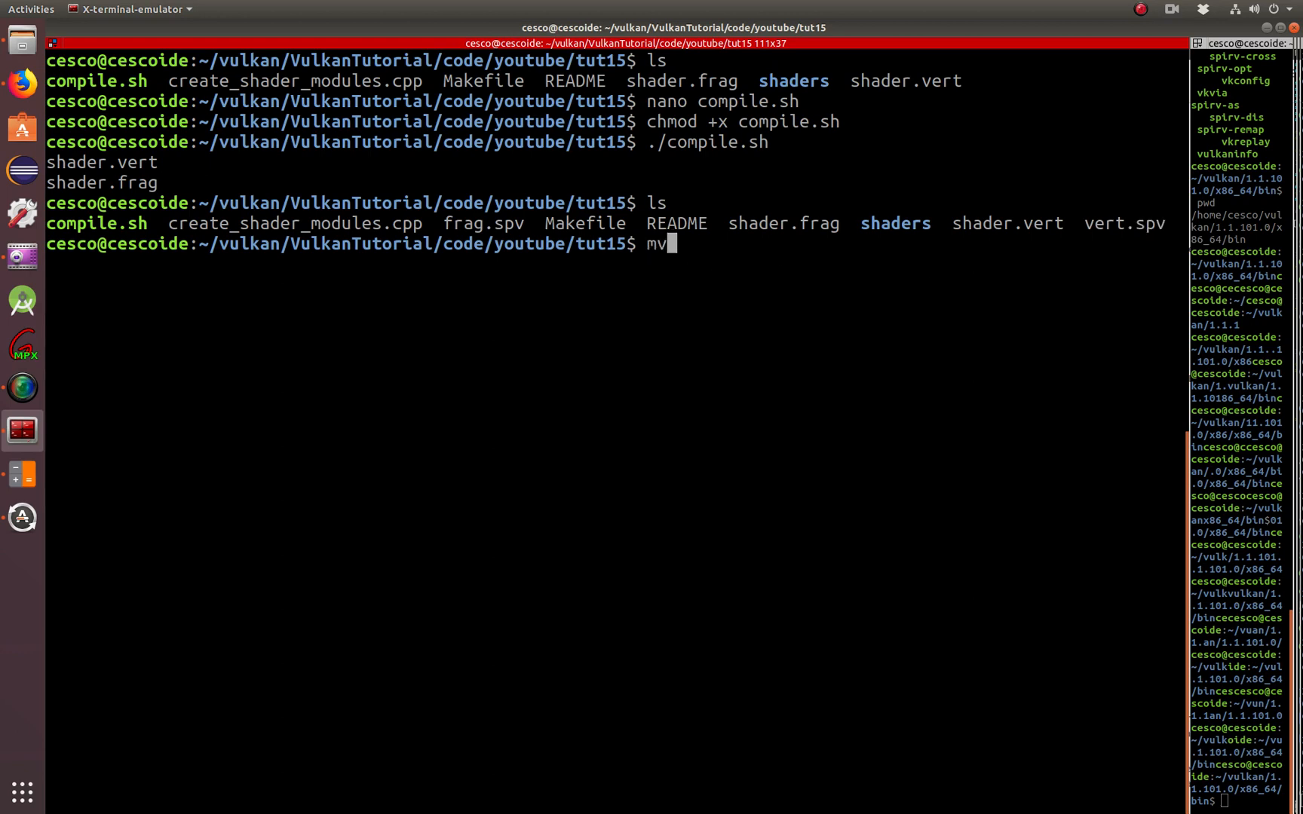
text(frag.sp)
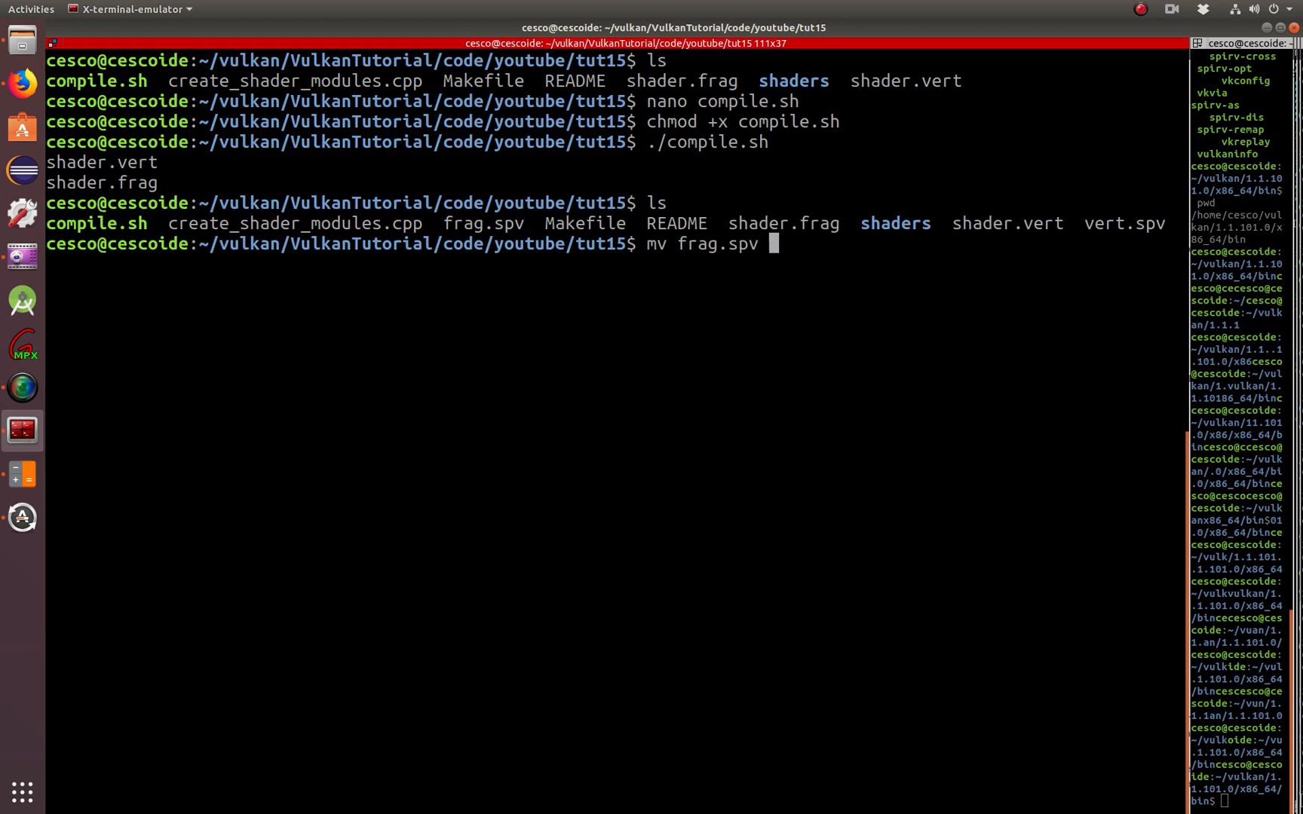
text(ve)
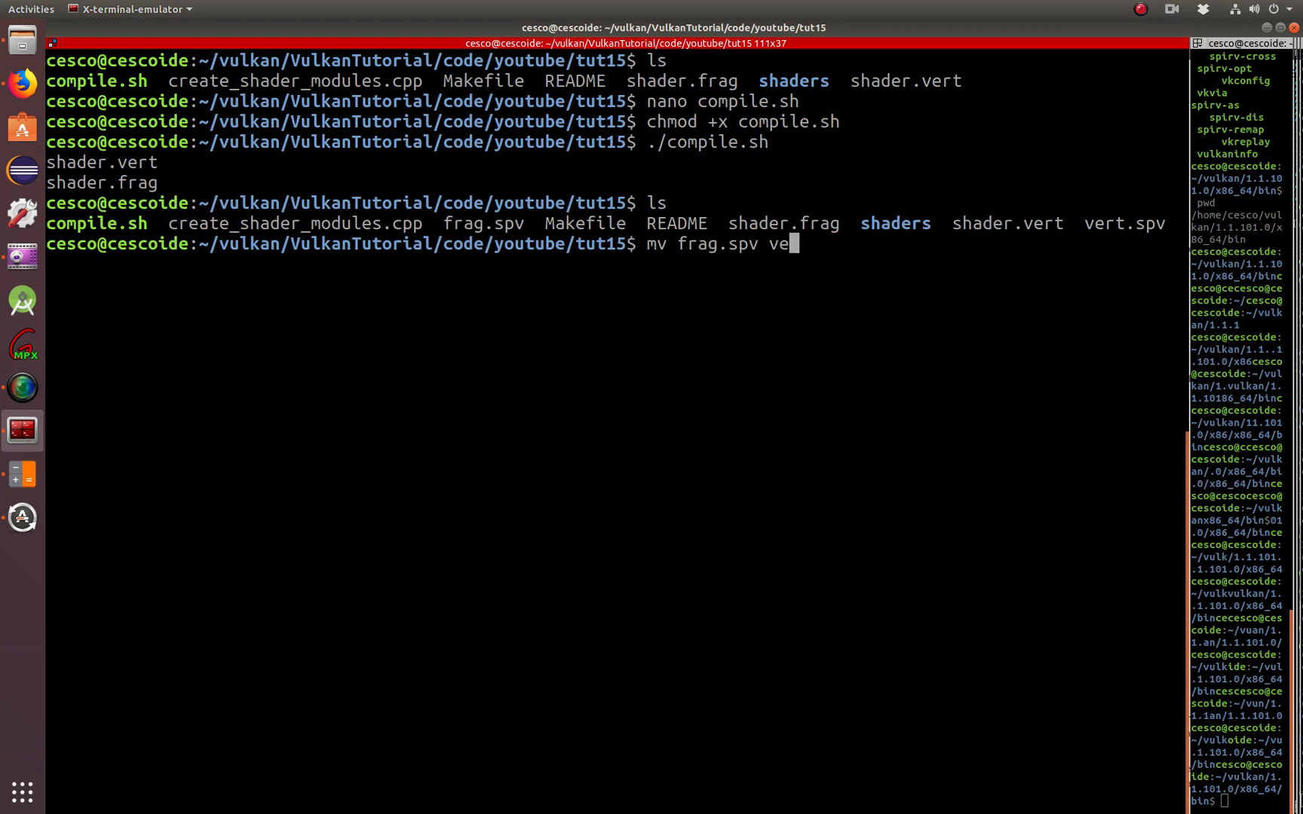
text(rt.spv .)
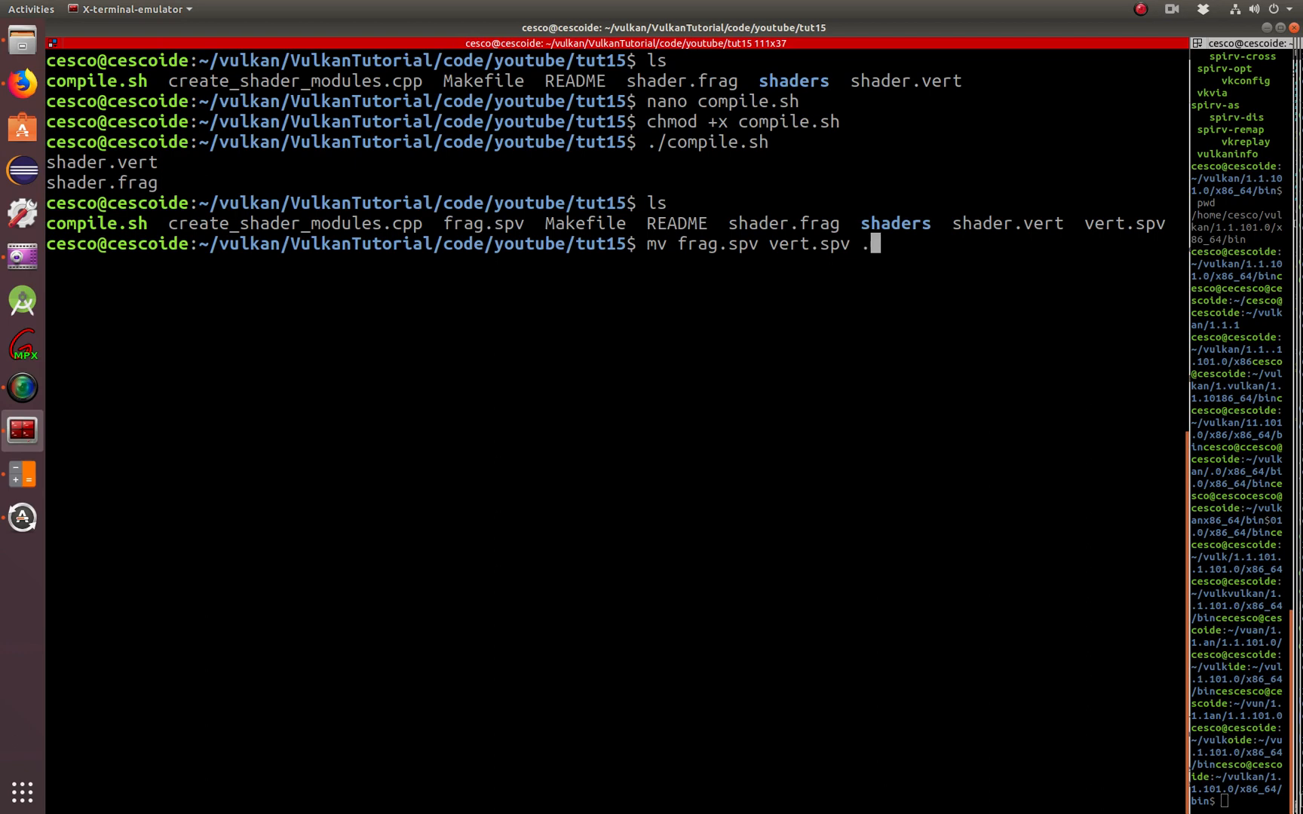
text(/shaders/)
text(ls)
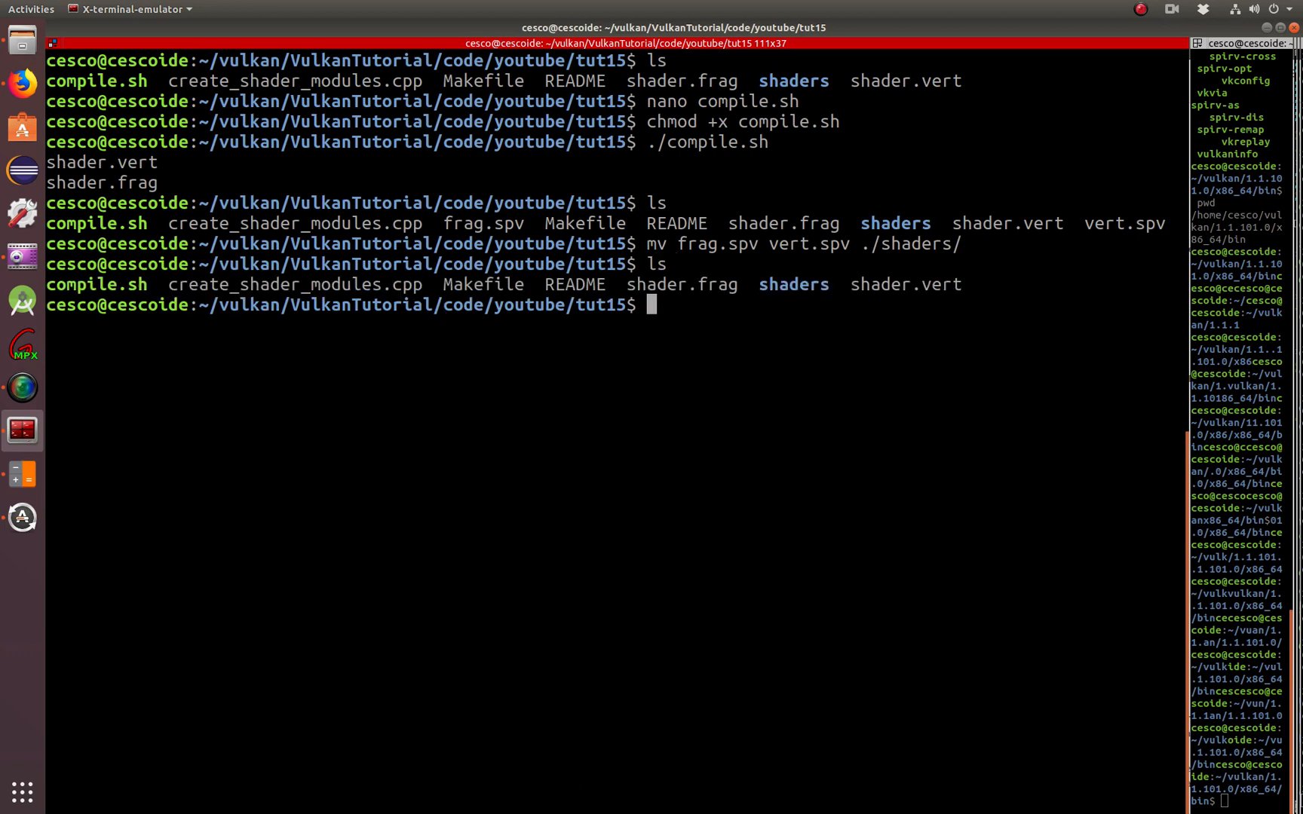
text(cd shaders/)
text(ls)
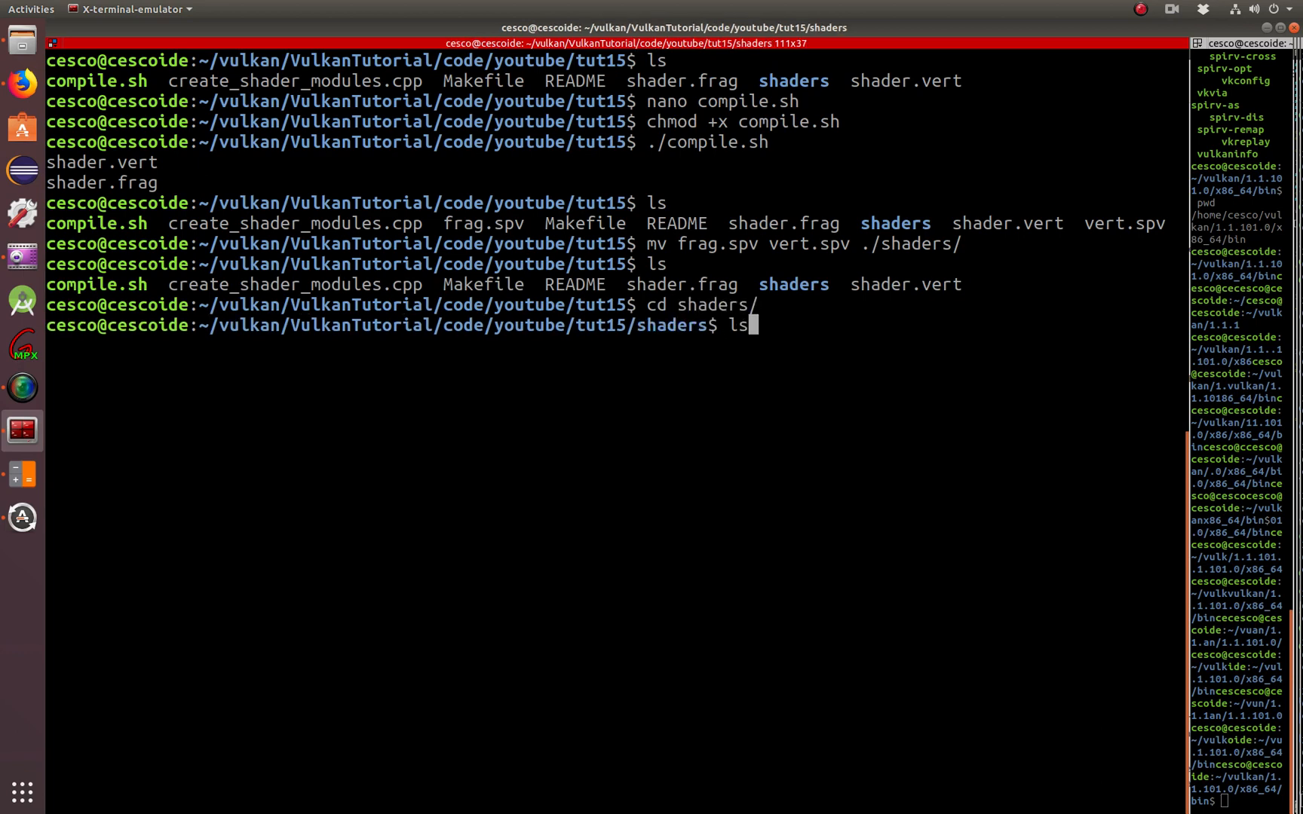
key(Return)
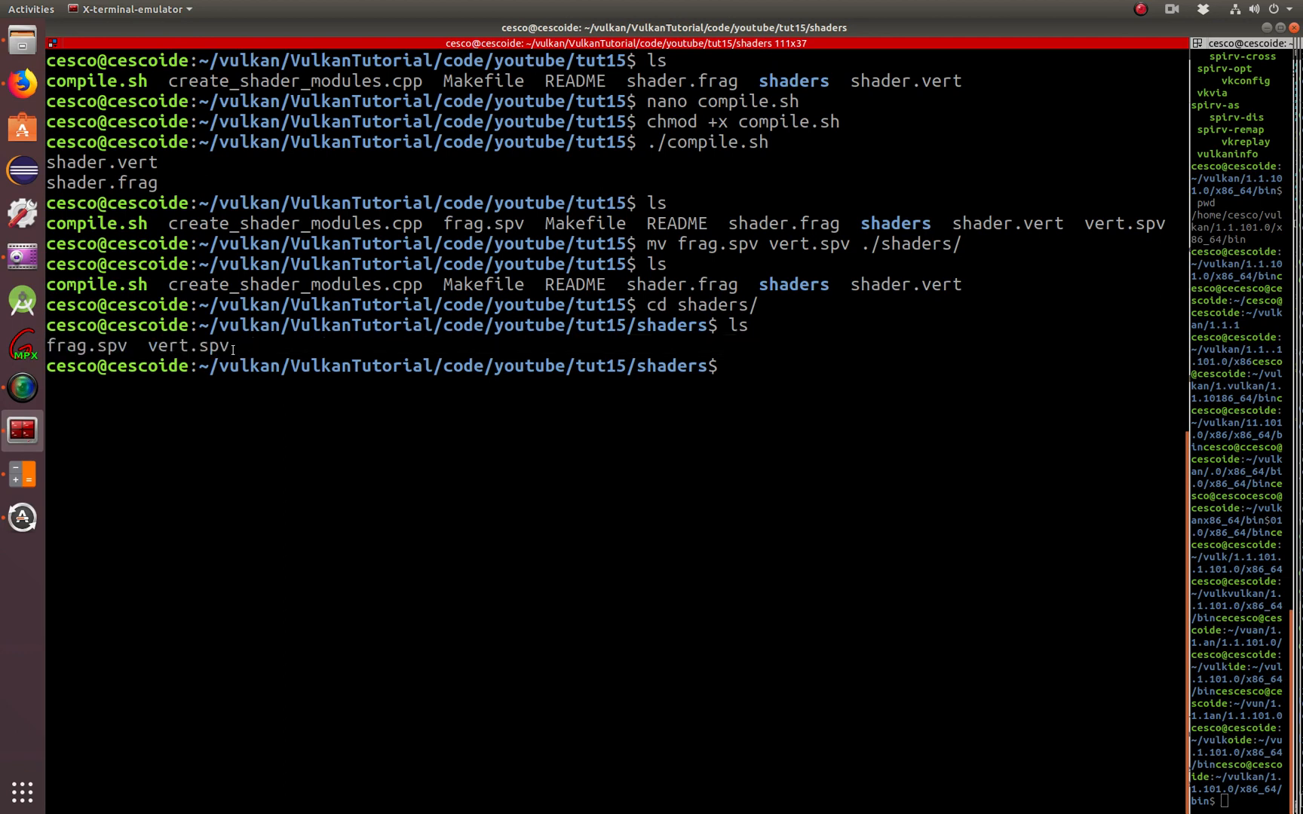
View frag.spv and vert.spv in nano, then return to tut15 with cd .. and ls
text(nano)
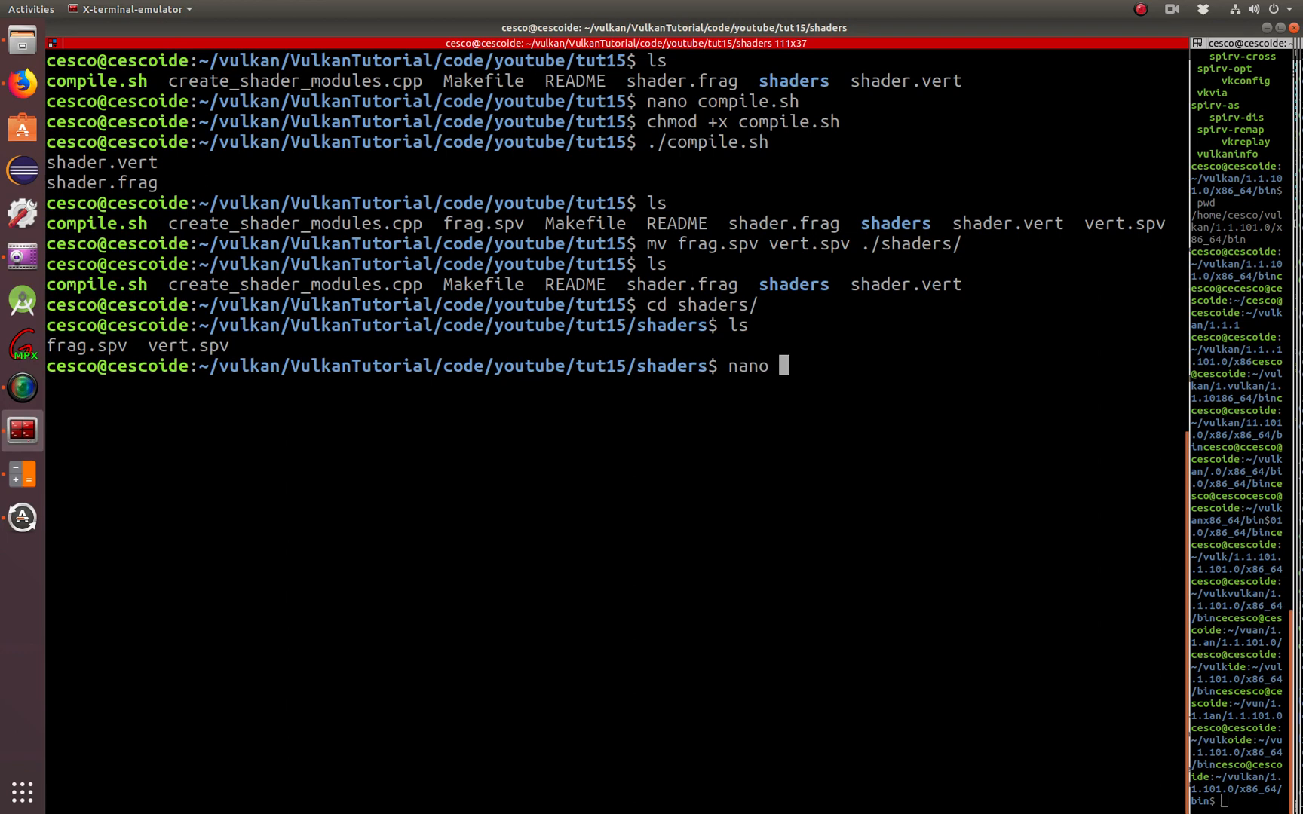
text(frag.spv)
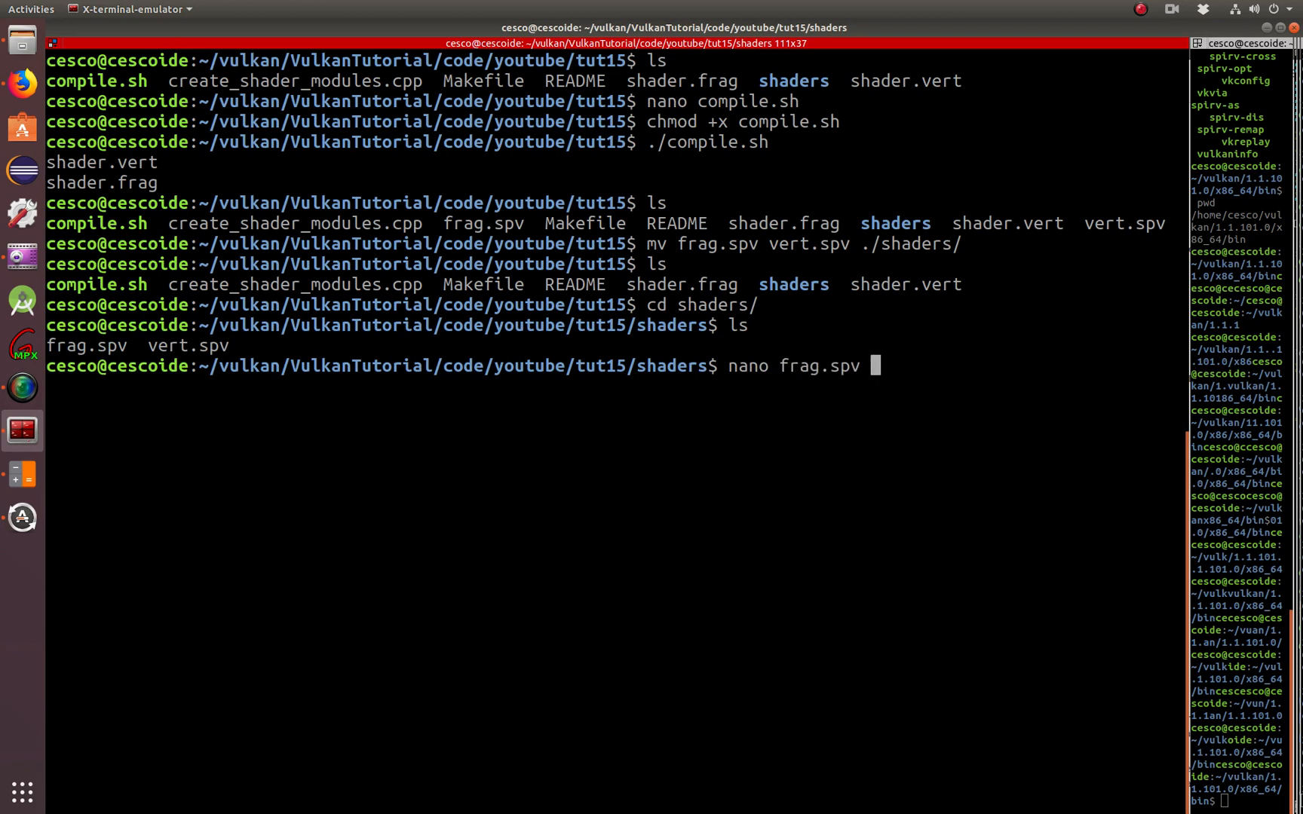
key(Return)
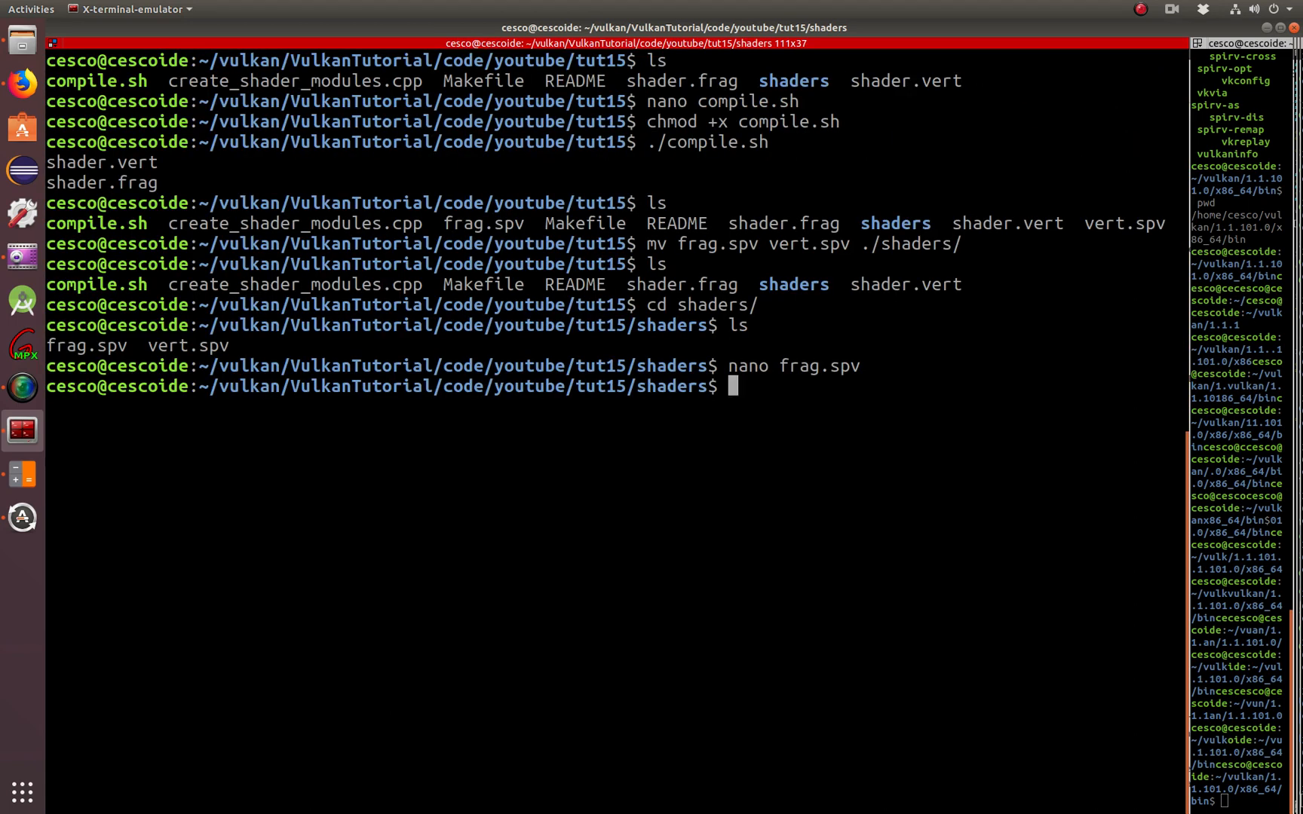
text(nano)
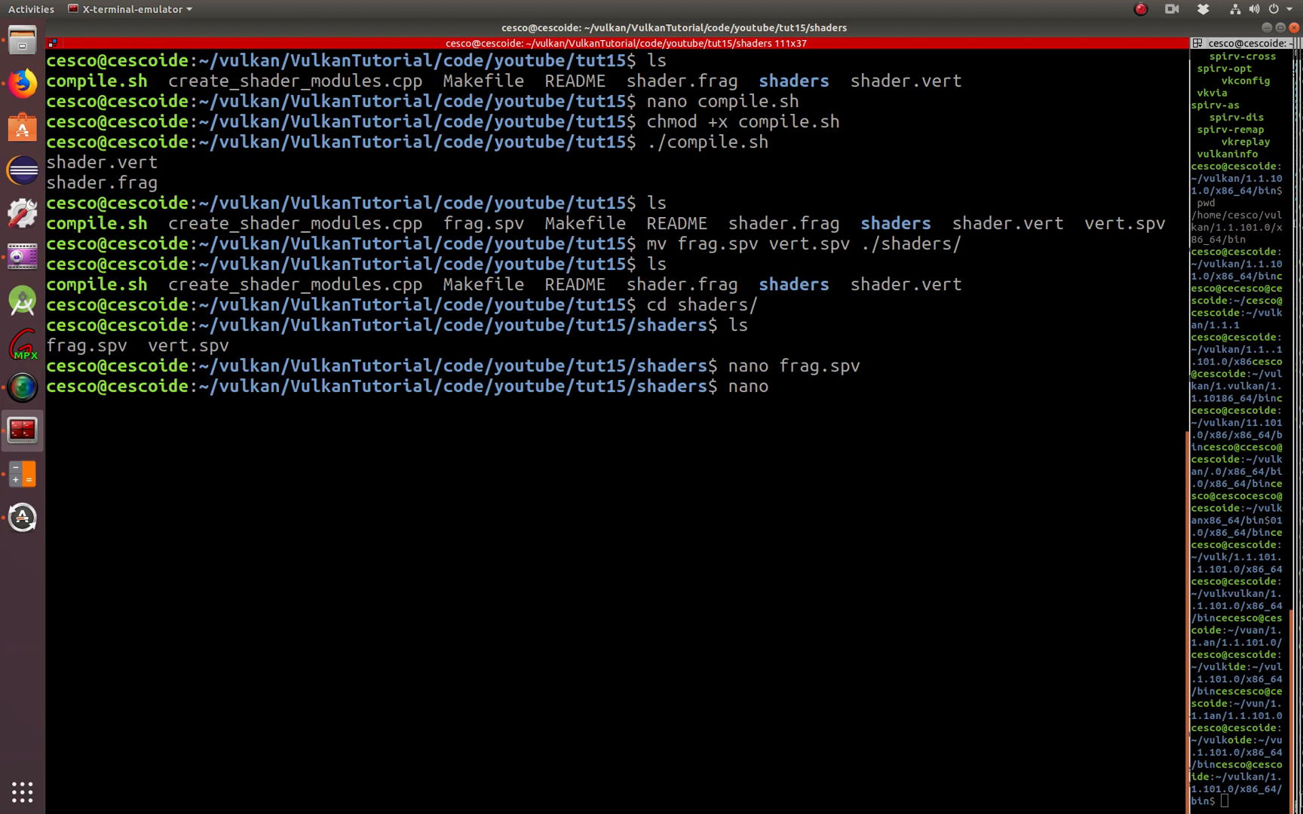
text(vert.spv)
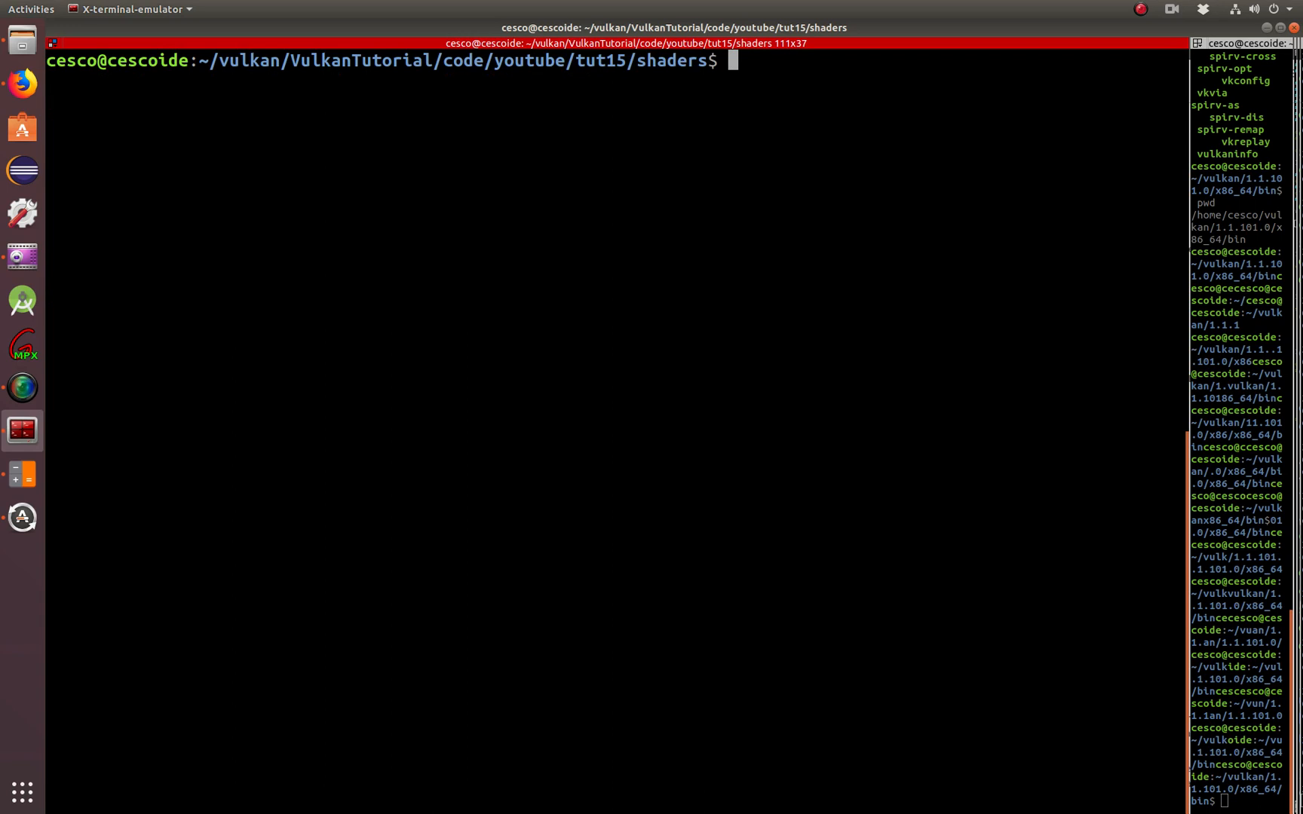
text(ls)
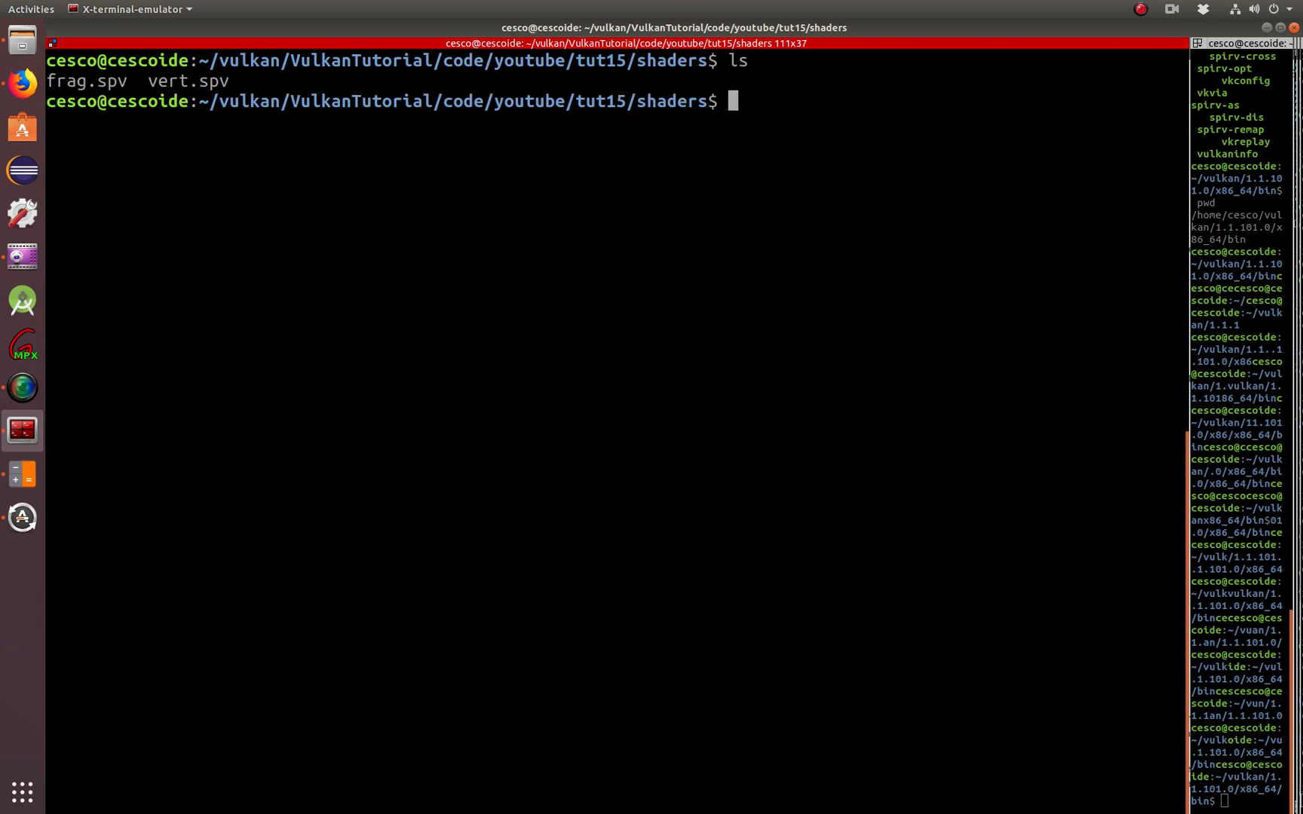
text(cd ..)
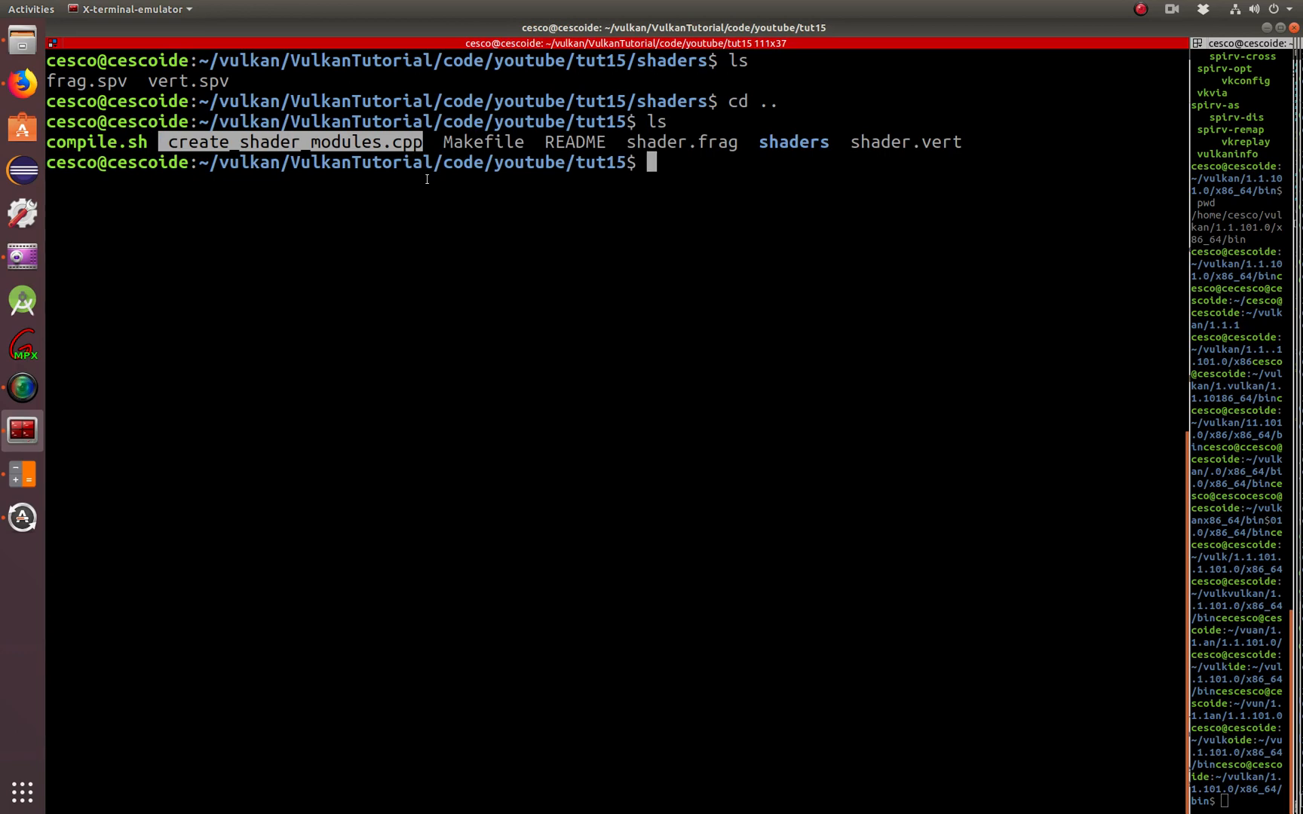
Open create_shader_modules.cpp in nano and scroll to createGraphicsPipeline, which loads vert.spv and frag.spv
text(nano cr)
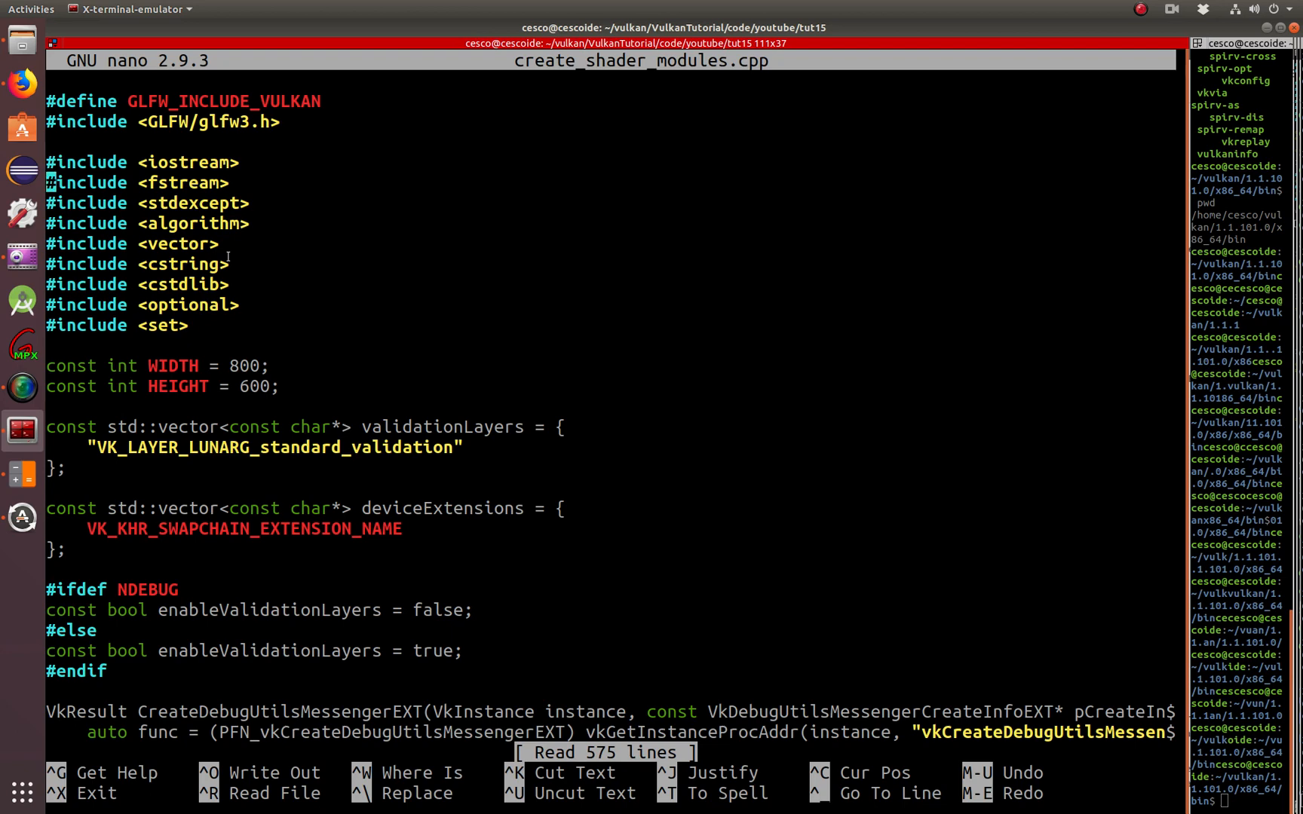
scroll(down, 3)
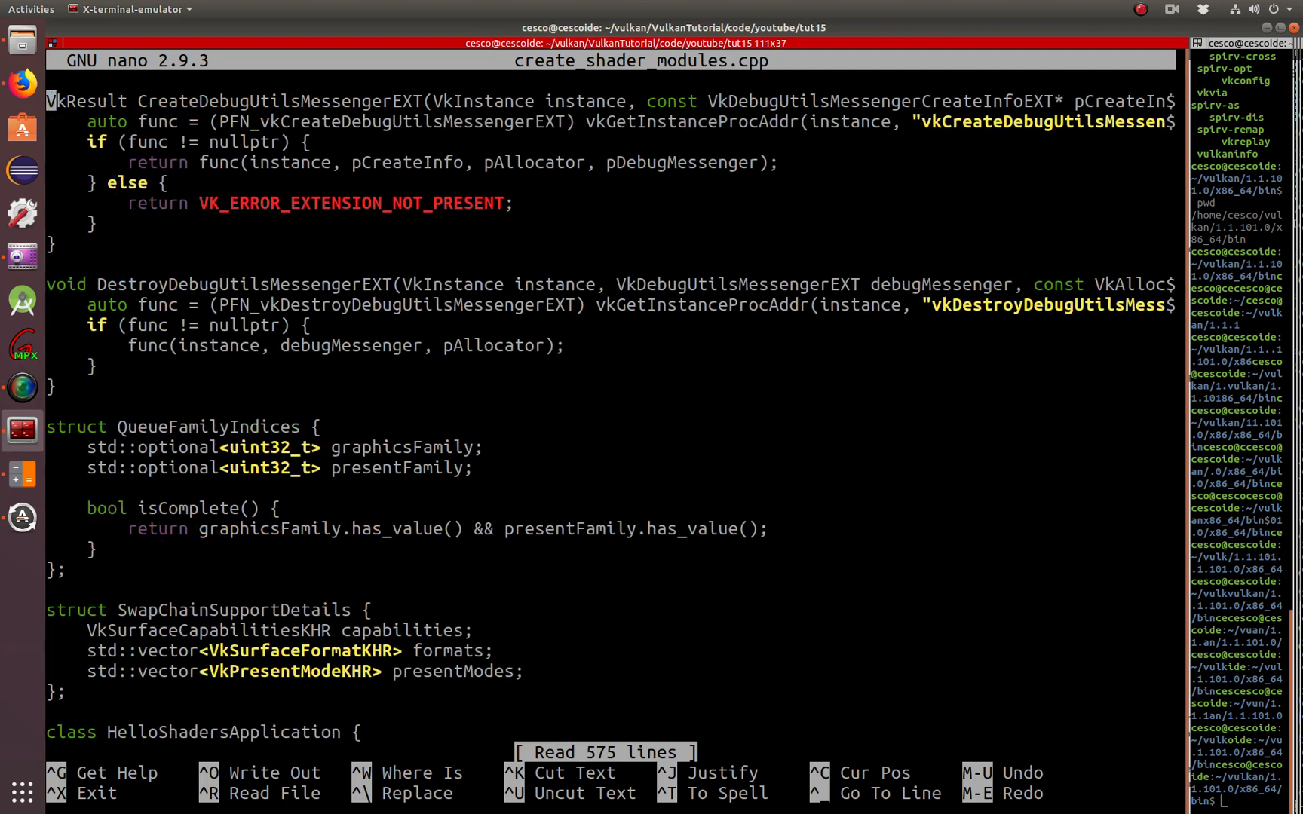
scroll(down, 3)
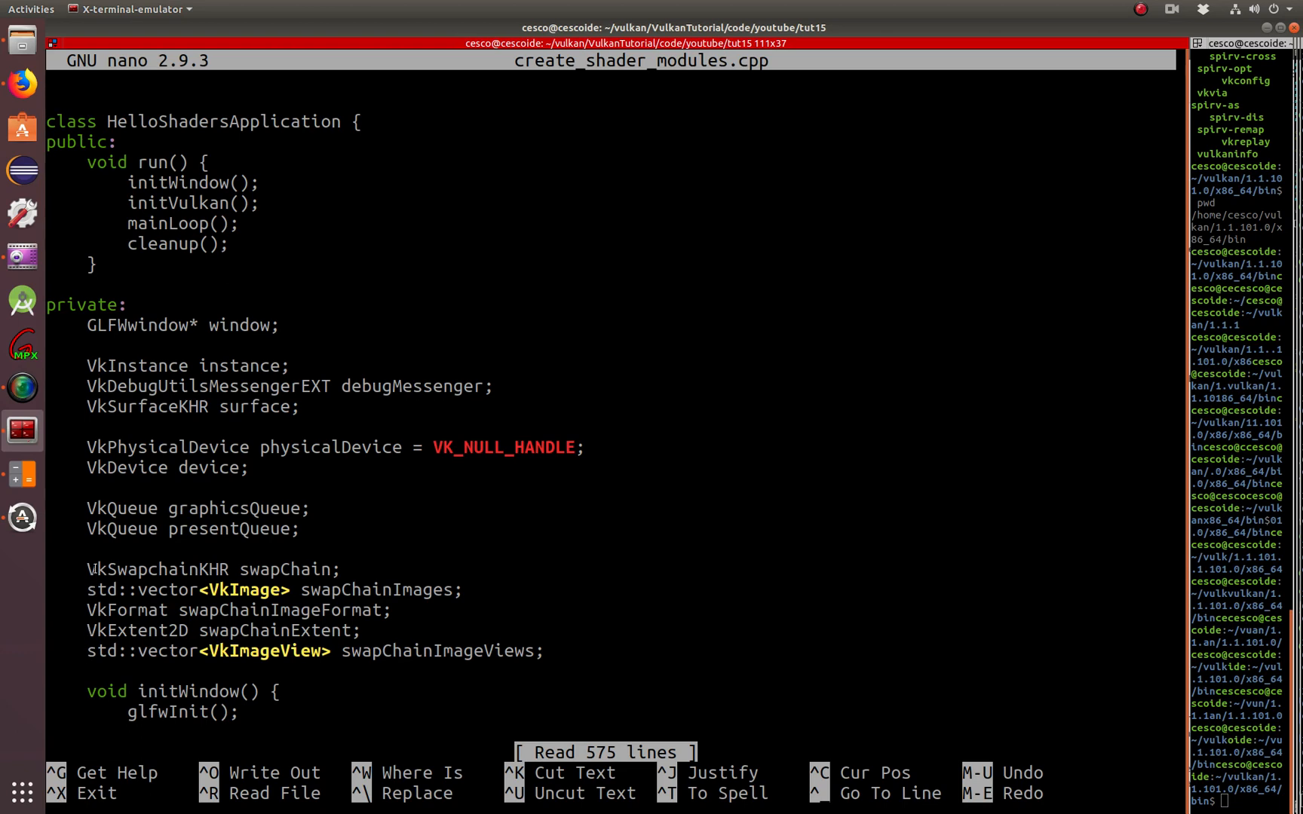
drag(107, 489, 543, 656)
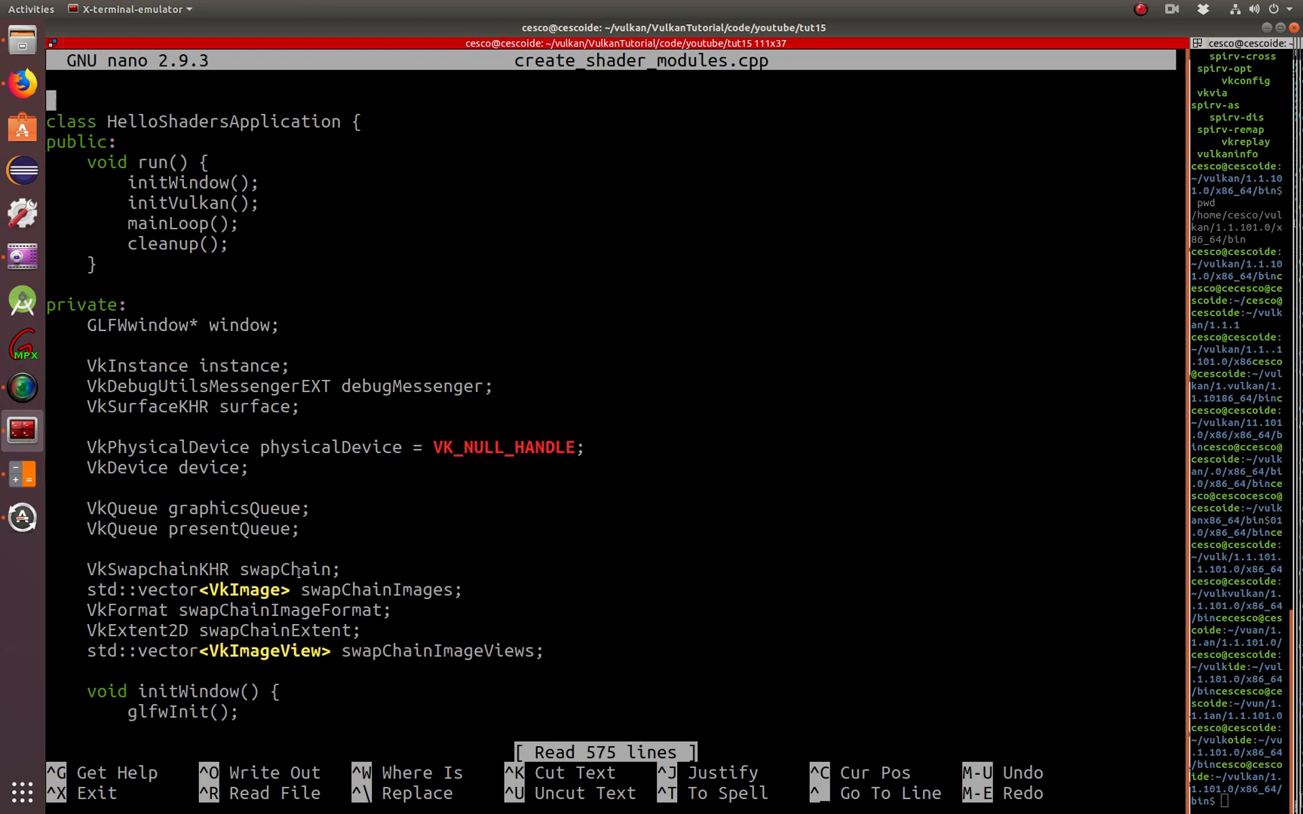
scroll(down, 3)
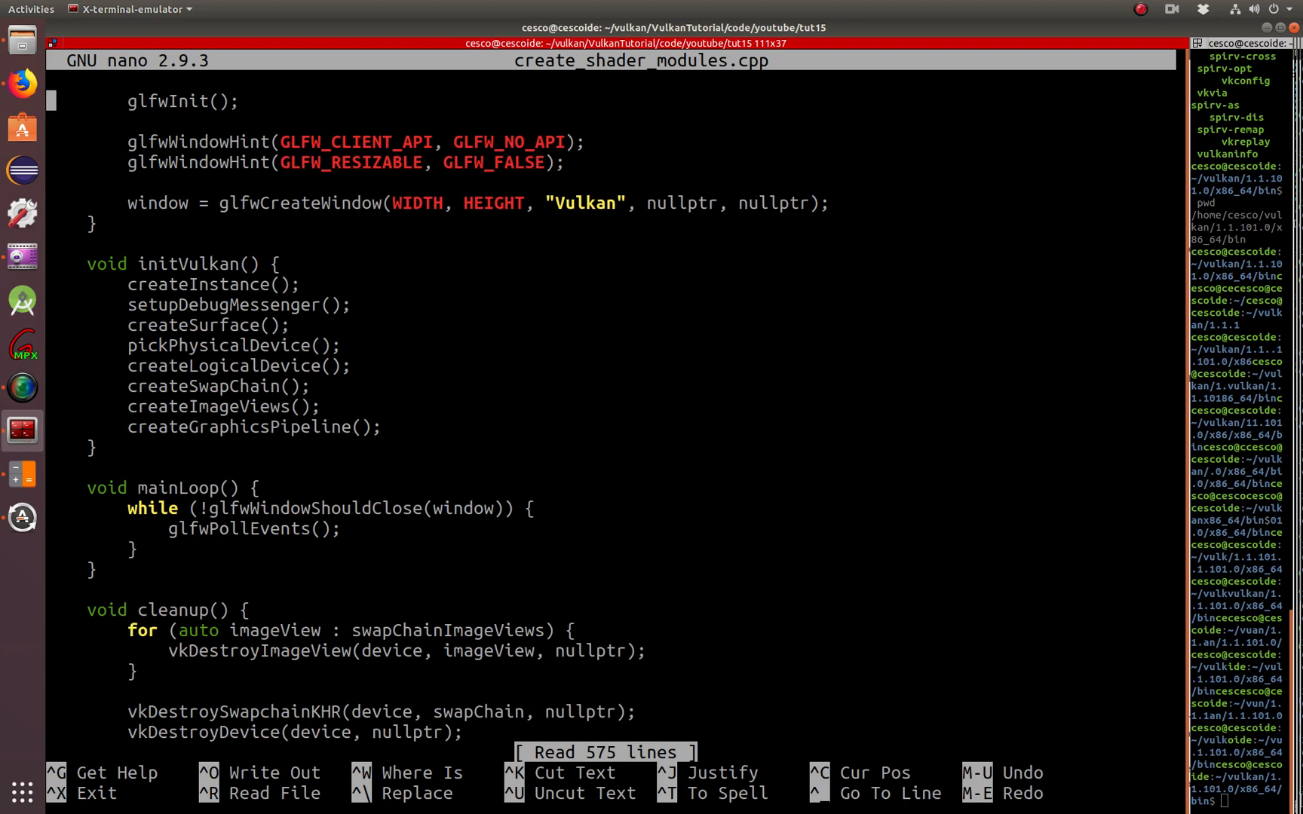
double_click(241, 426)
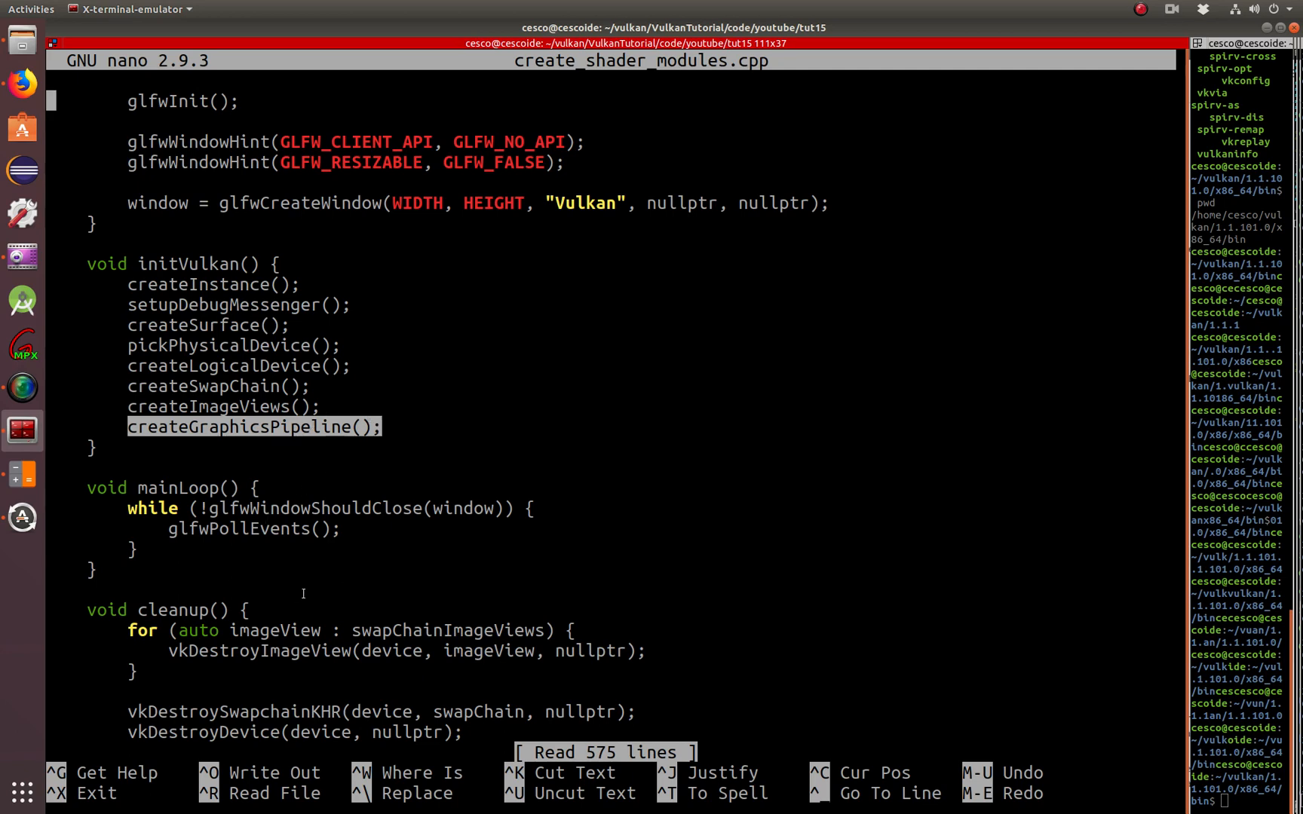
scroll(down, 3)
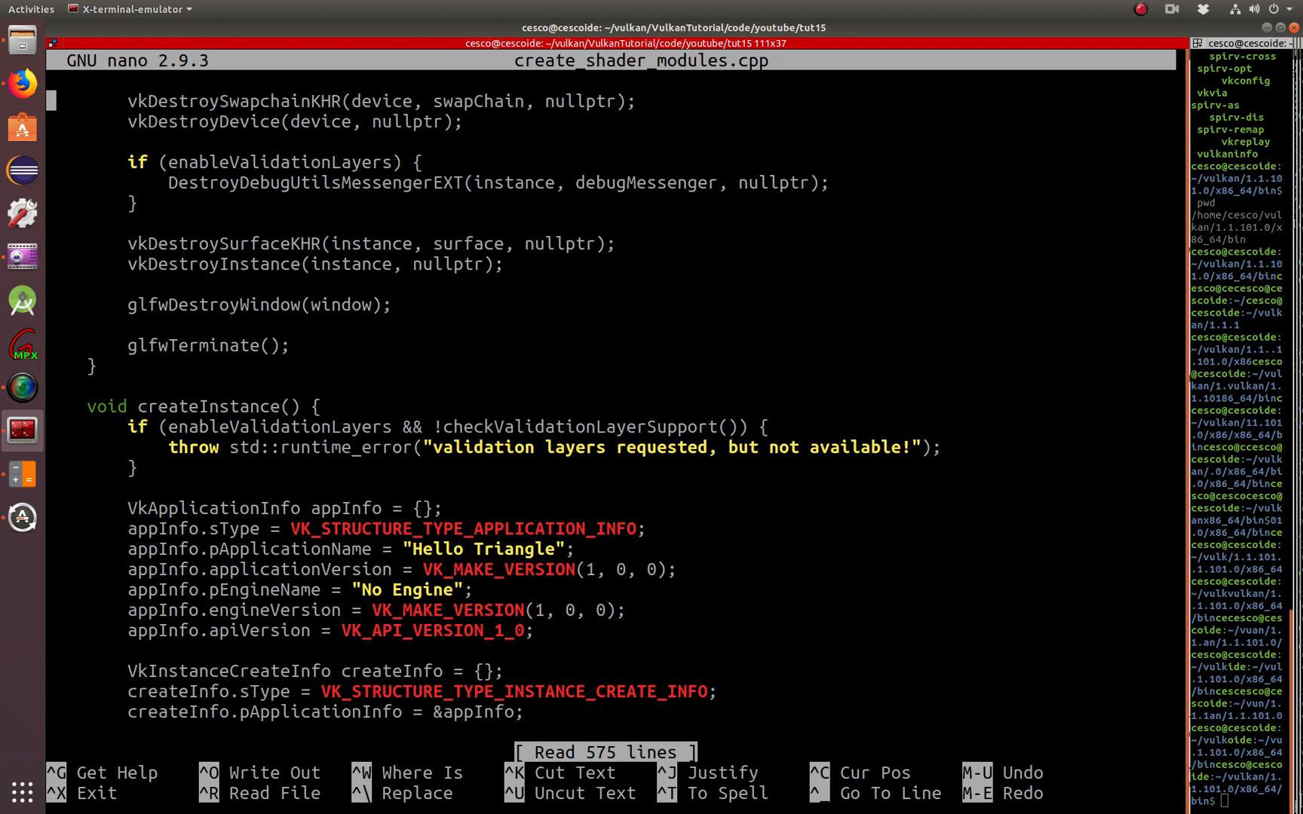
scroll(down, 3)
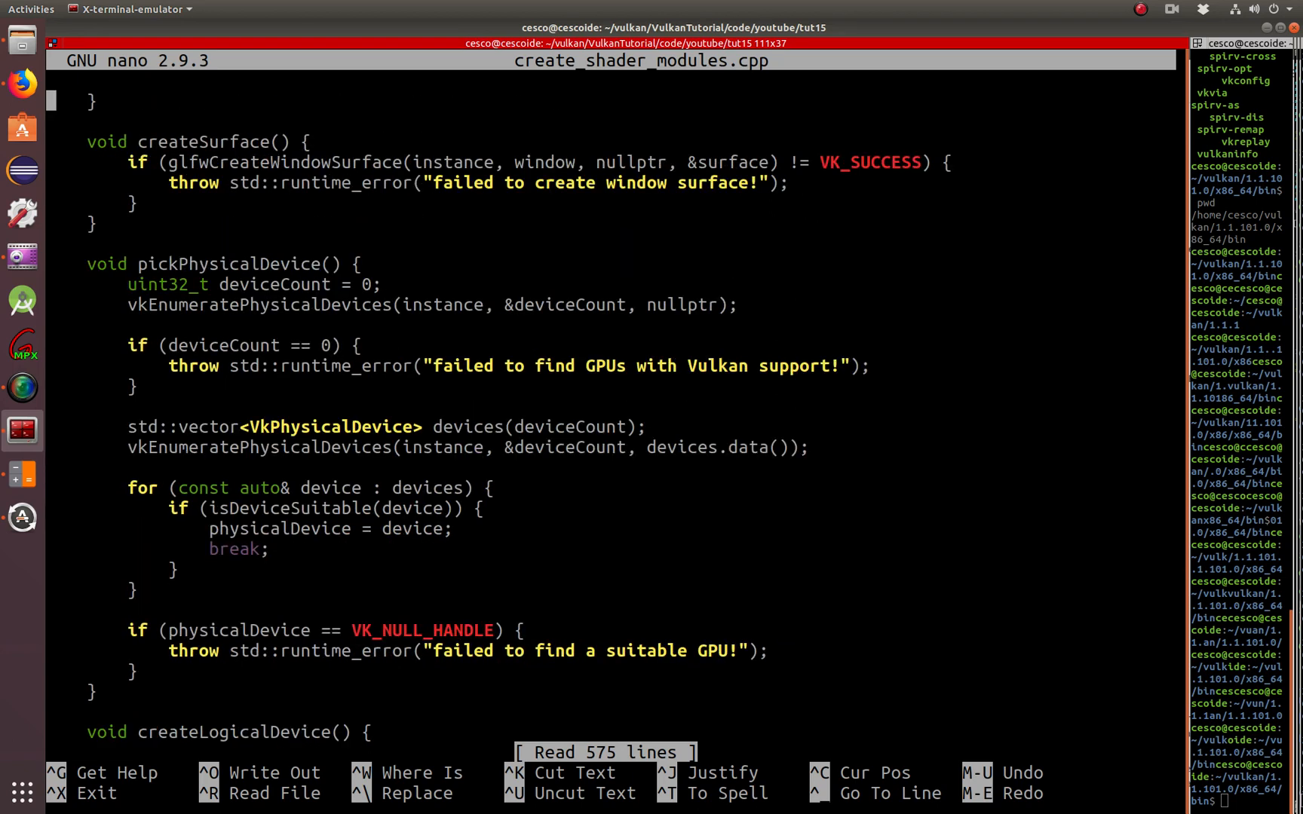
scroll(down, 3)
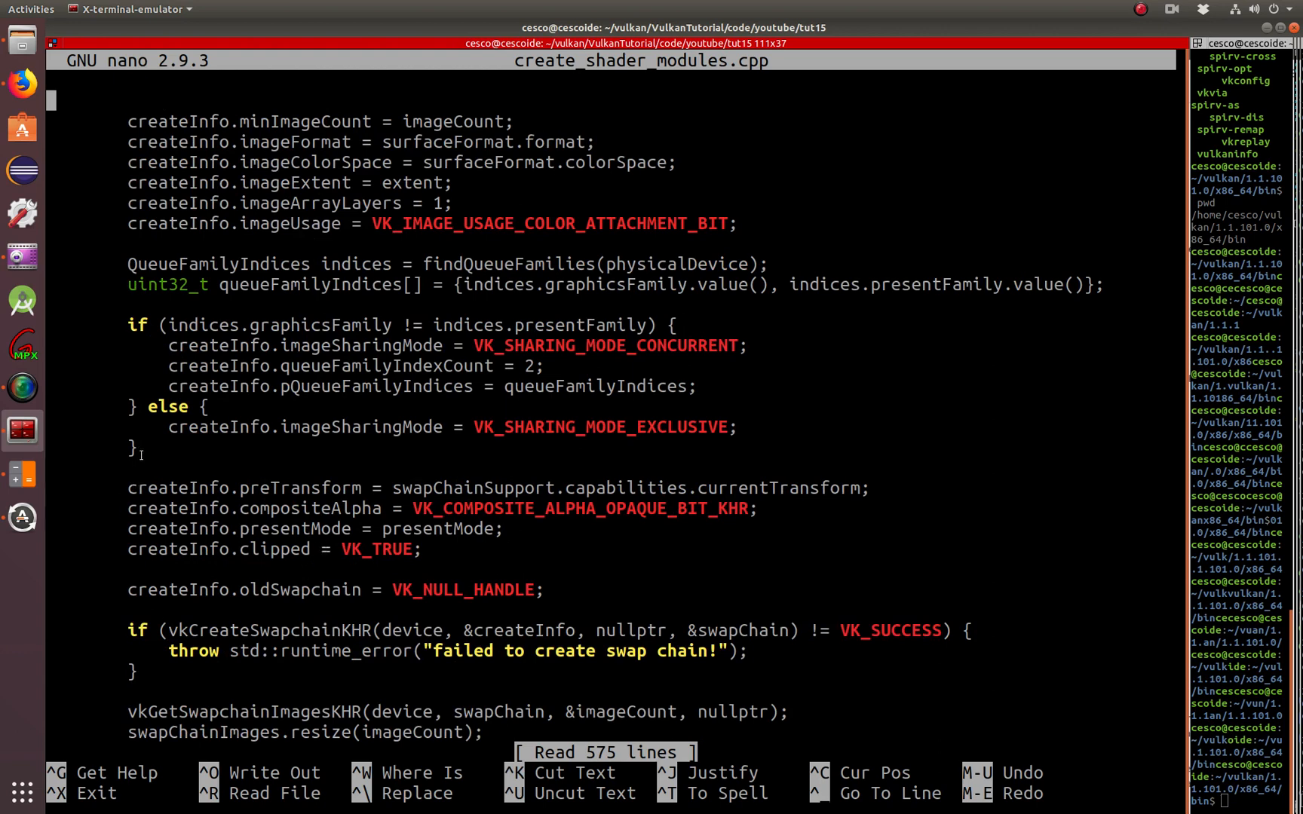
drag(127, 487, 146, 590)
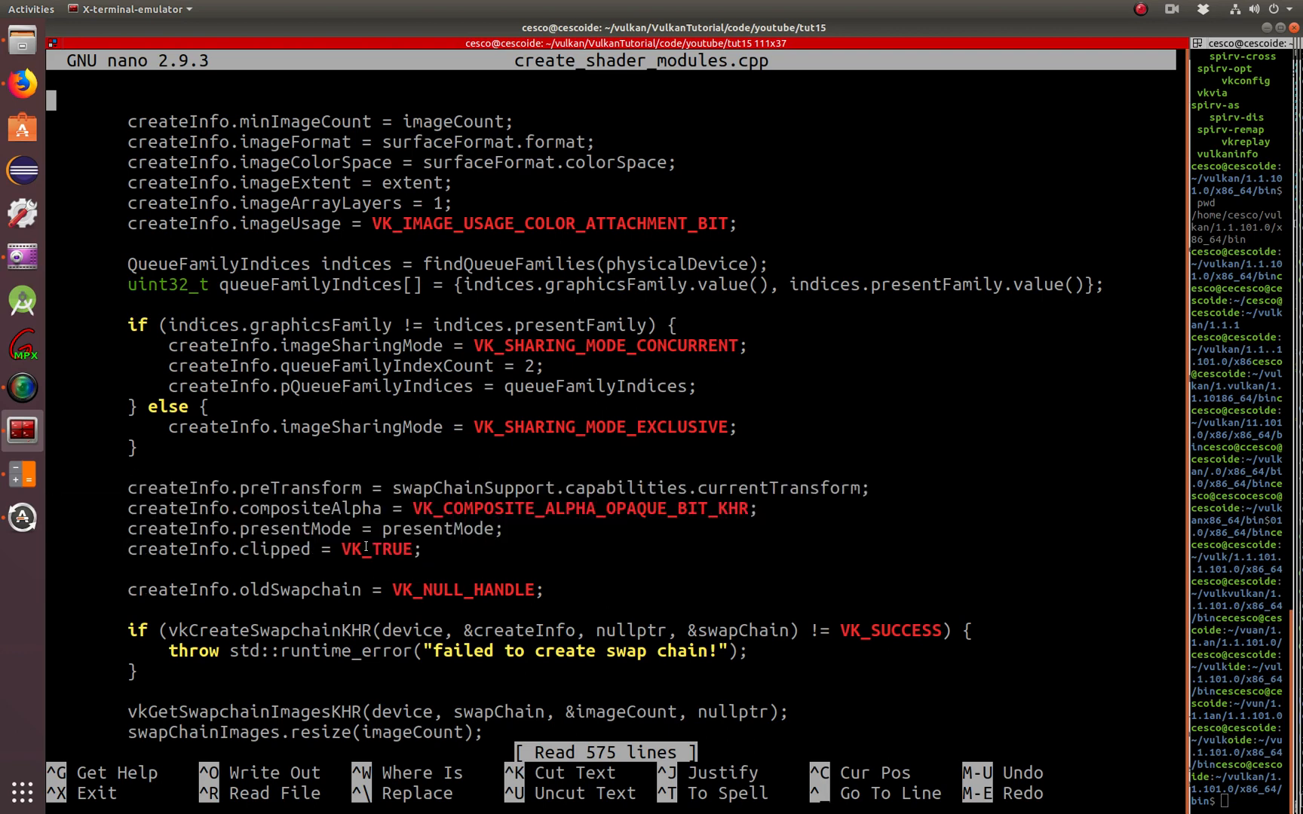
scroll(down, 3)
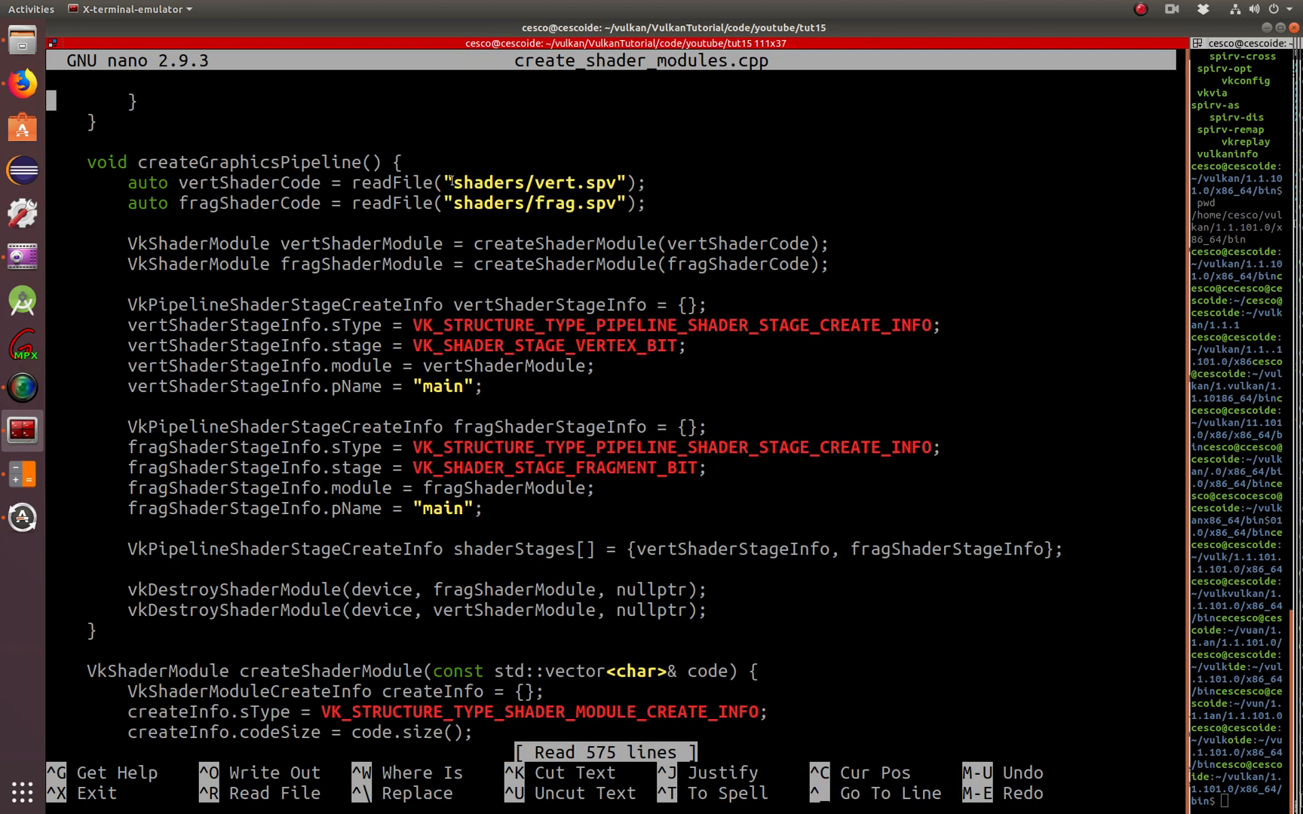
double_click(492, 182)
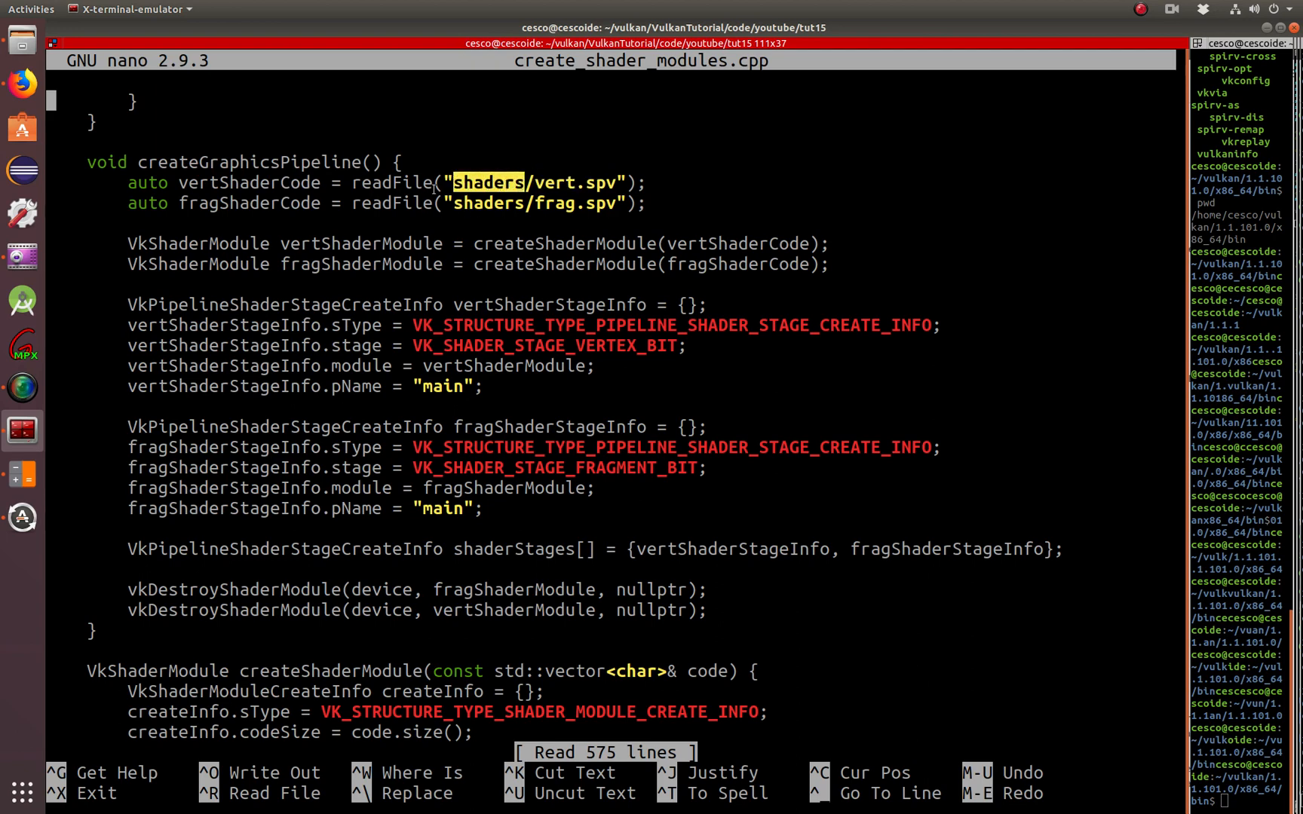
mouse_move(252, 280)
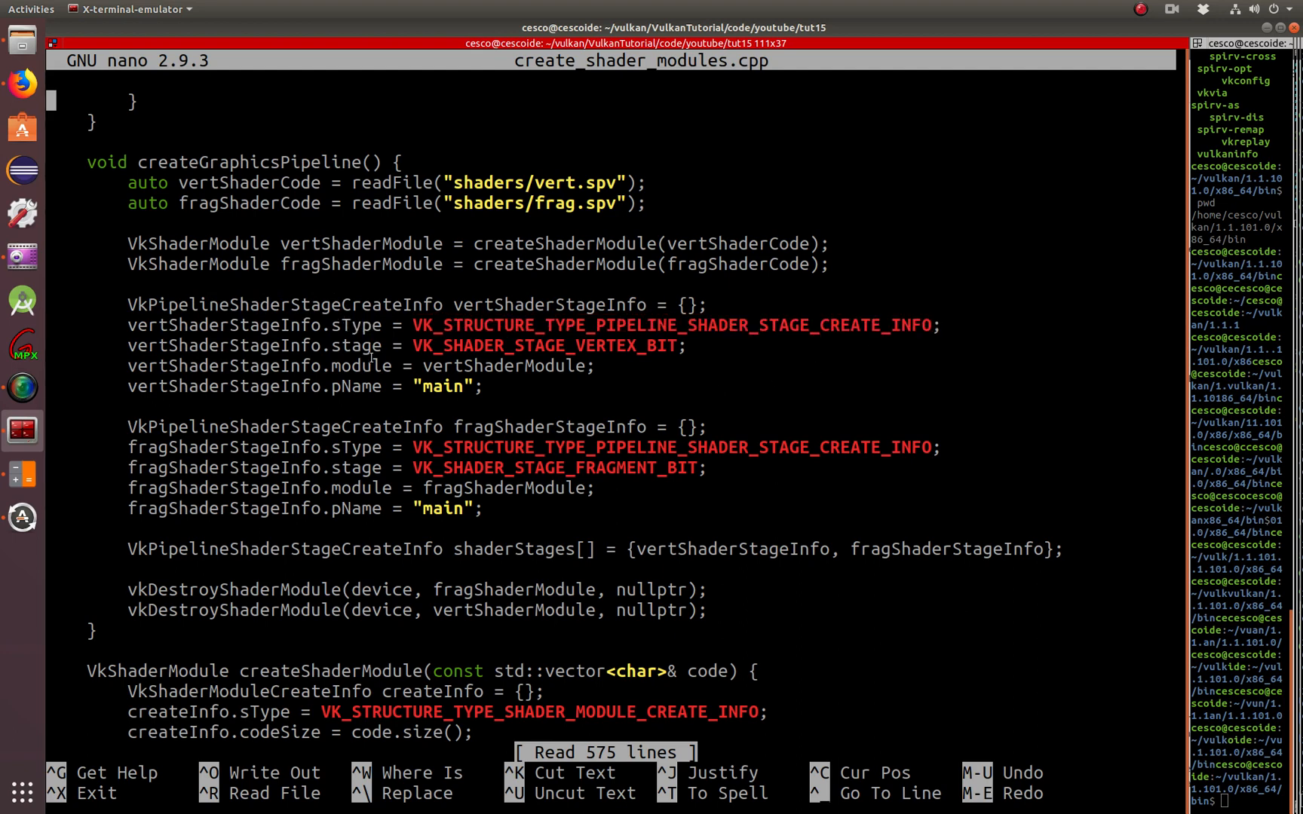
double_click(441, 386)
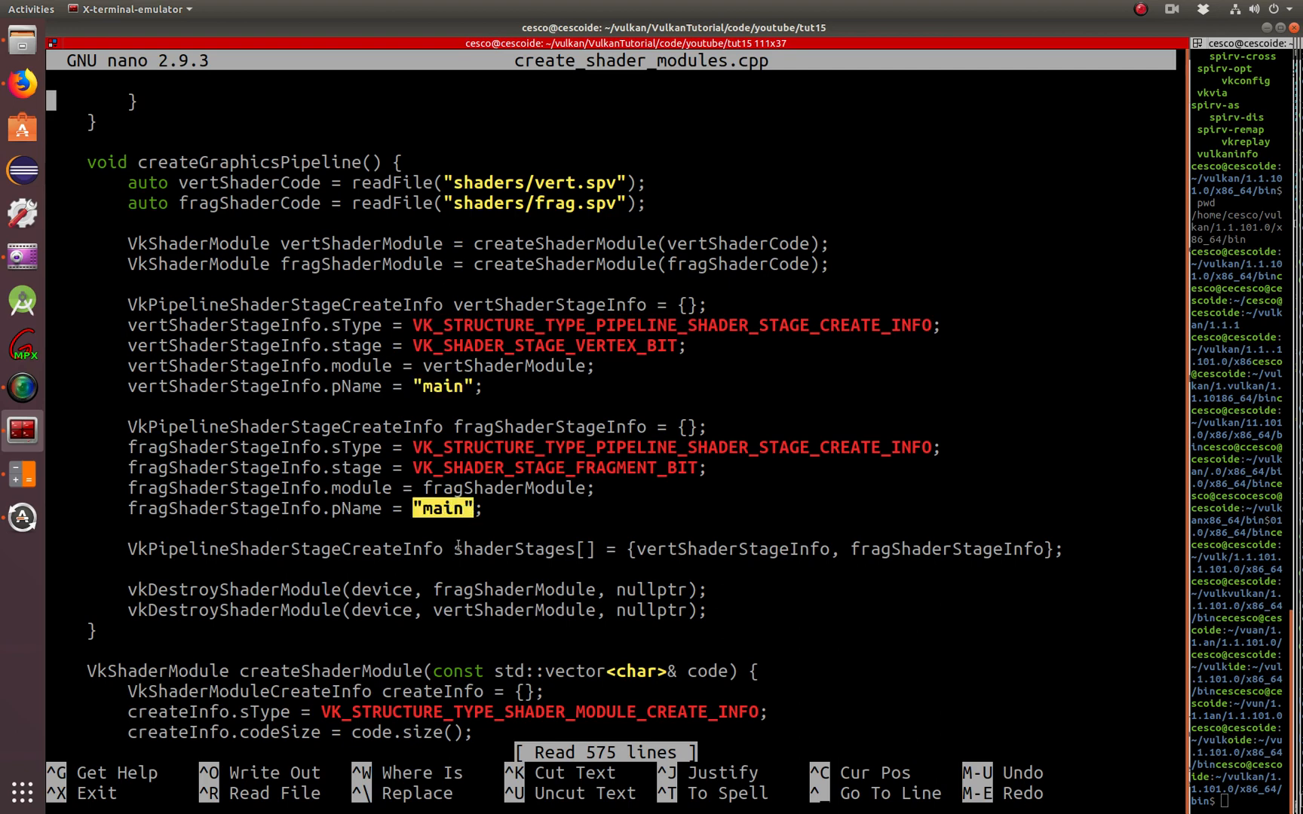
double_click(472, 488)
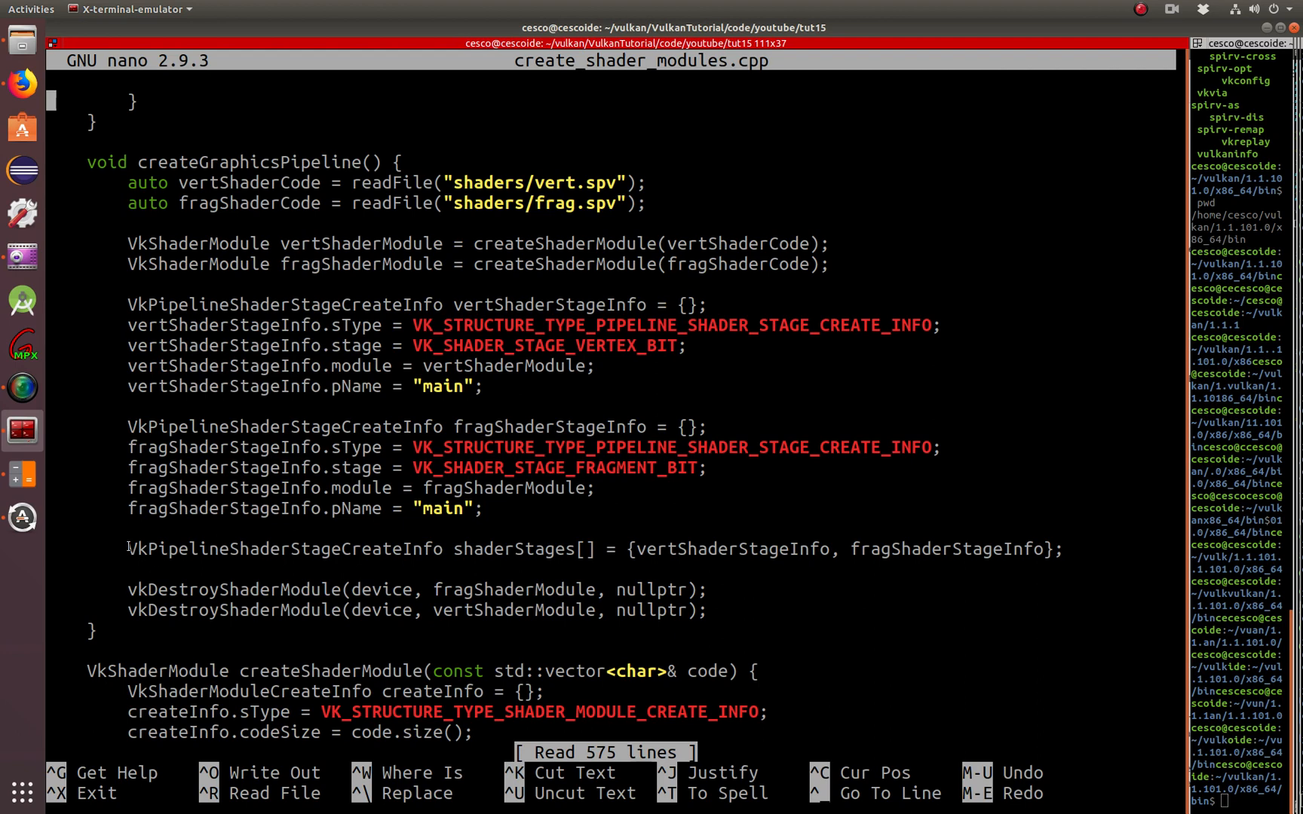
double_click(278, 549)
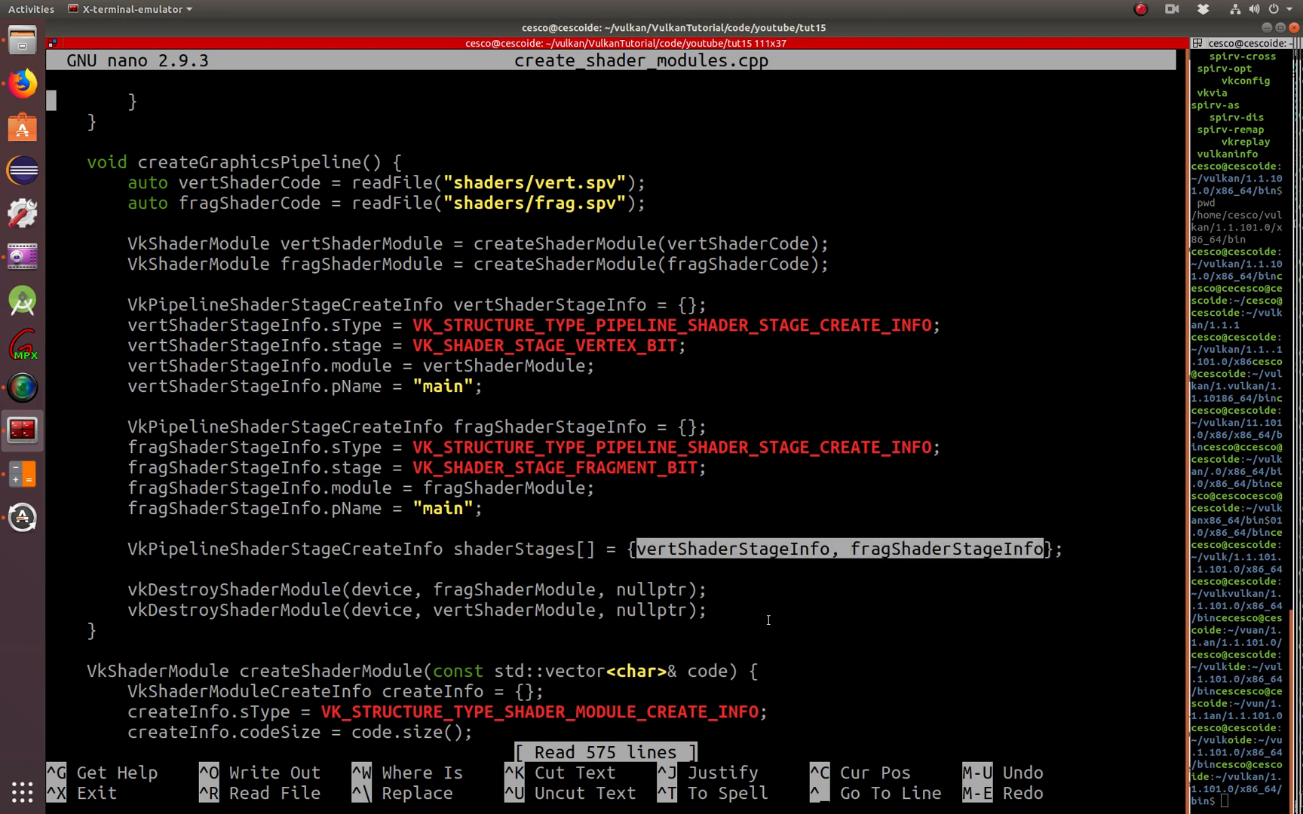
mouse_move(249, 615)
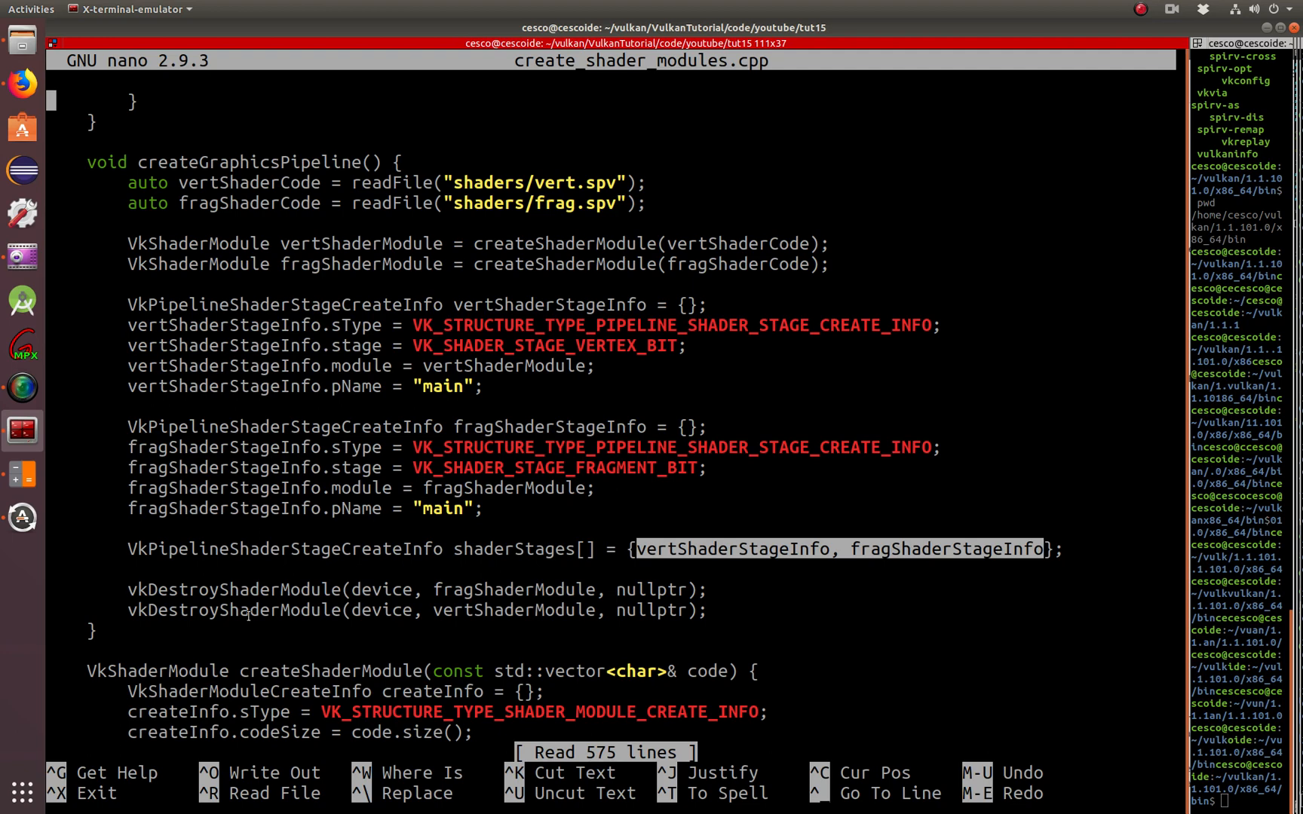
mouse_move(85, 636)
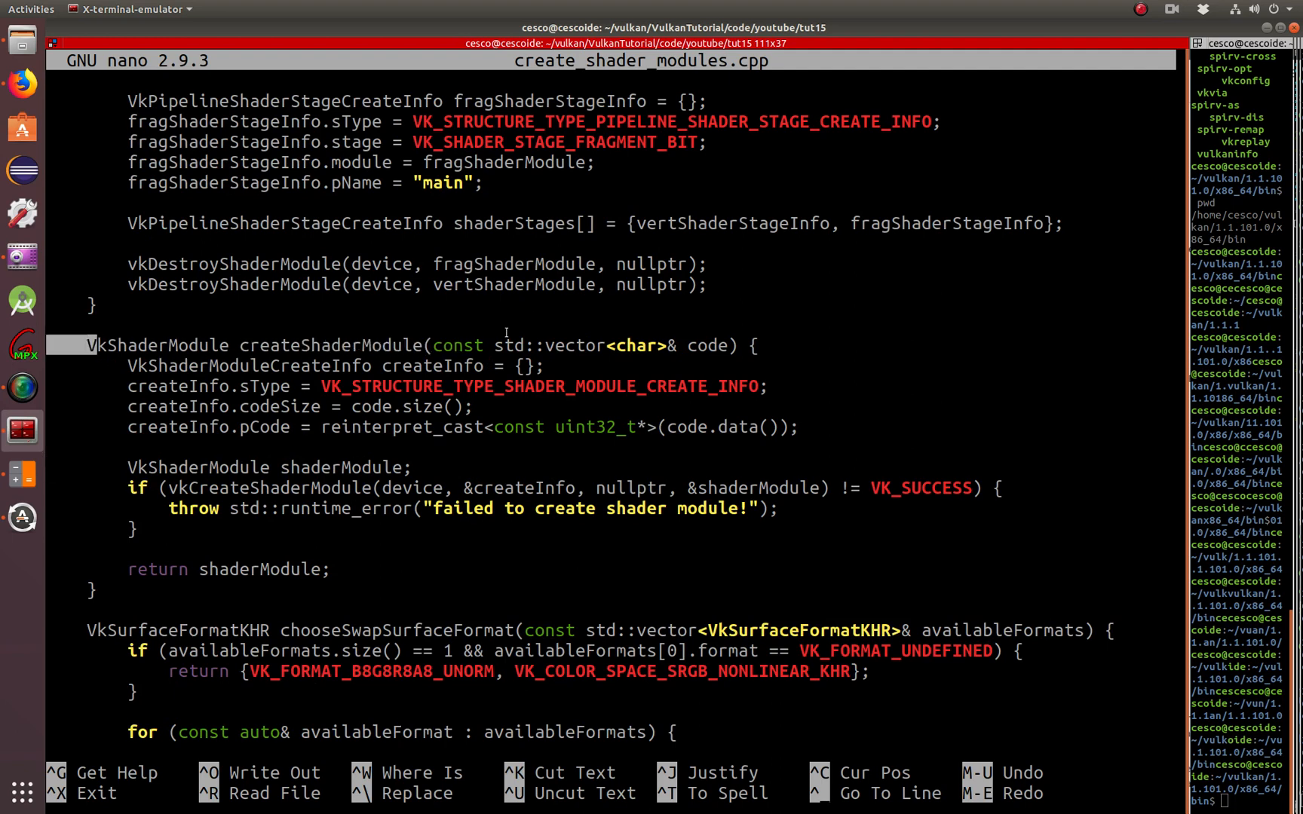
Read create_shader_modules.cpp down to main() and exit nano without changes
drag(431, 344, 719, 344)
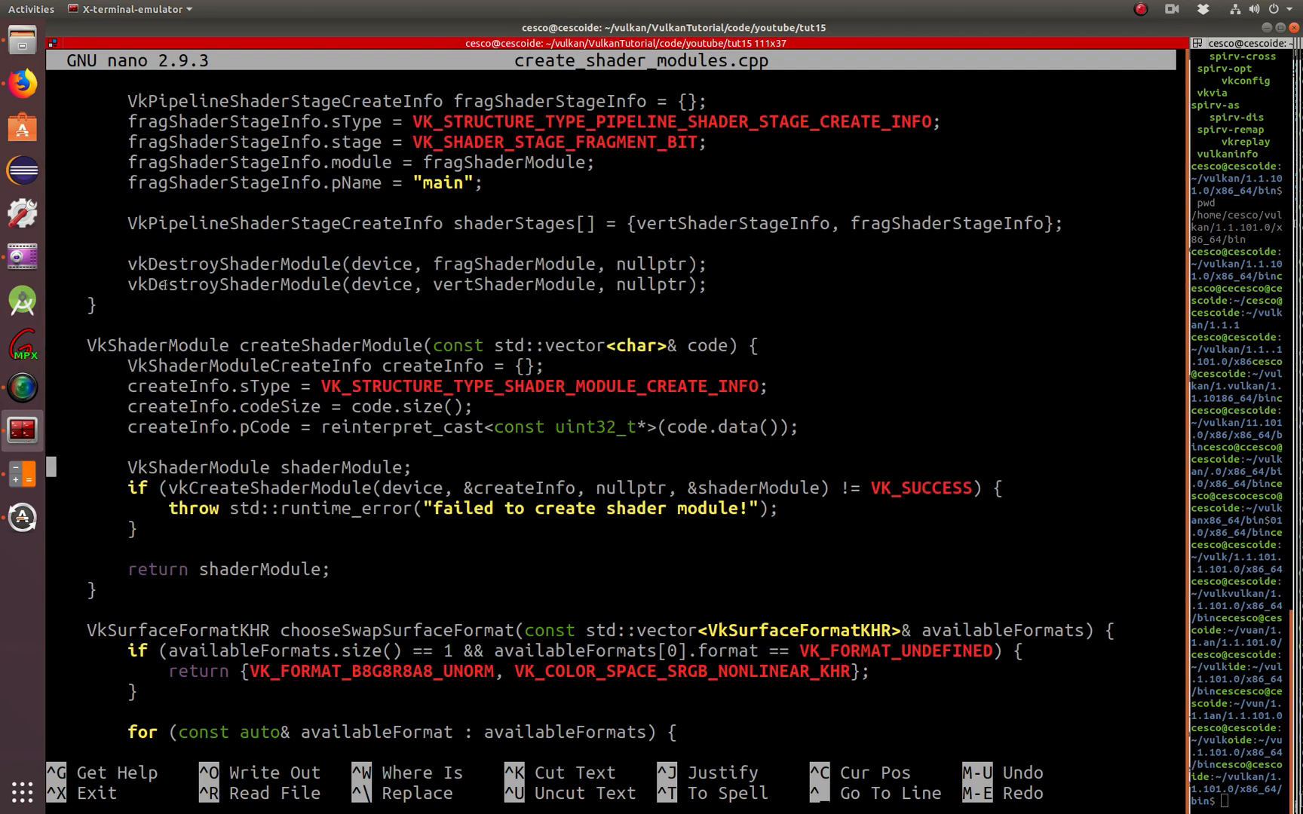
scroll(down, 3)
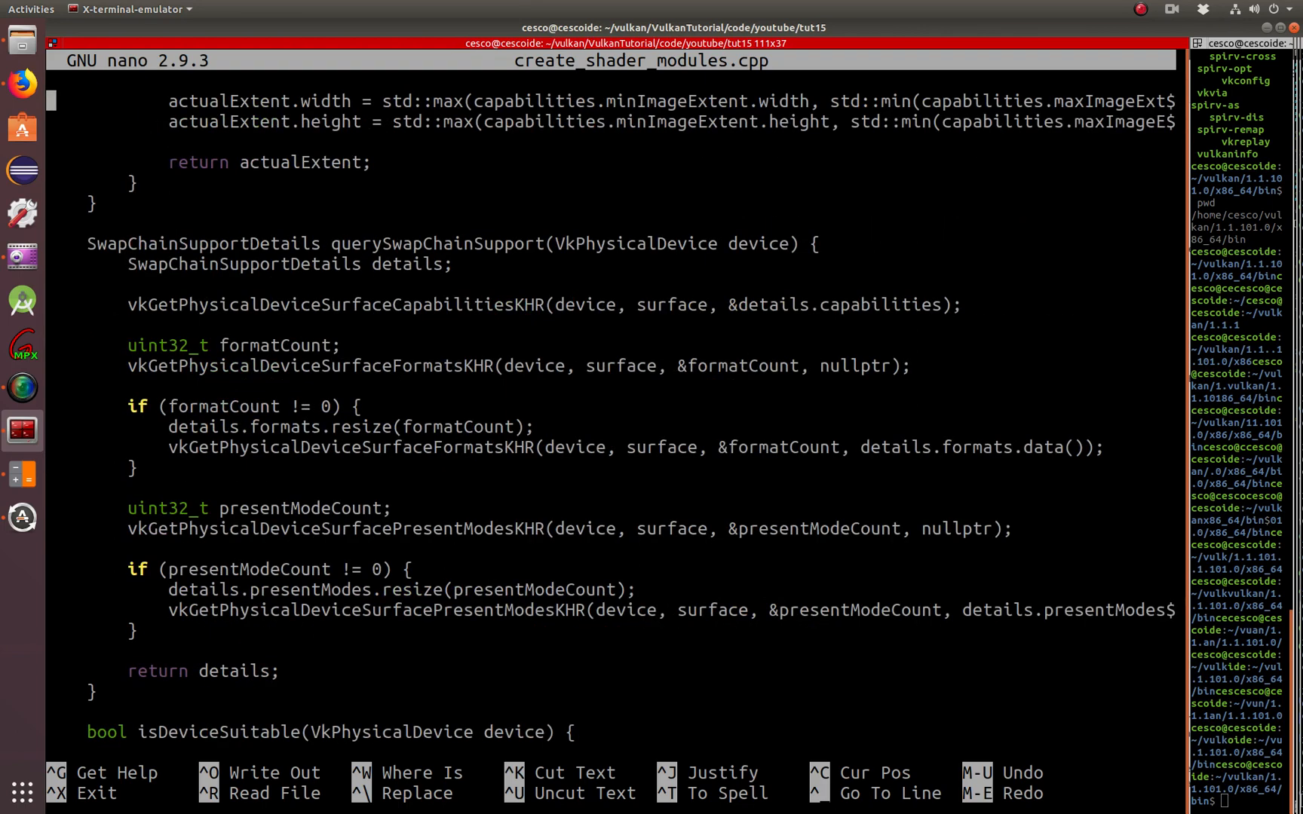
scroll(down, 3)
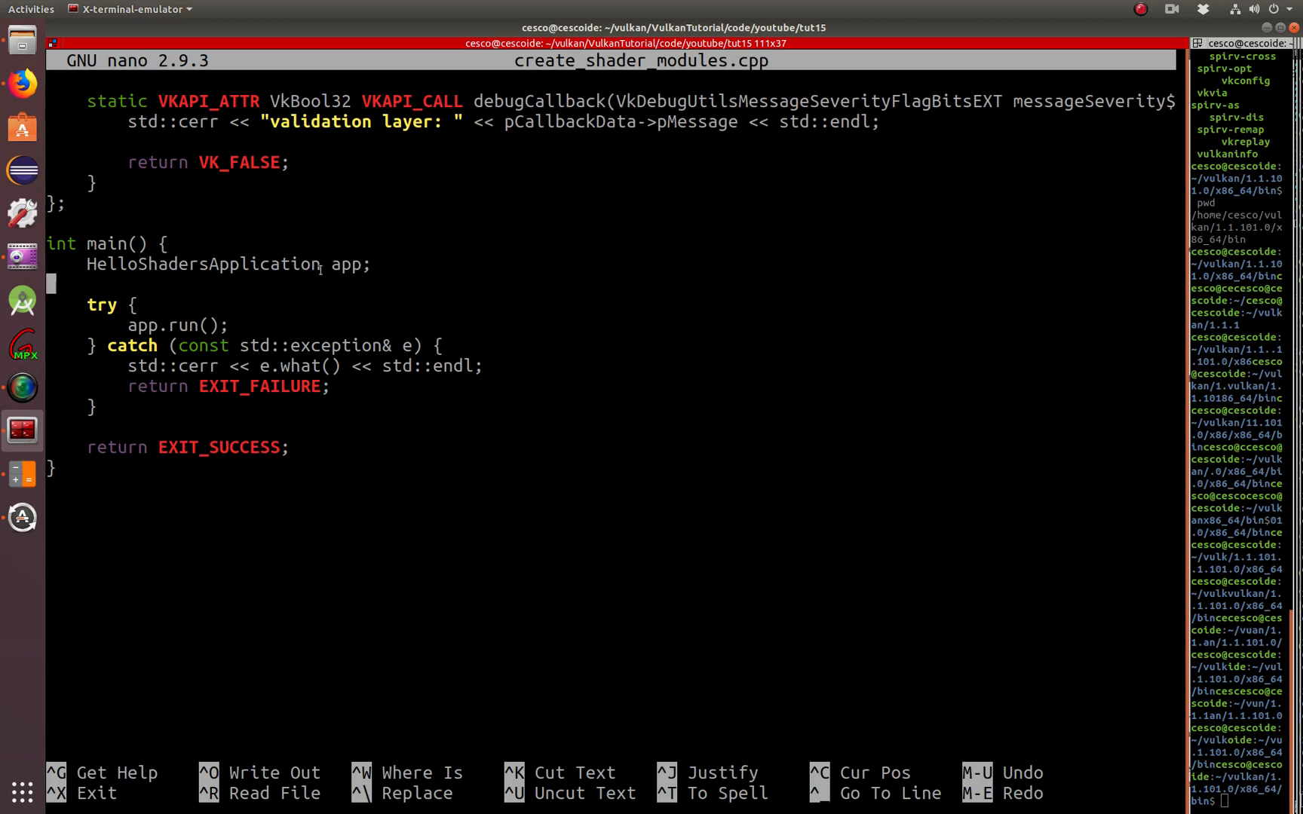
double_click(346, 264)
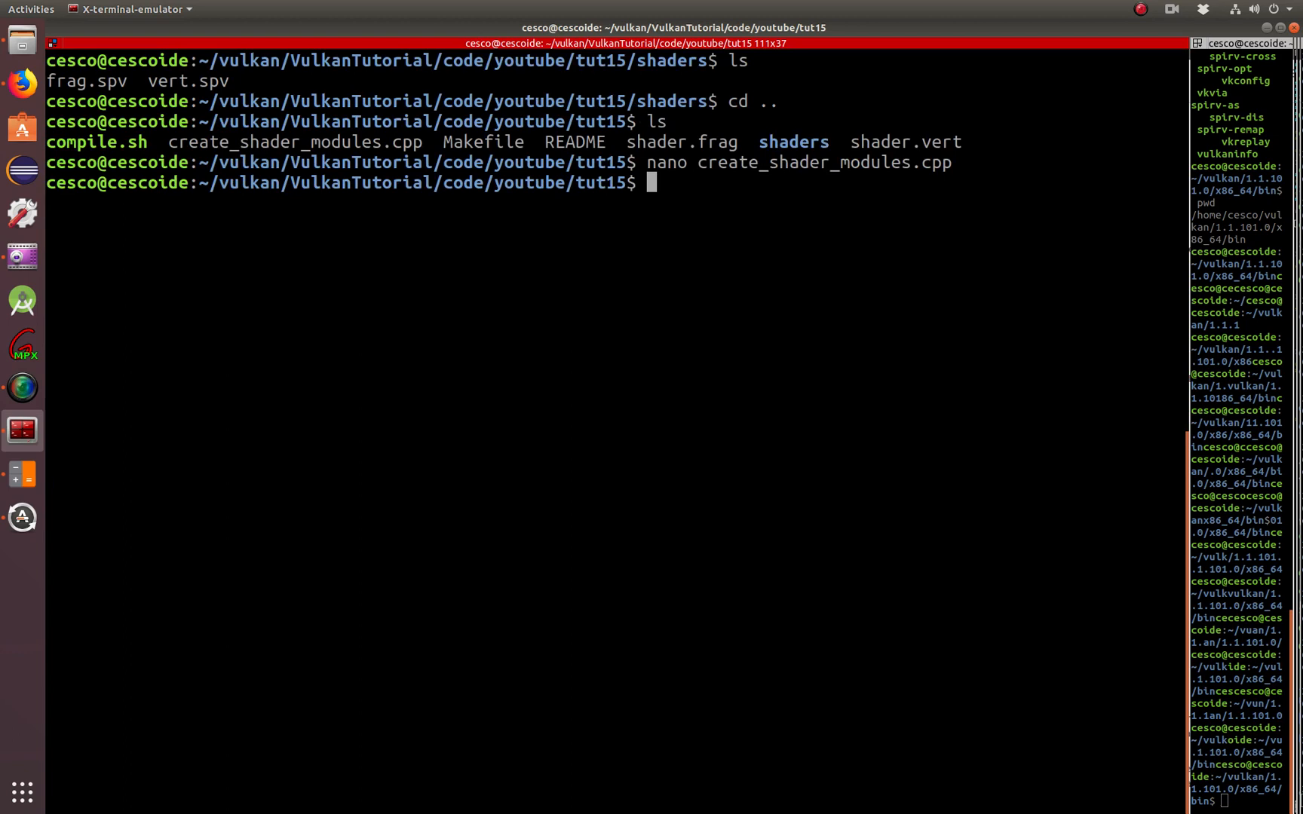
double_click(293, 142)
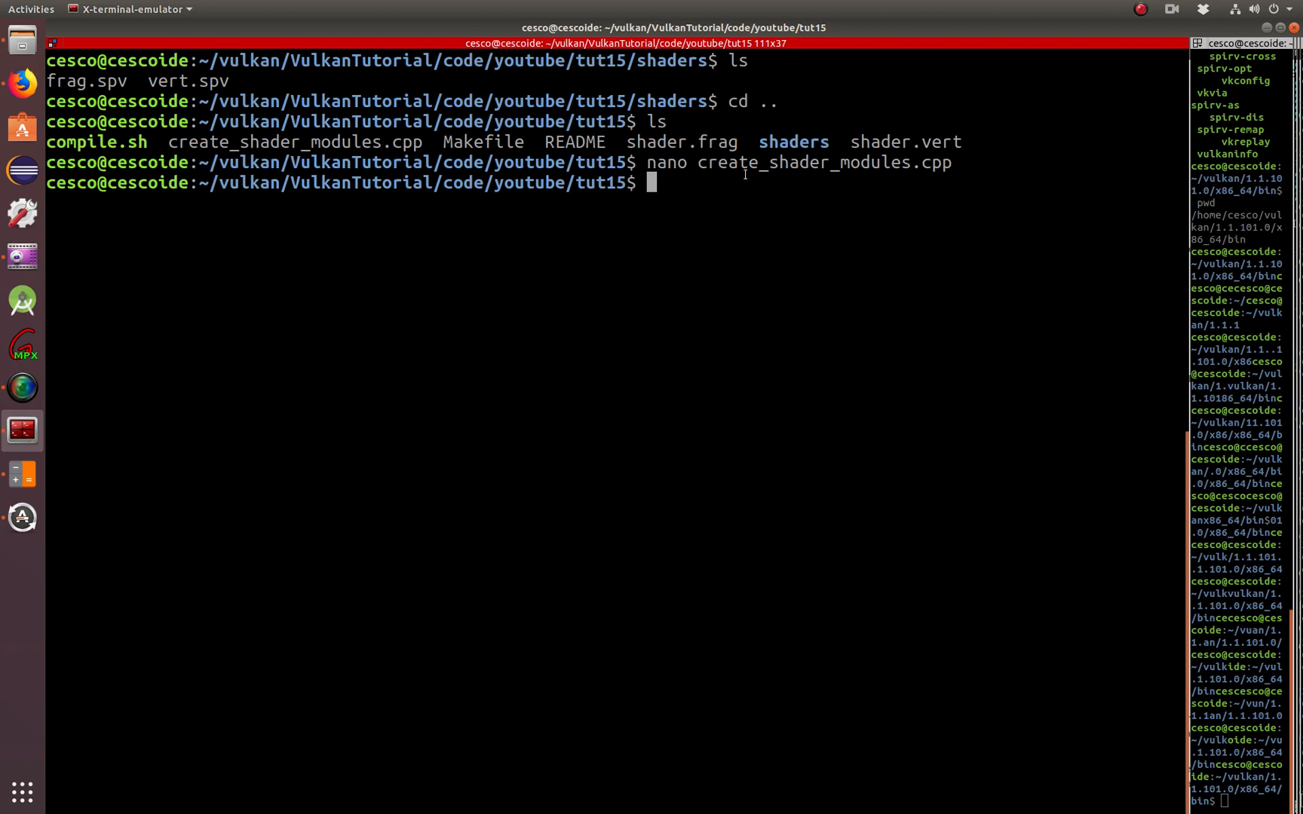
text(.)
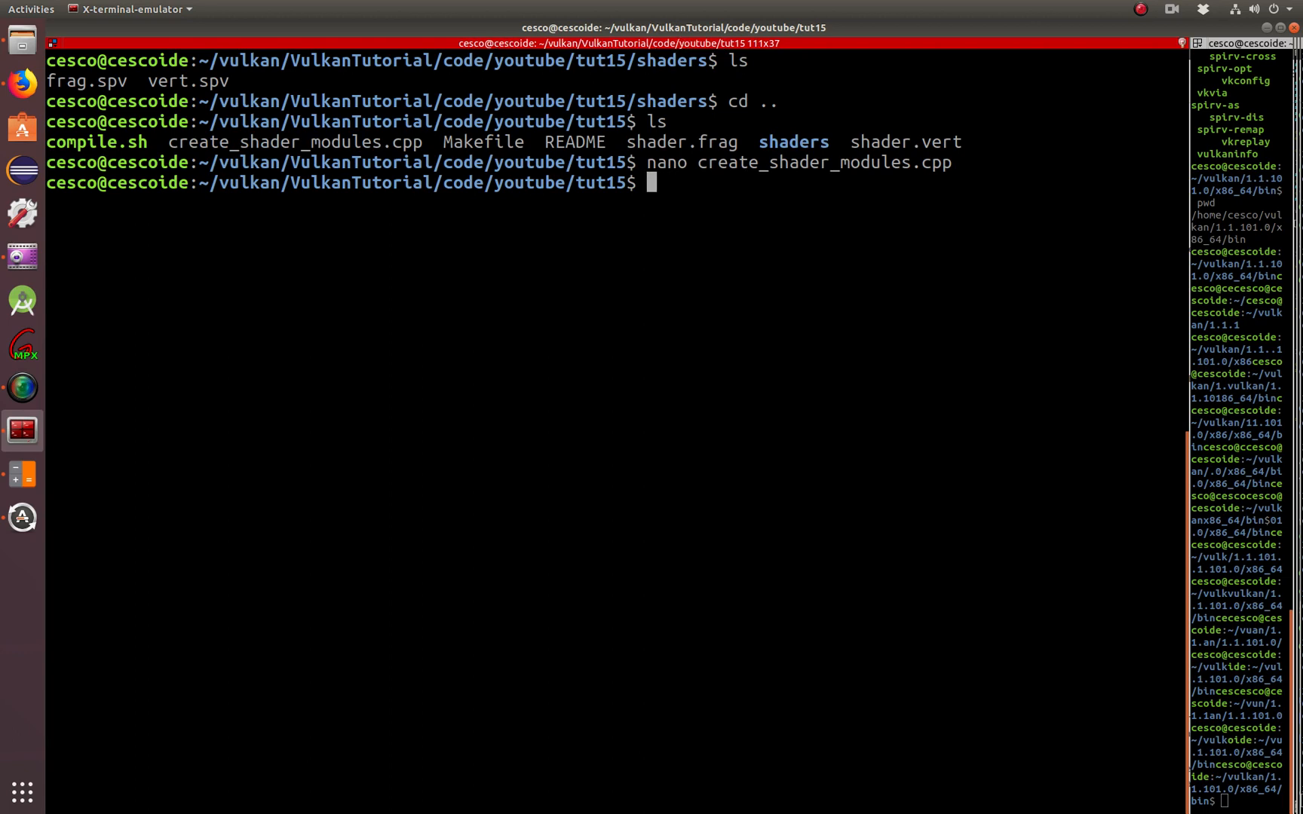
text(nano M)
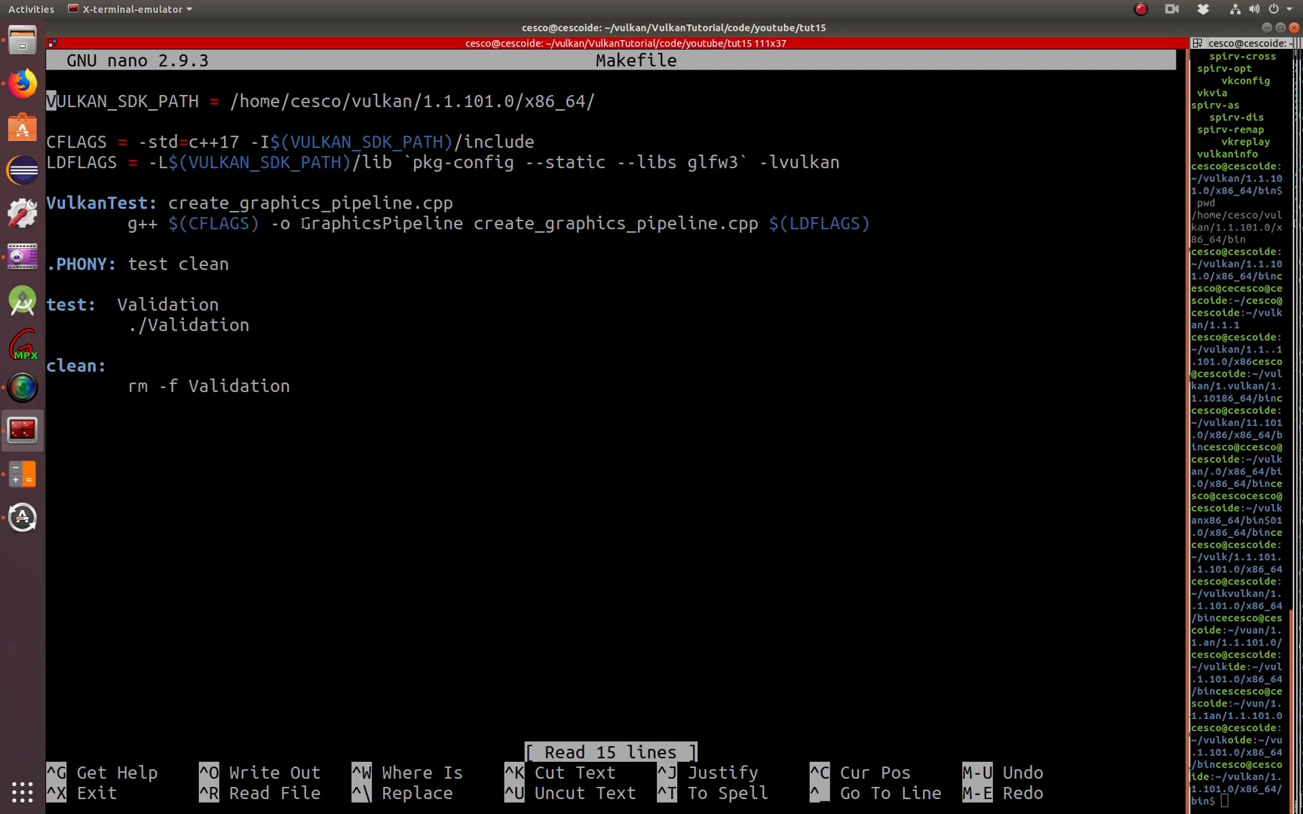
double_click(379, 223)
text(.)
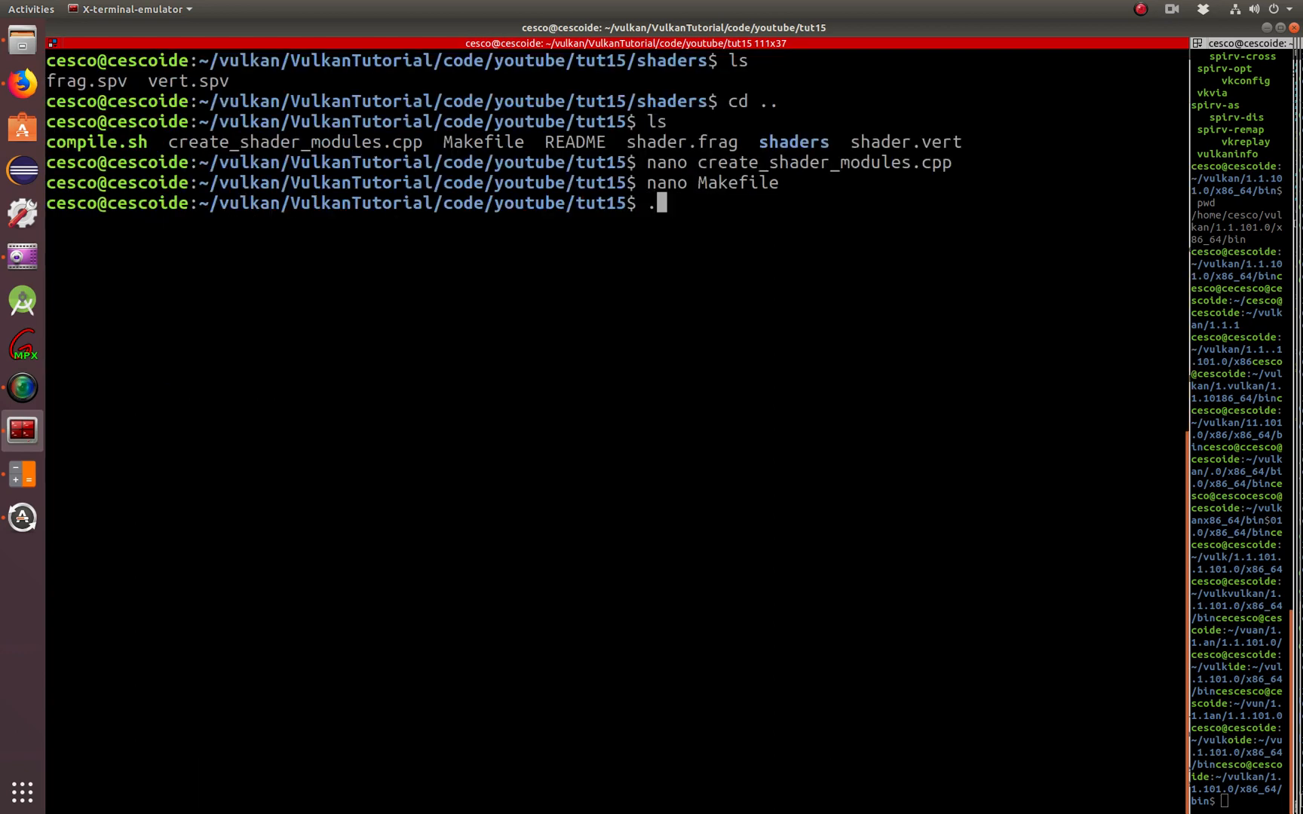
Run make, hit the missing create_graphics_pipeline.cpp error, and reopen the Makefile in nano
text(make)
text(ls)
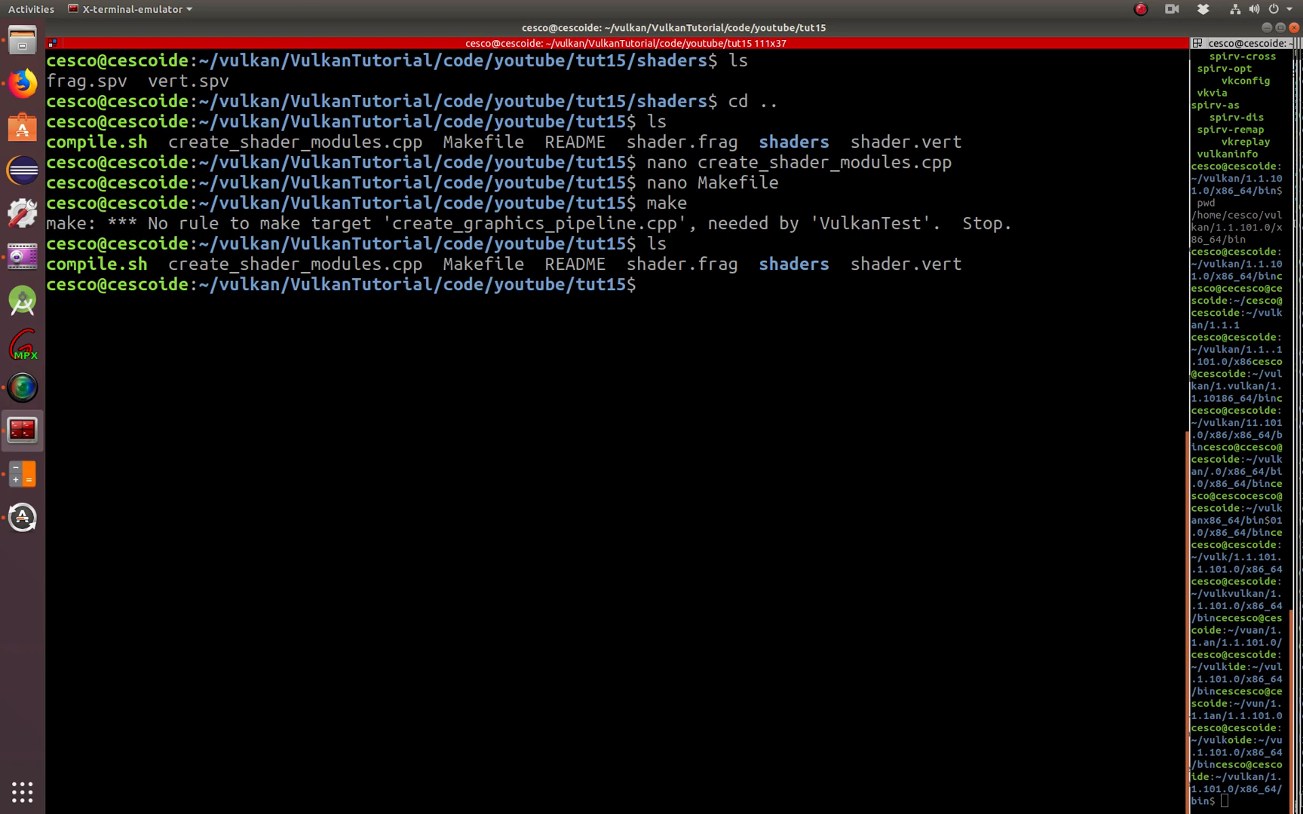
text(nano Makefile)
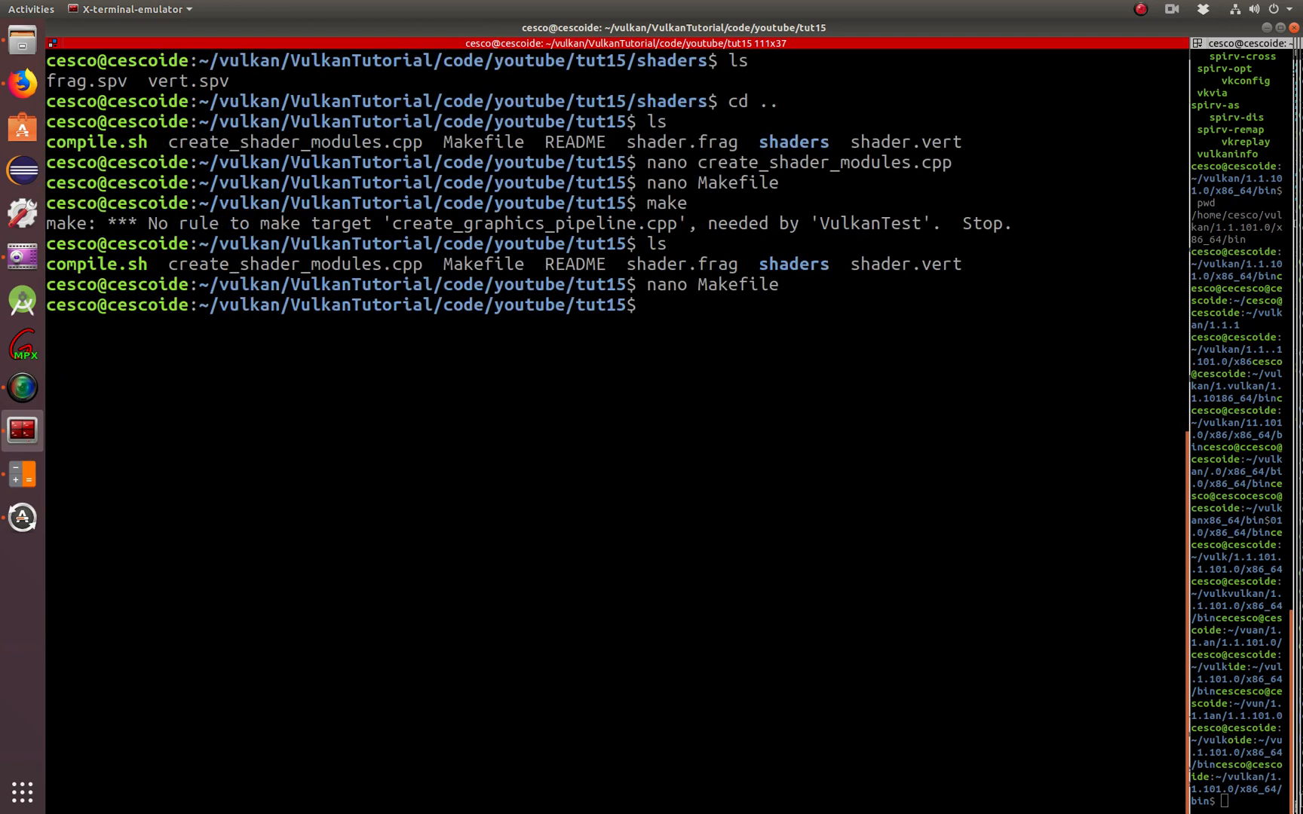
double_click(278, 264)
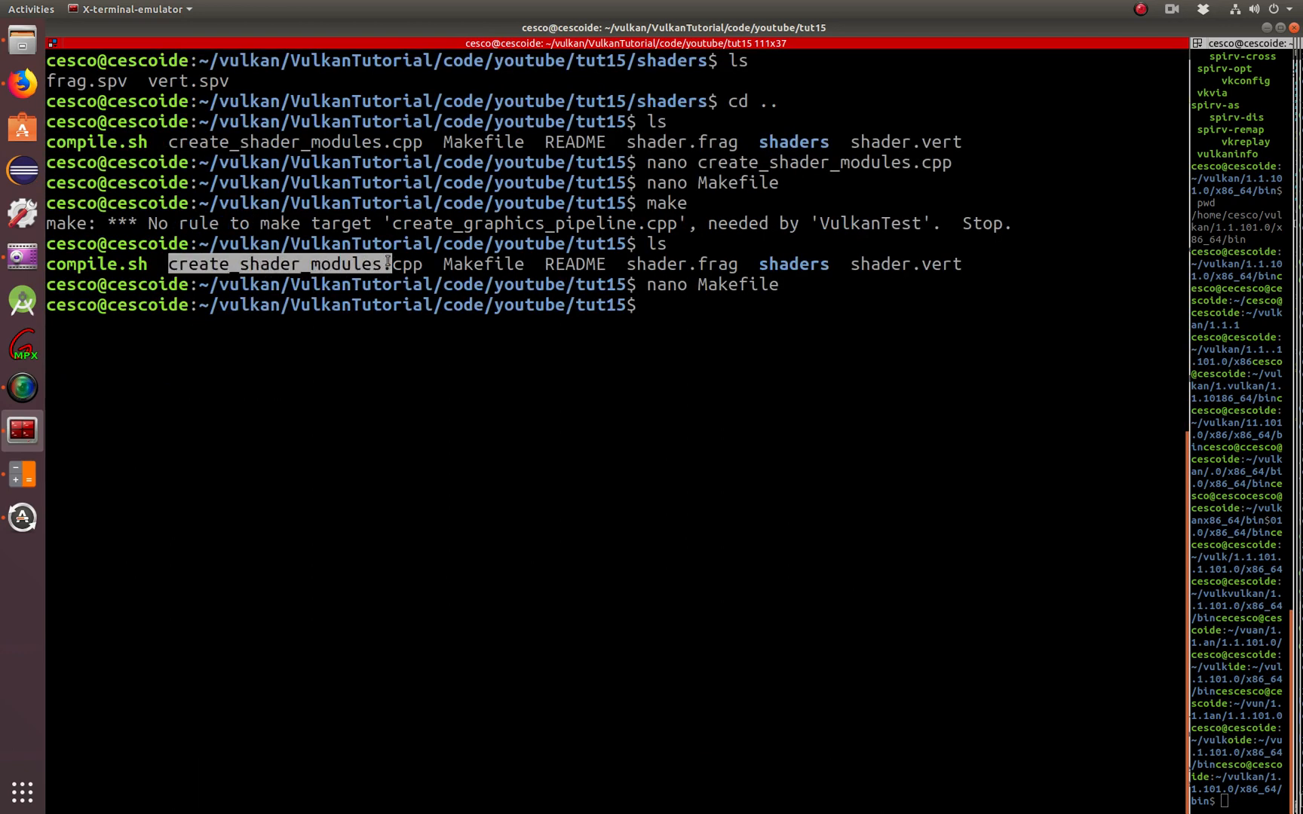
text(nano Makefile)
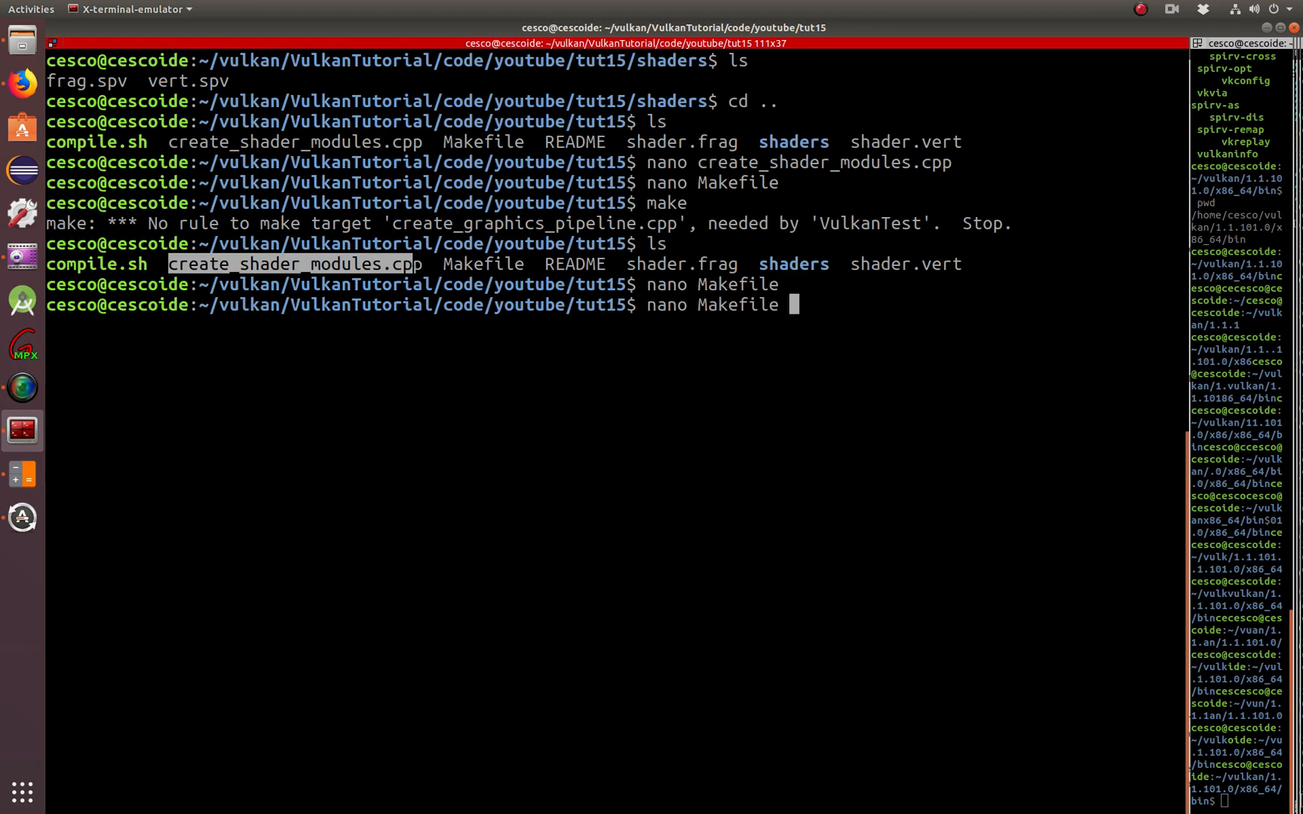
key(Return)
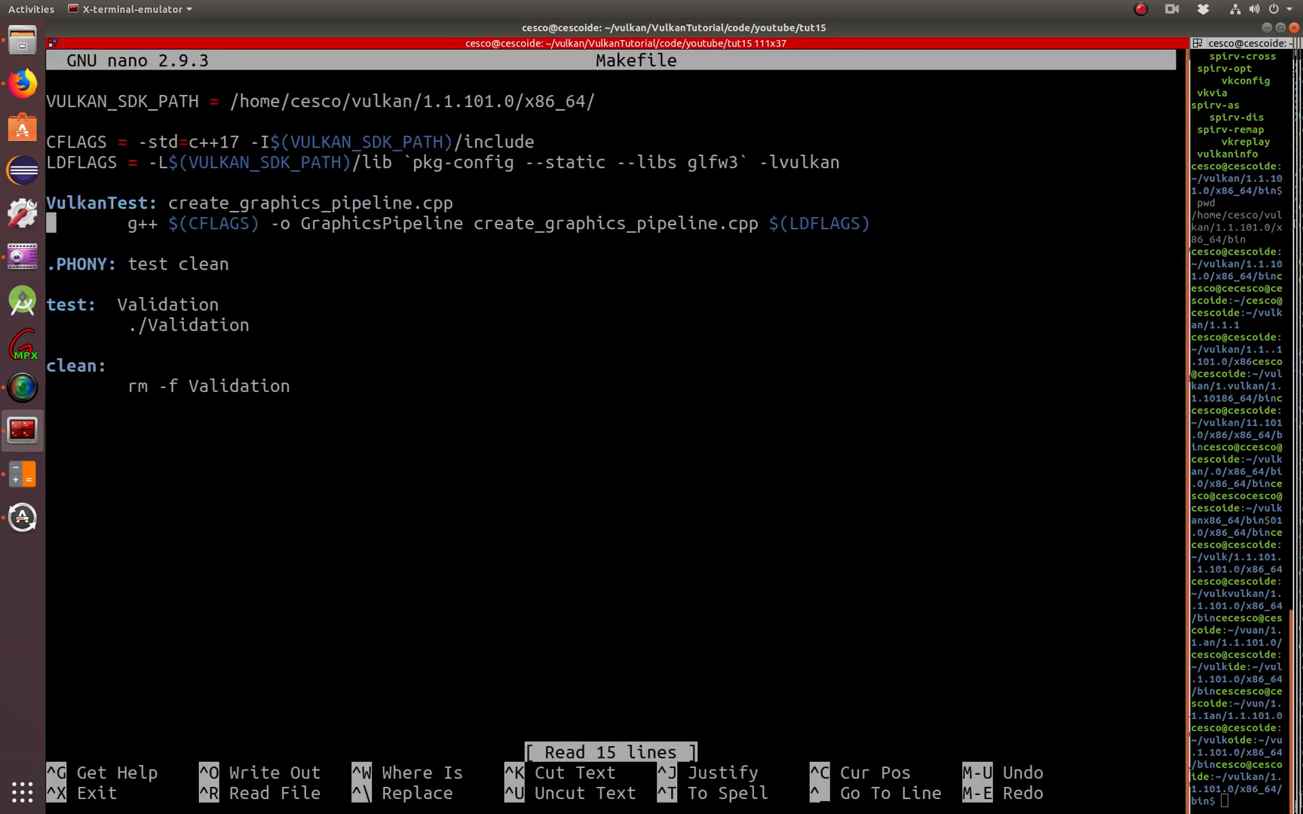
Change both create_graphics_pipeline.cpp references in the Makefile to create_shader_modules.cpp and save
key(BackSpace)
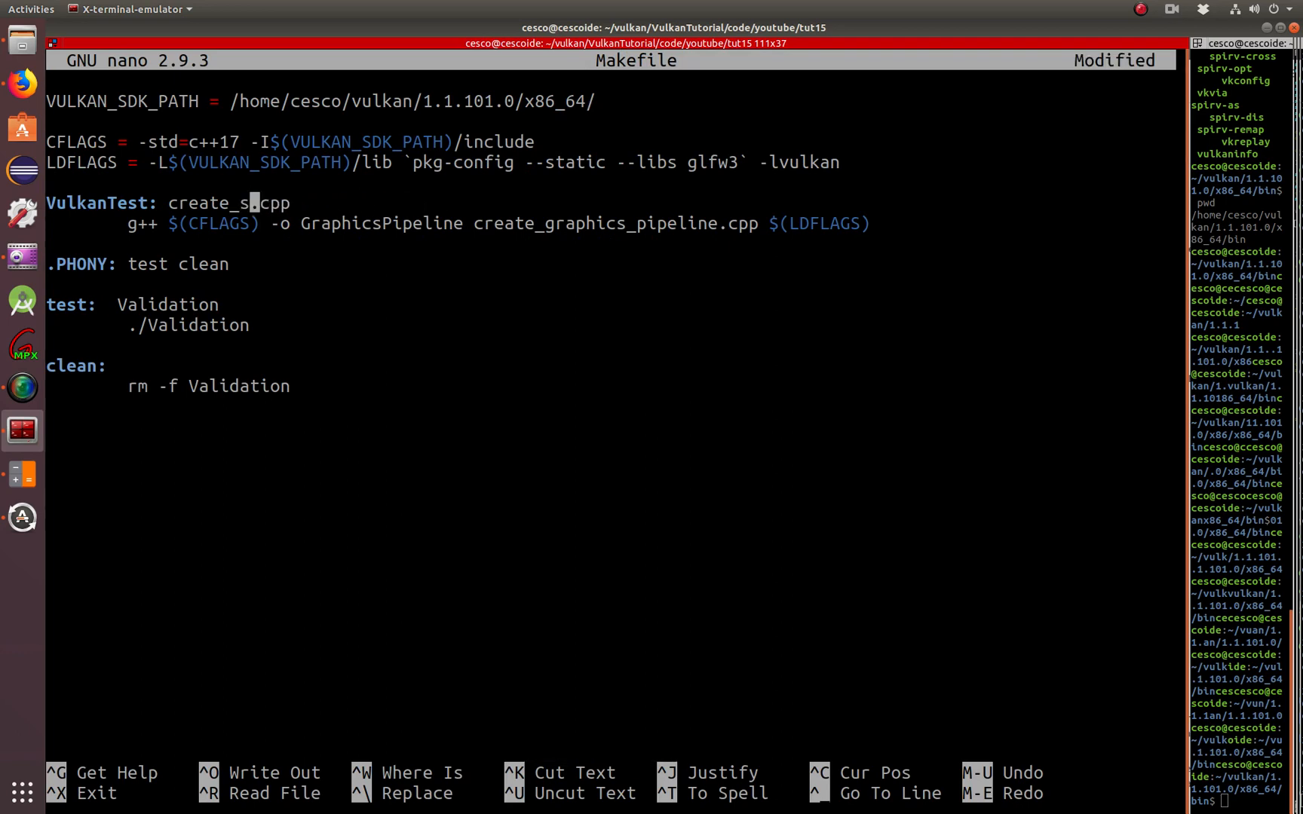
text(hader)
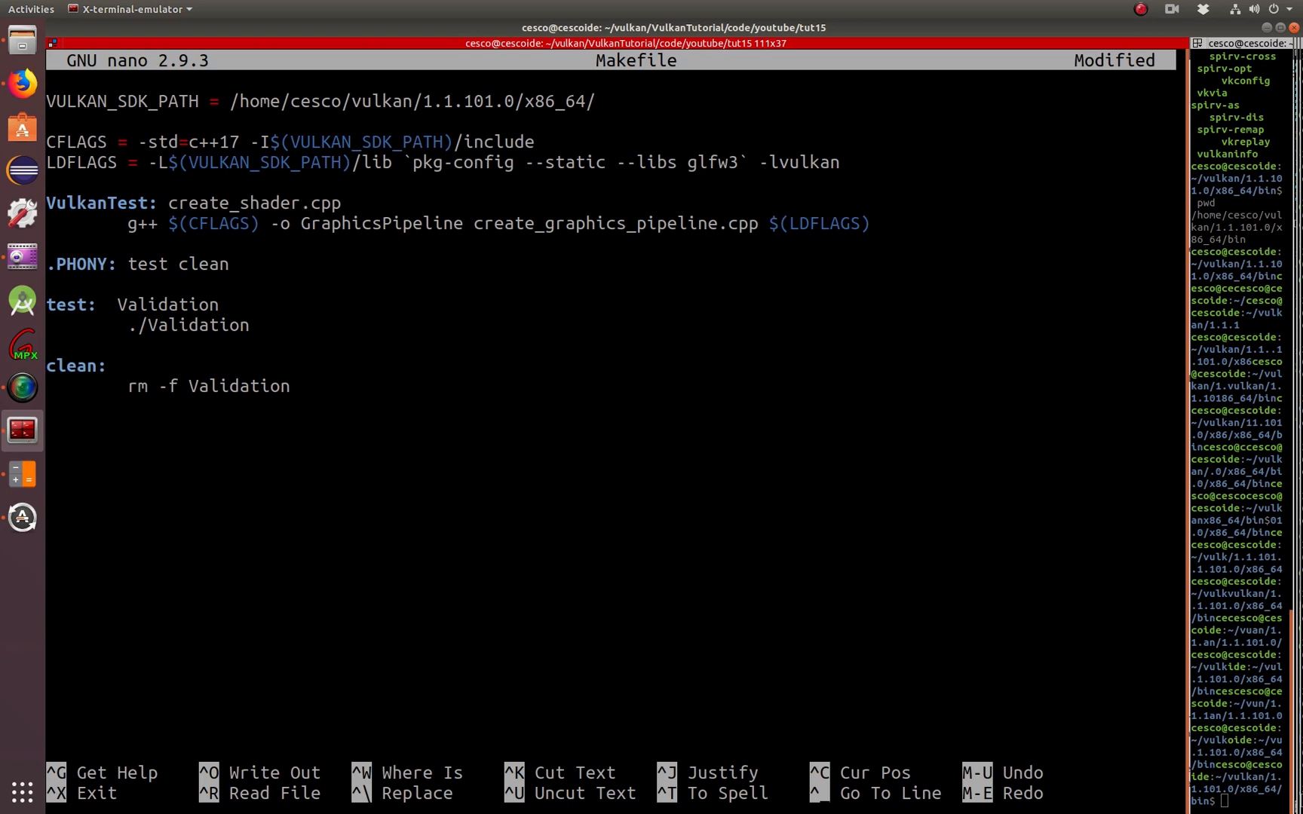
text(_modu)
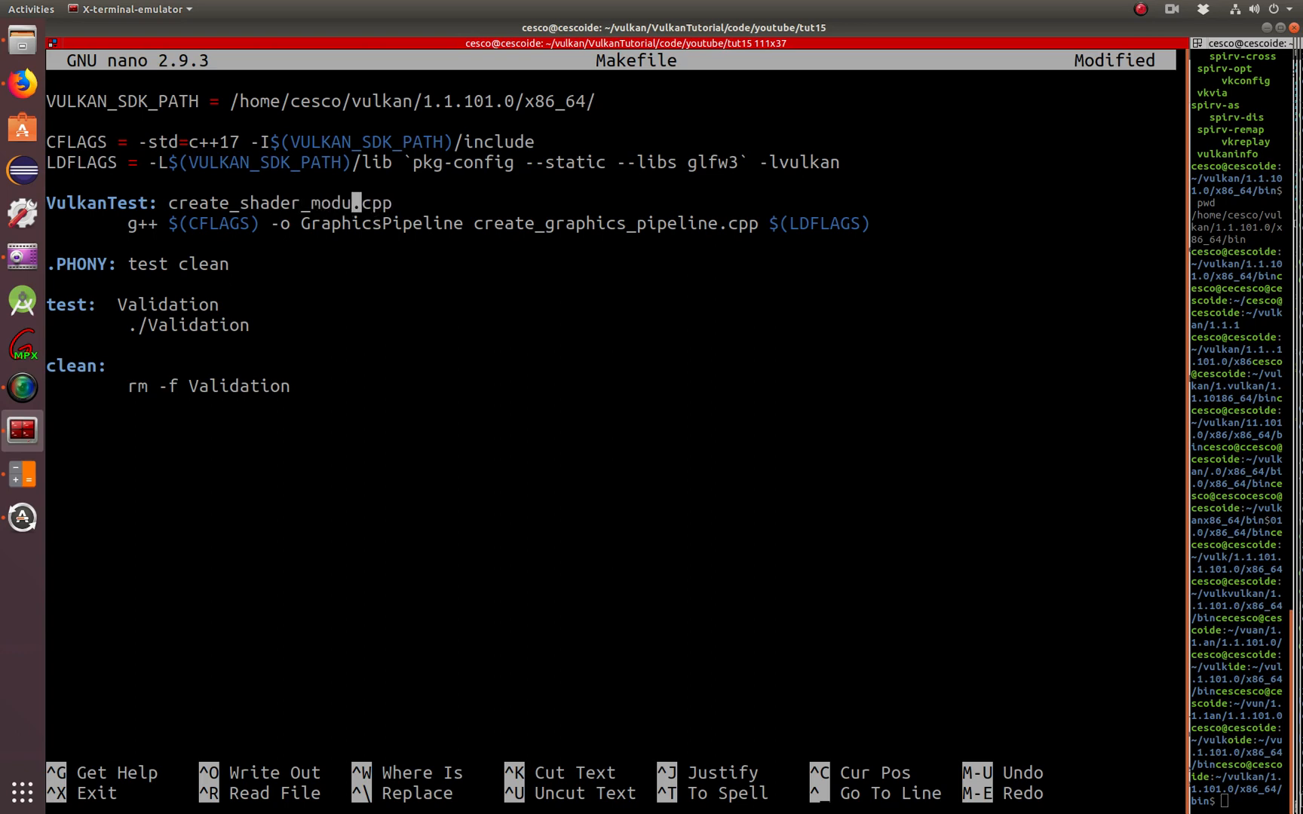
text(les)
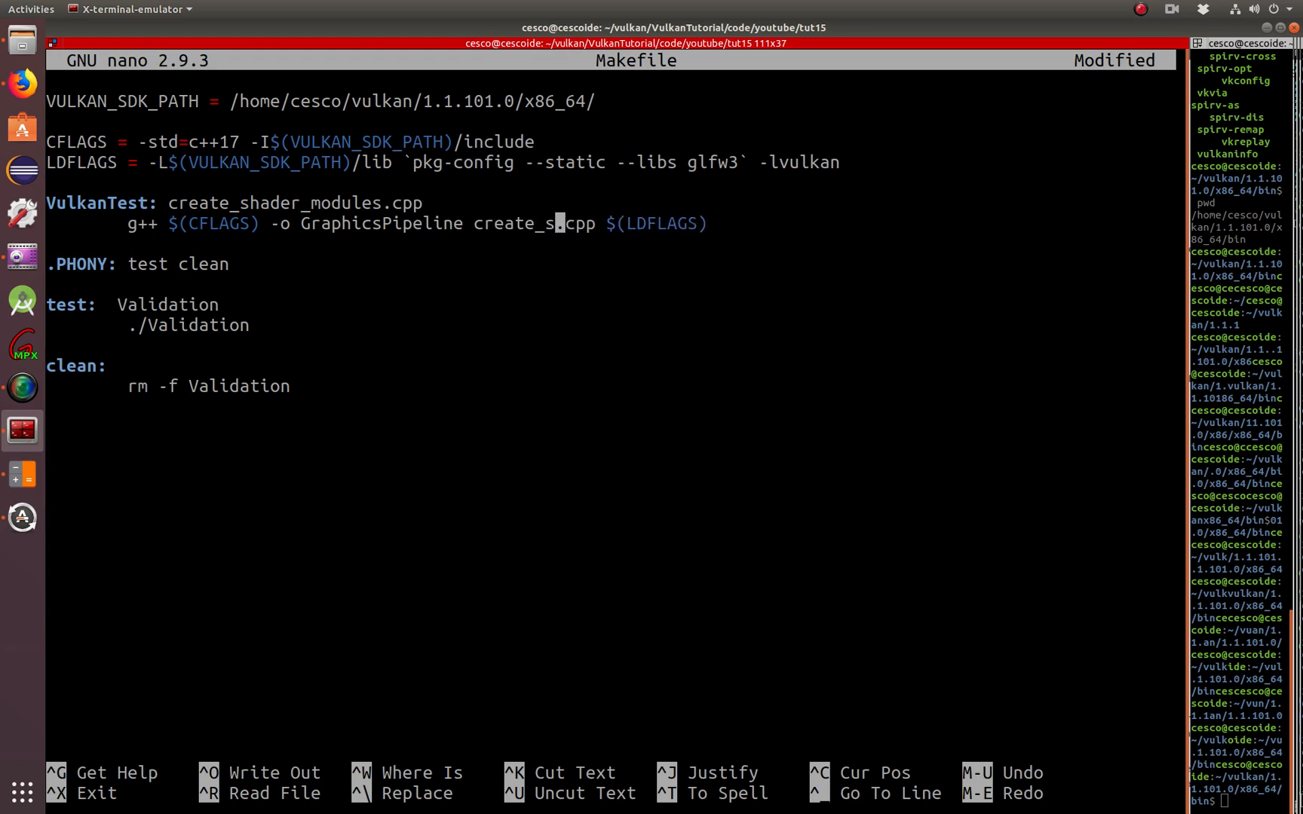
text(hader_)
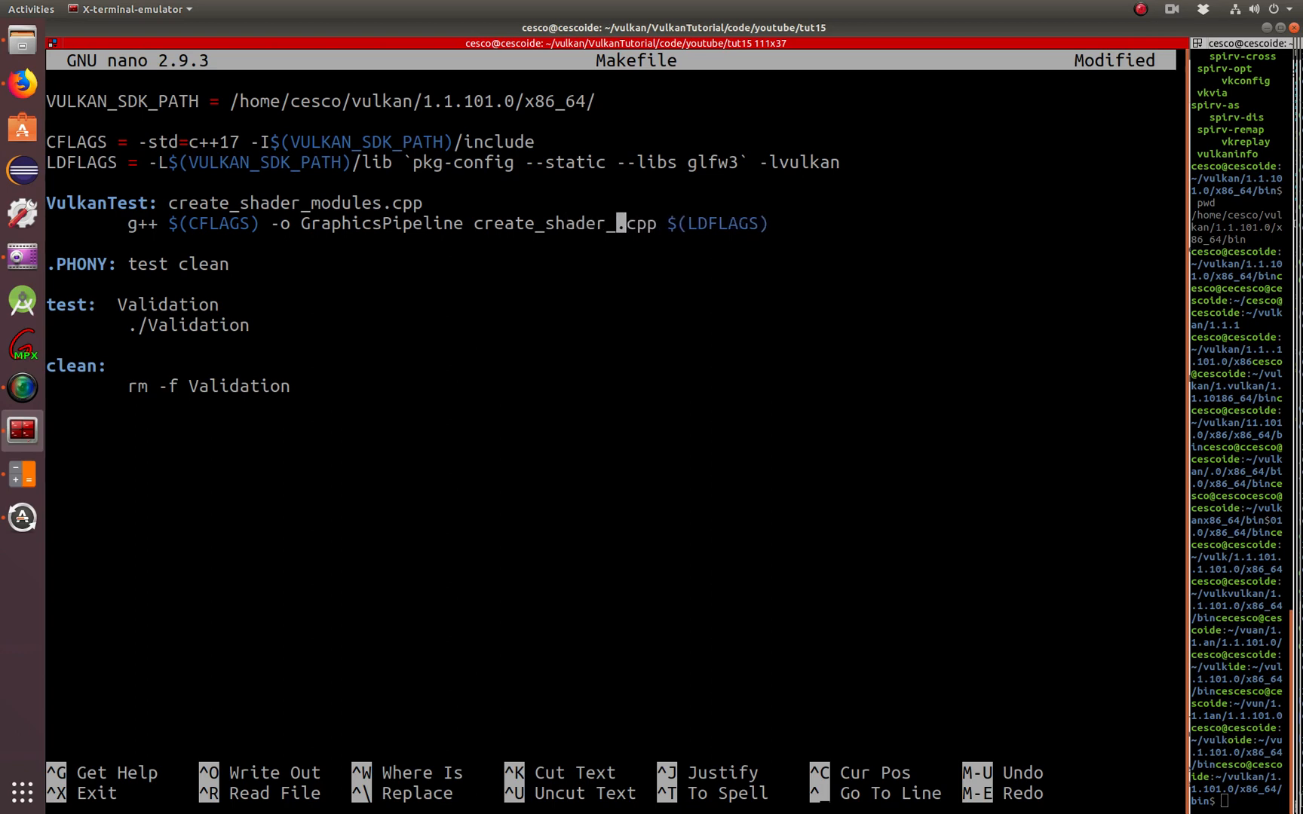
text(modules)
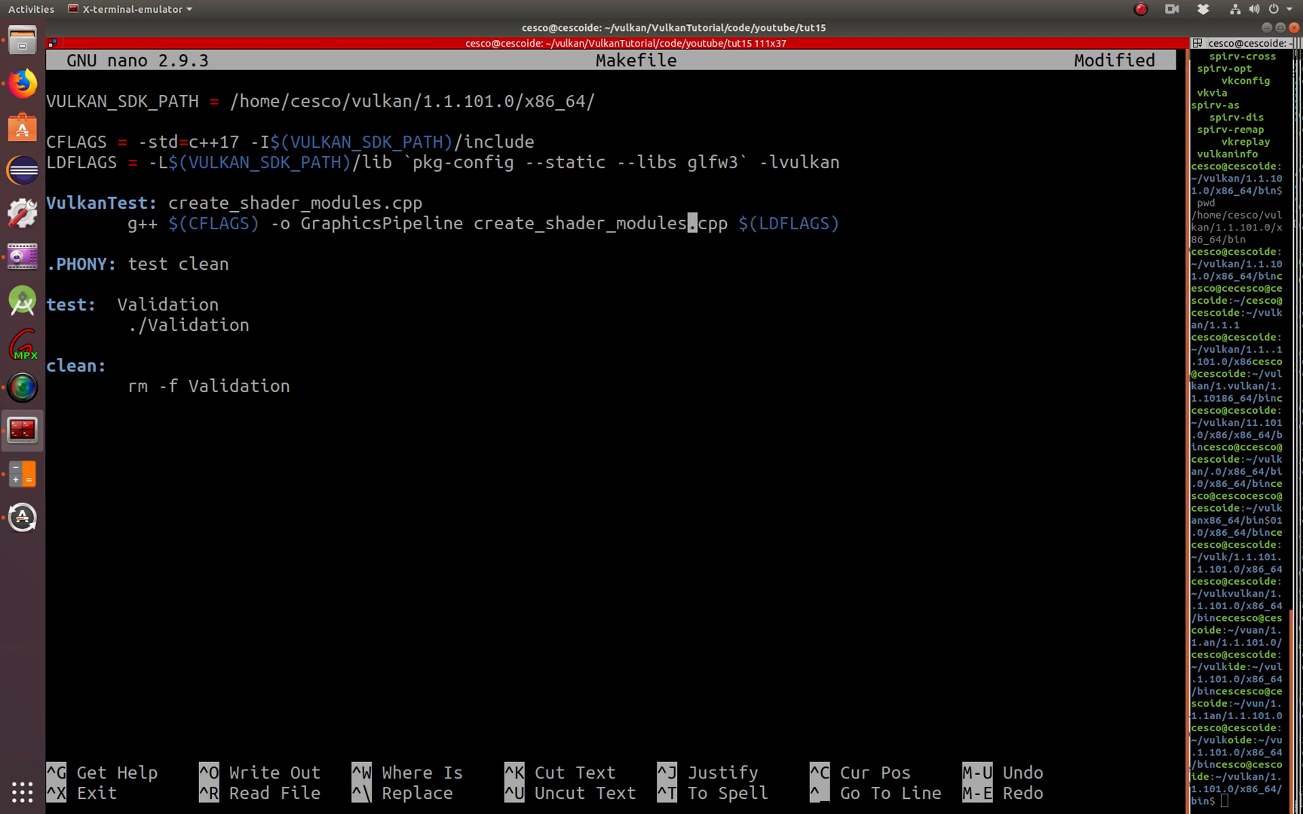
key(ctrl+x)
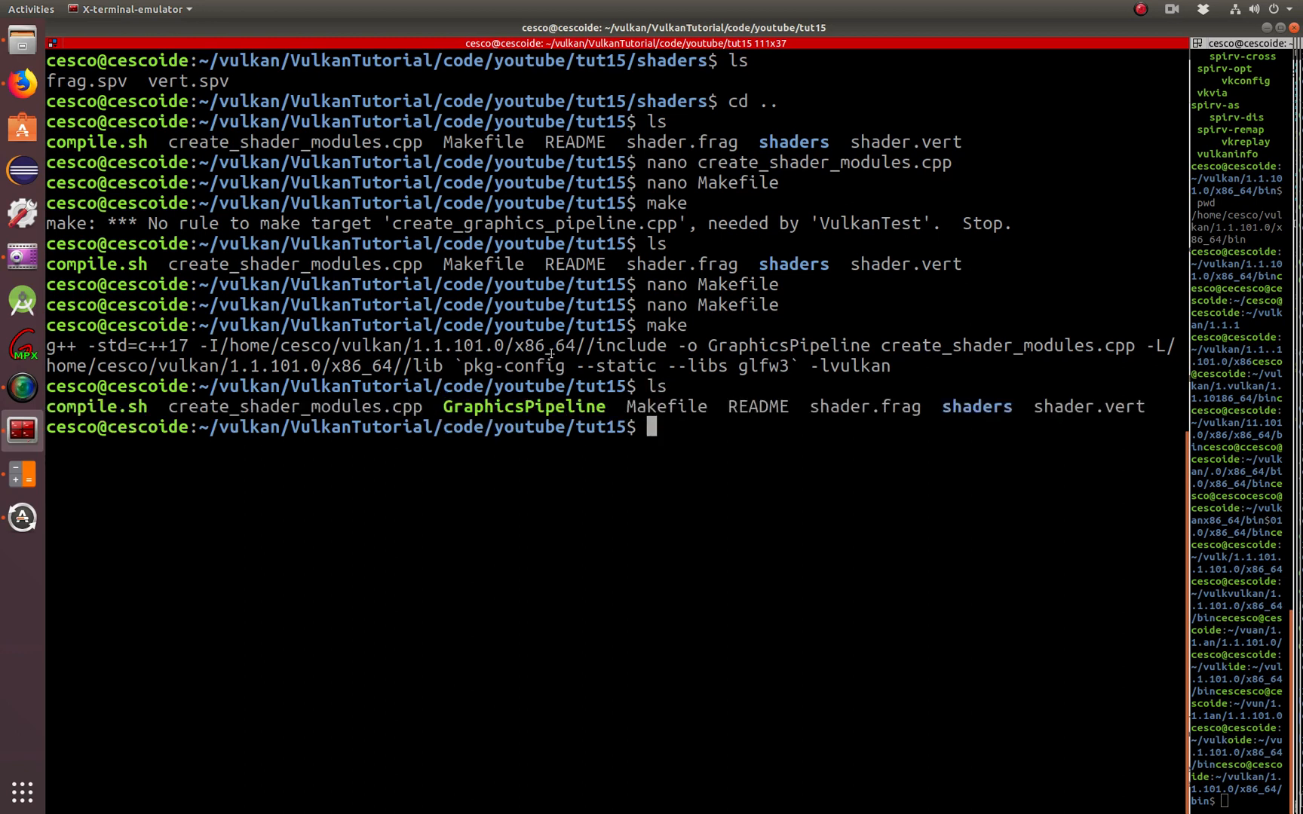
Launch the built executable with ./GraphicsPipeline
text(./)
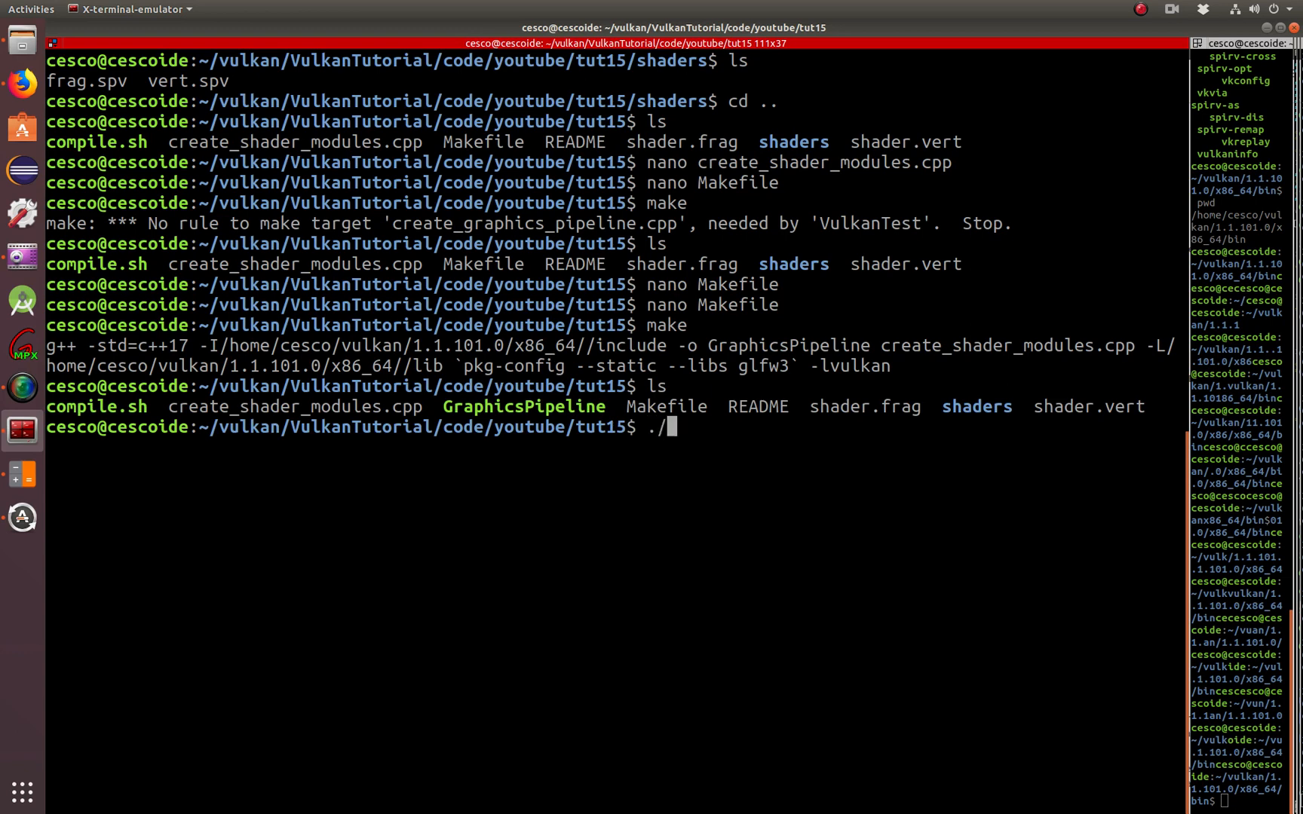
text(GraphicsPipeline)
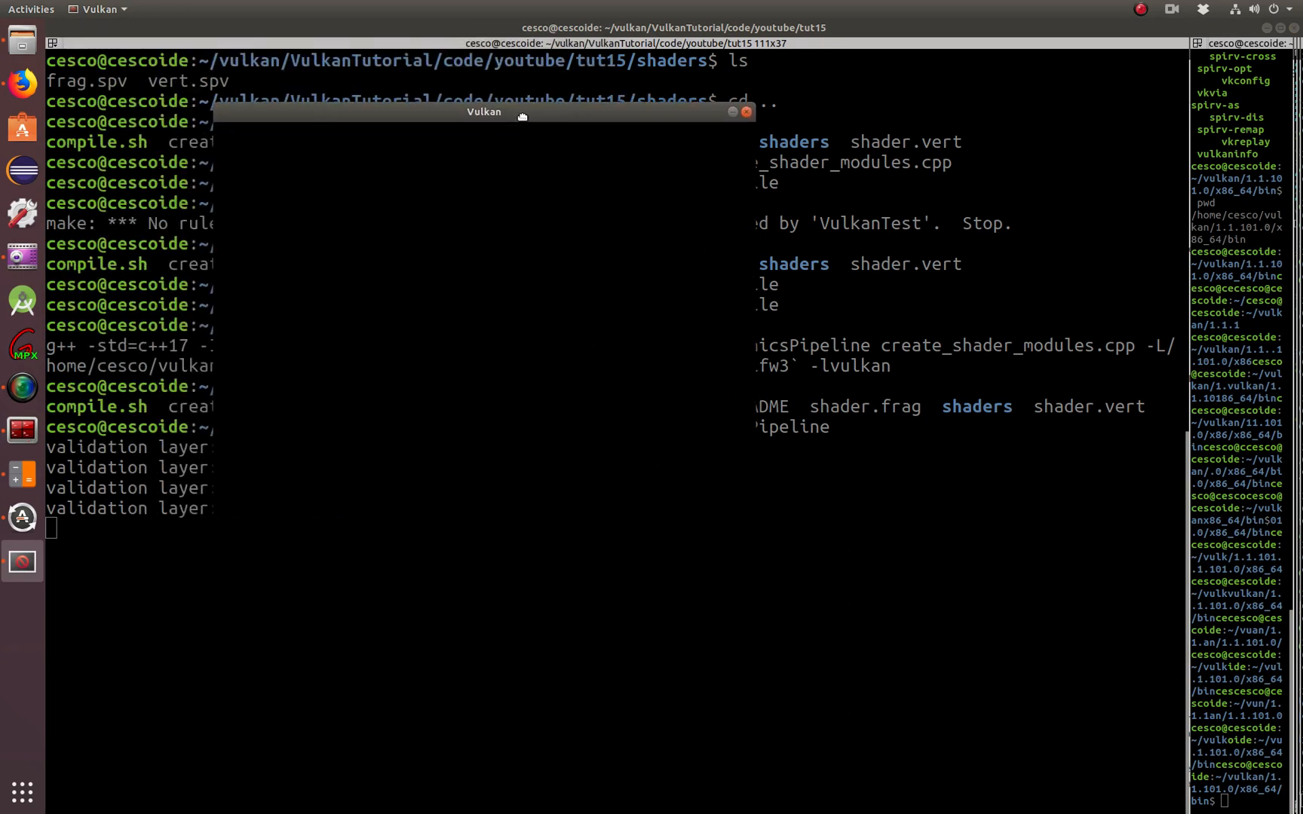
Nudge the empty black Vulkan window slightly to inspect it
drag(522, 115, 521, 119)
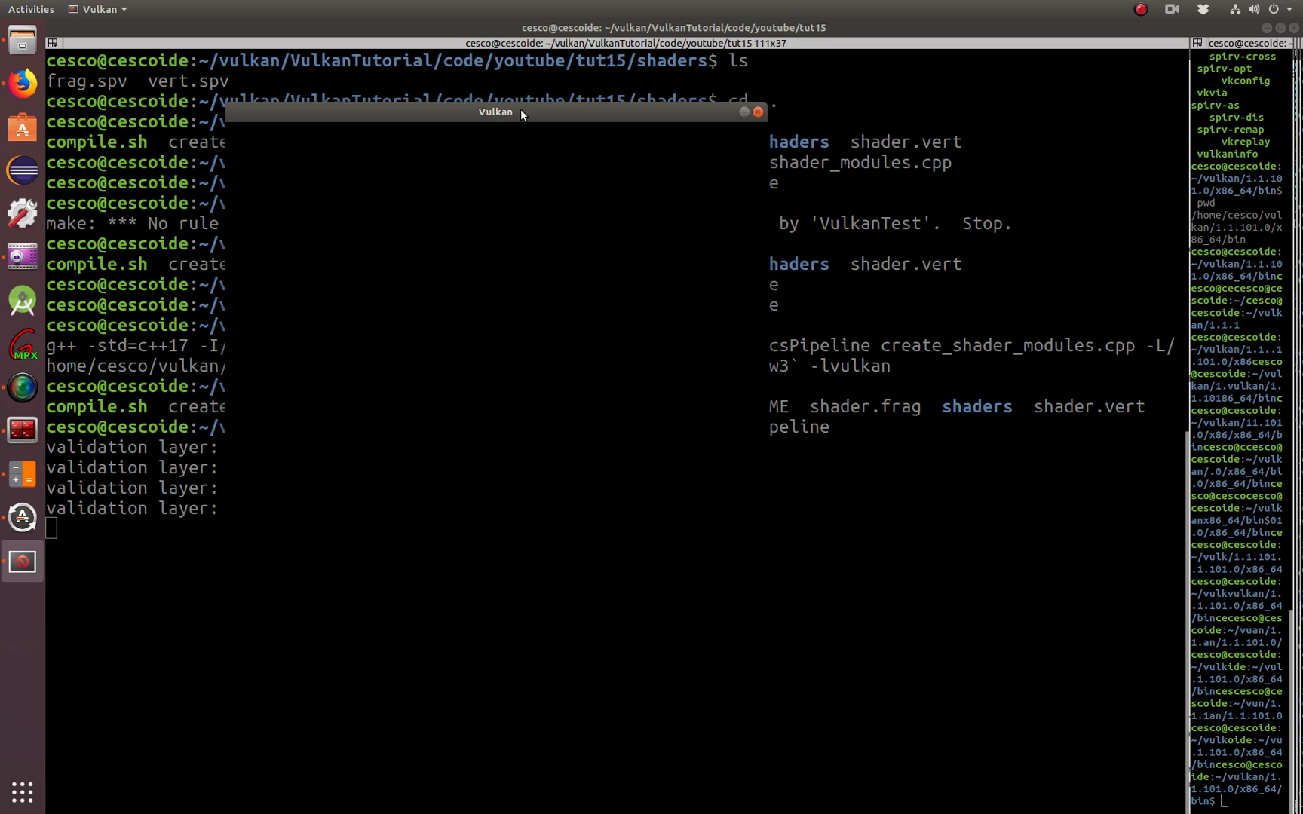
mouse_move(665, 83)
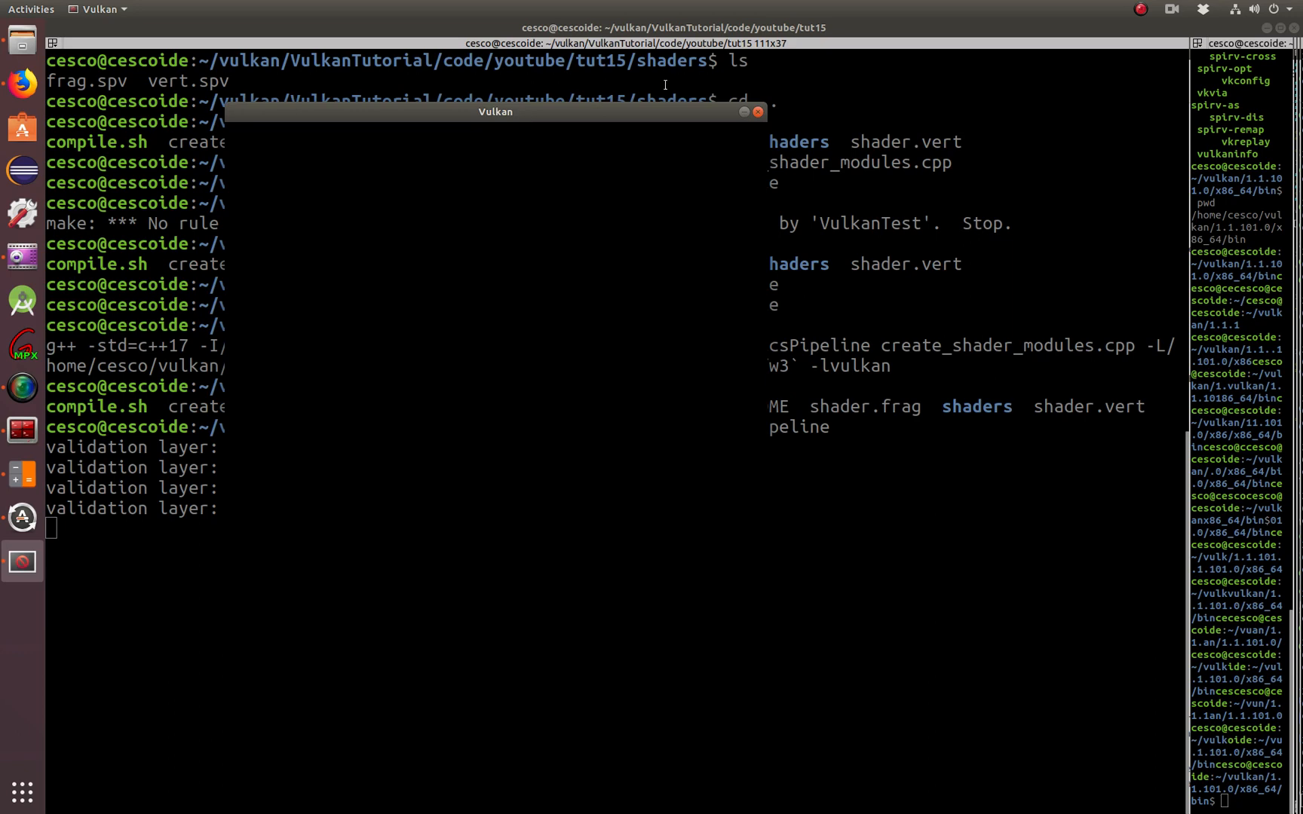